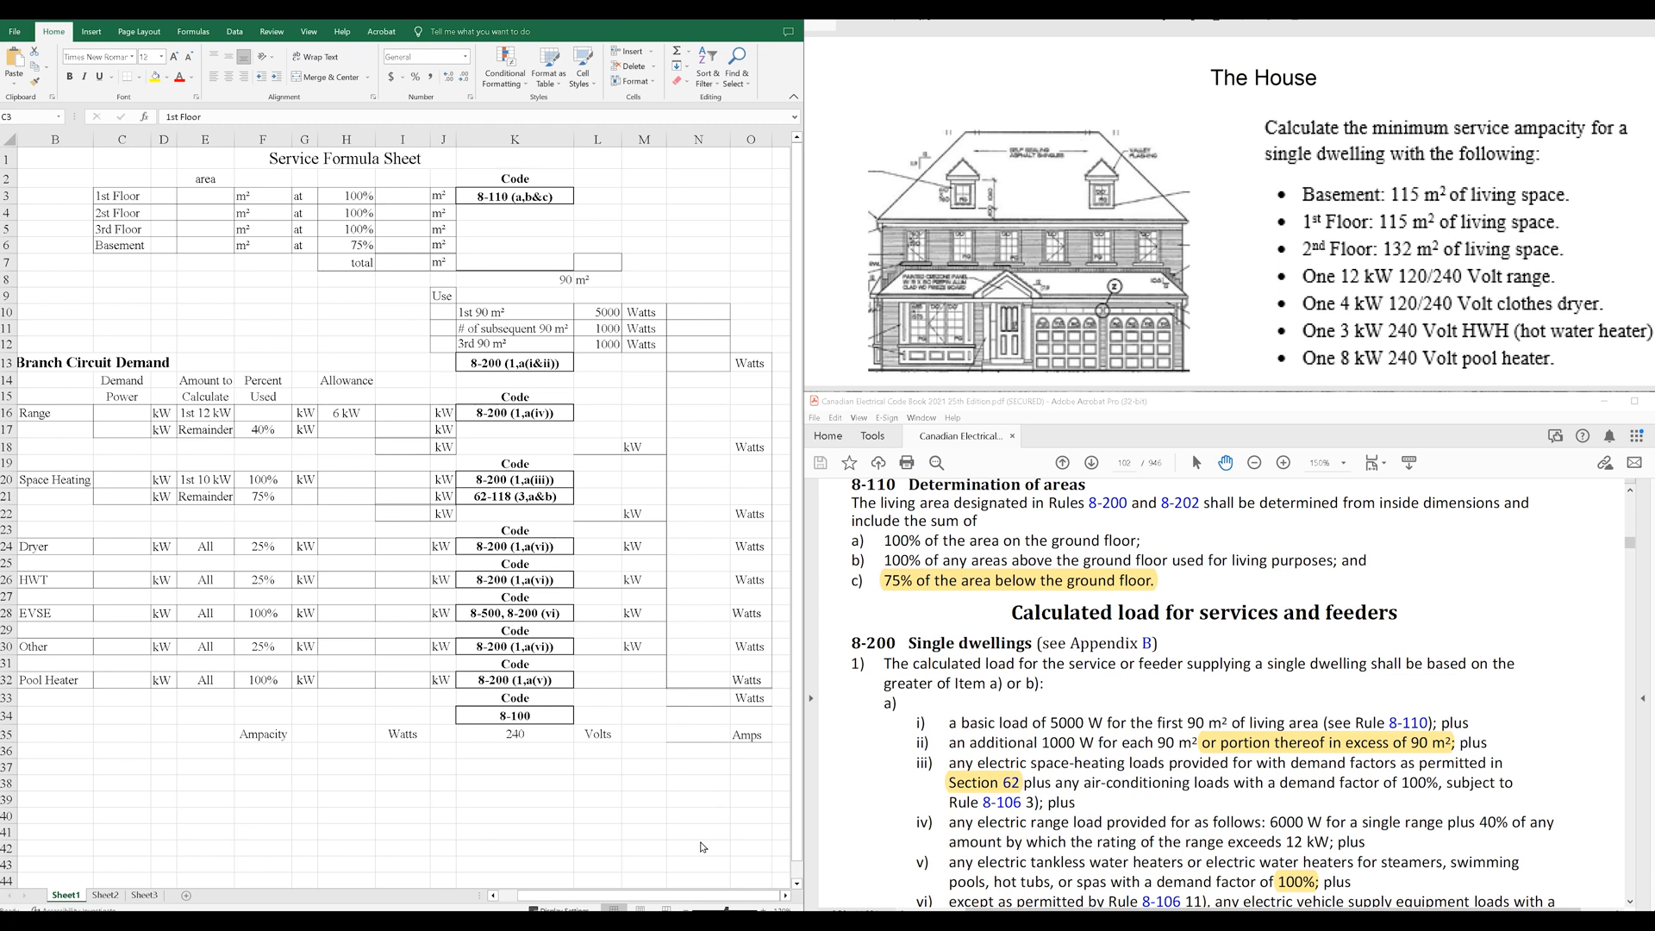
mouse_move(343, 366)
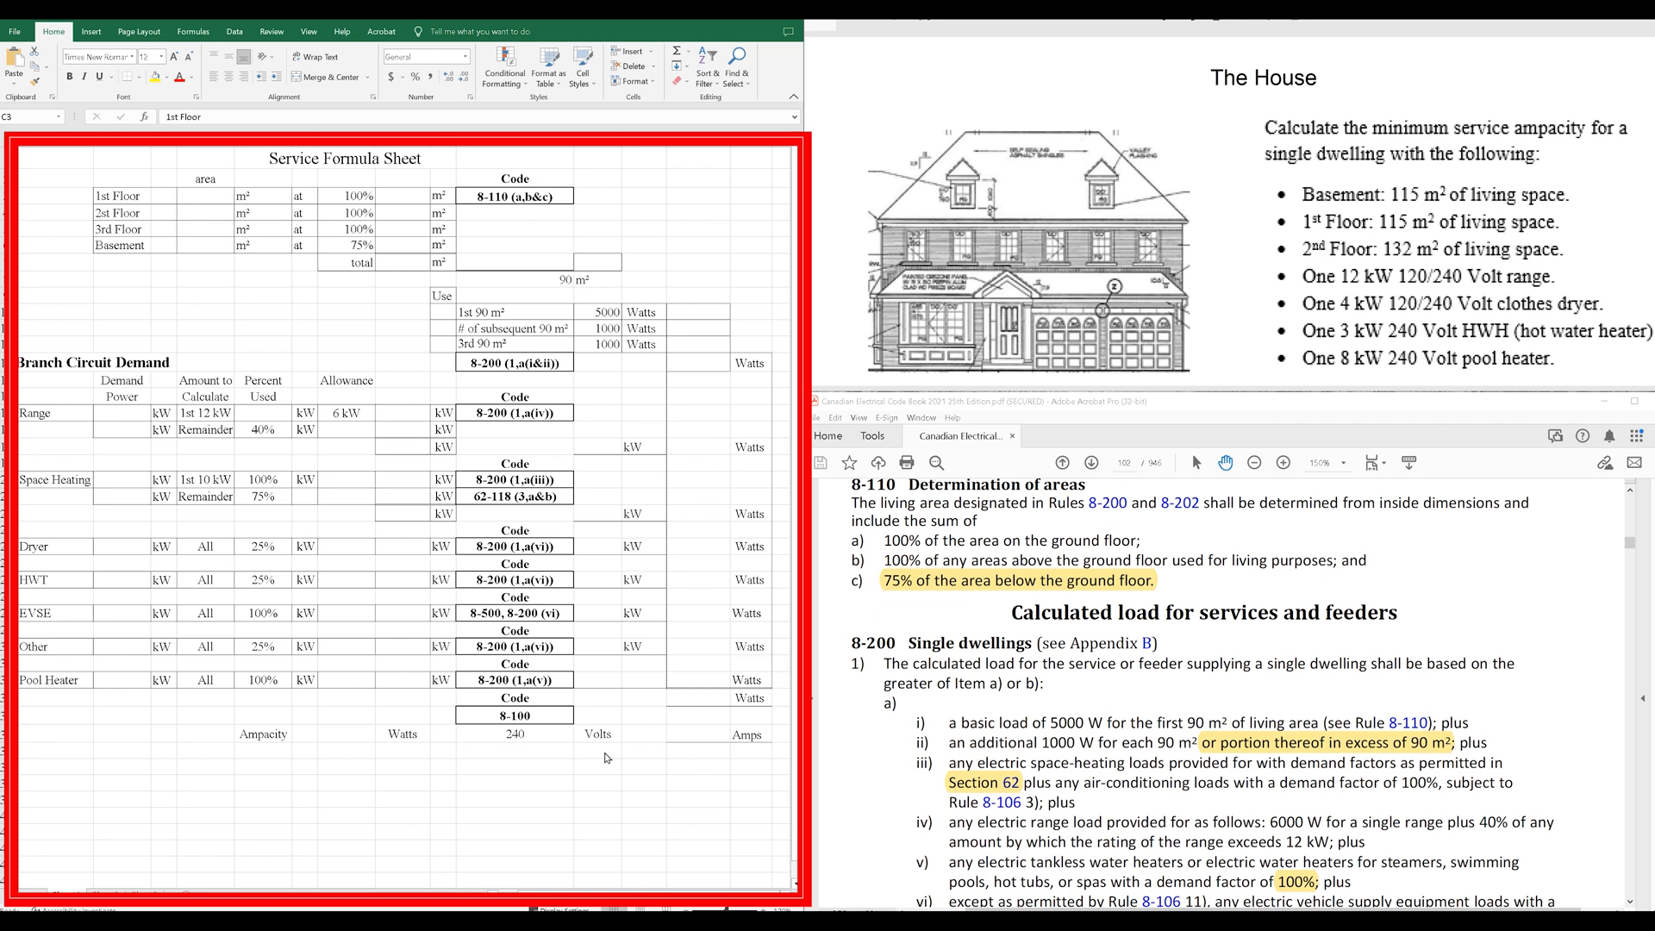
mouse_move(1087, 689)
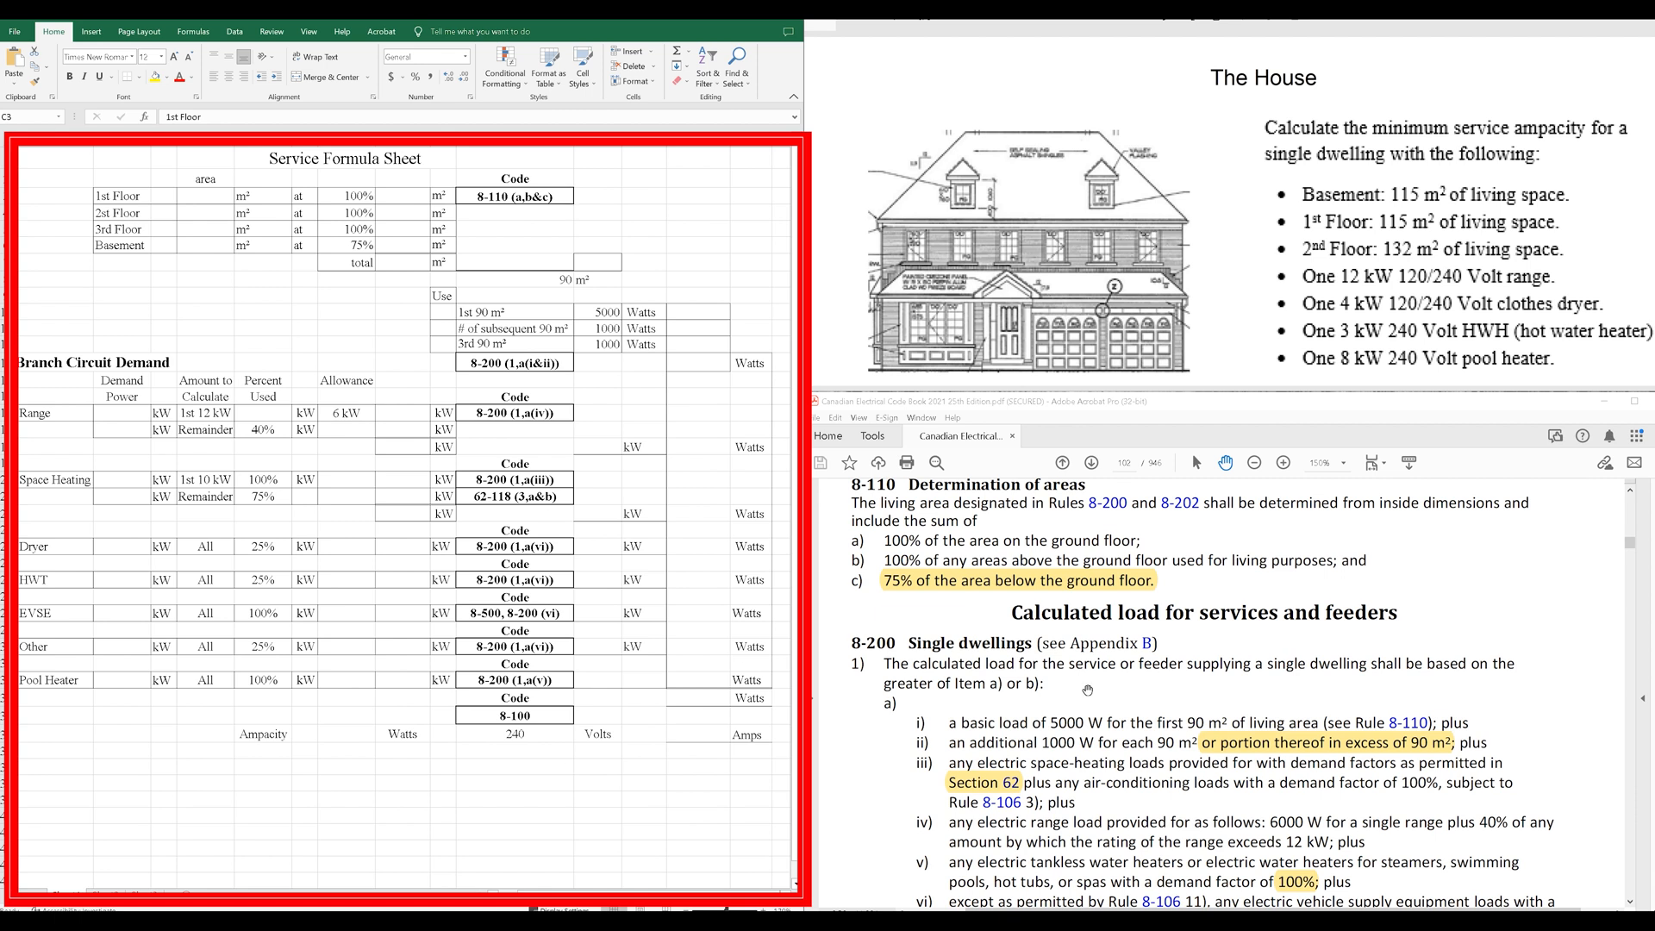
mouse_move(1155, 603)
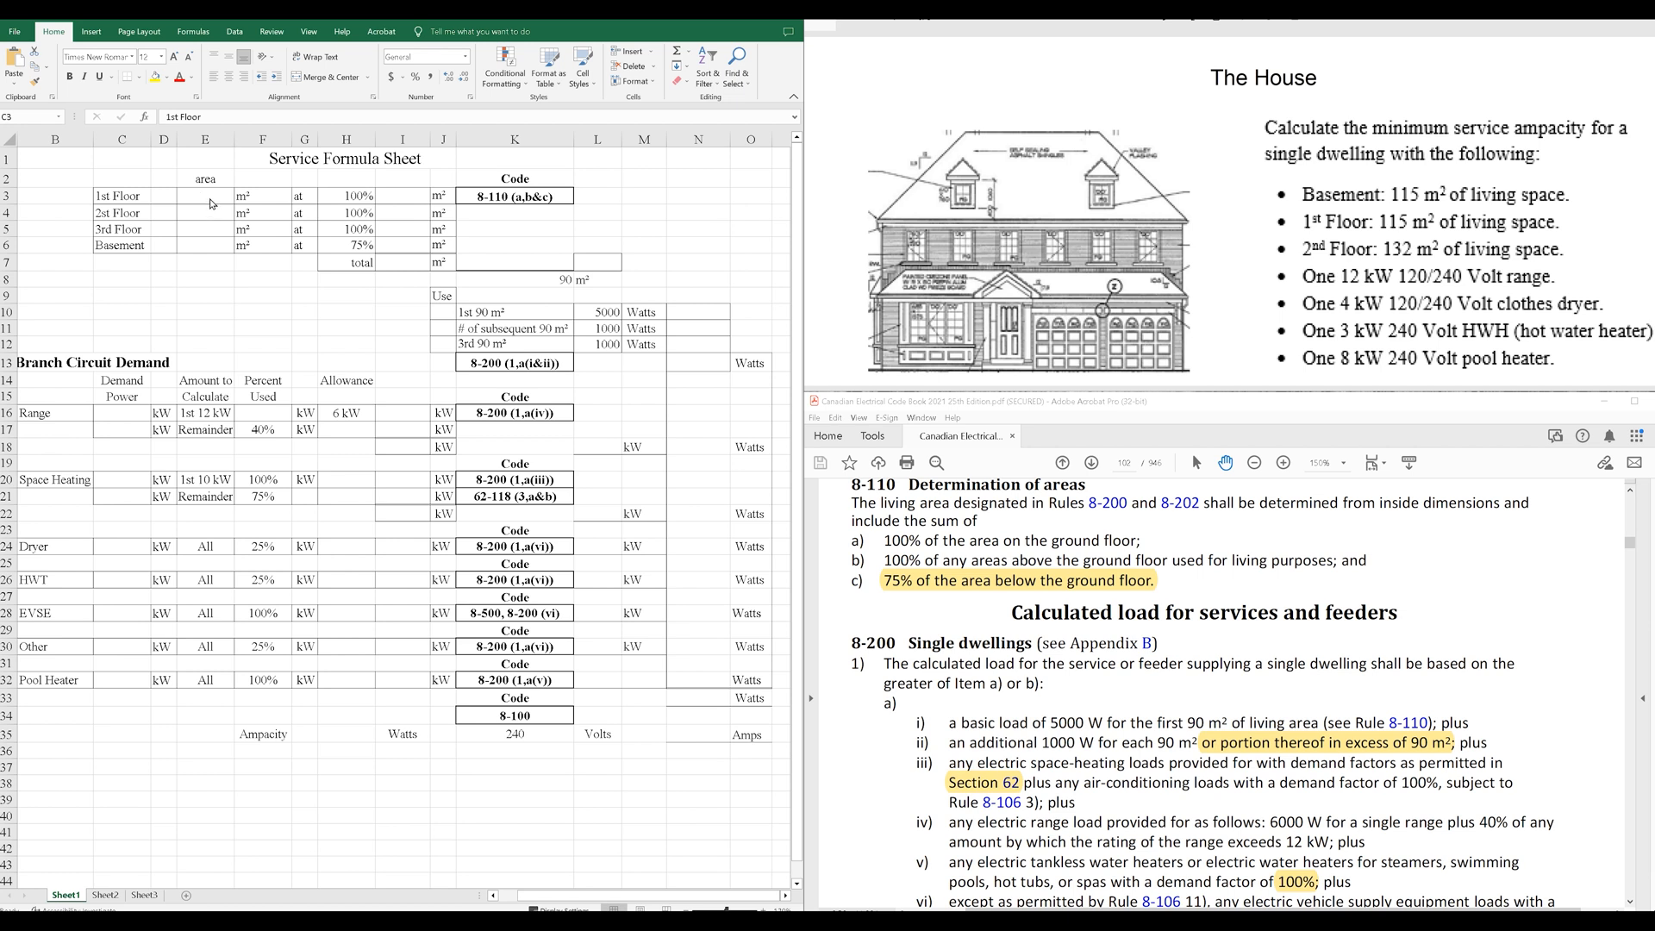
mouse_move(1329, 208)
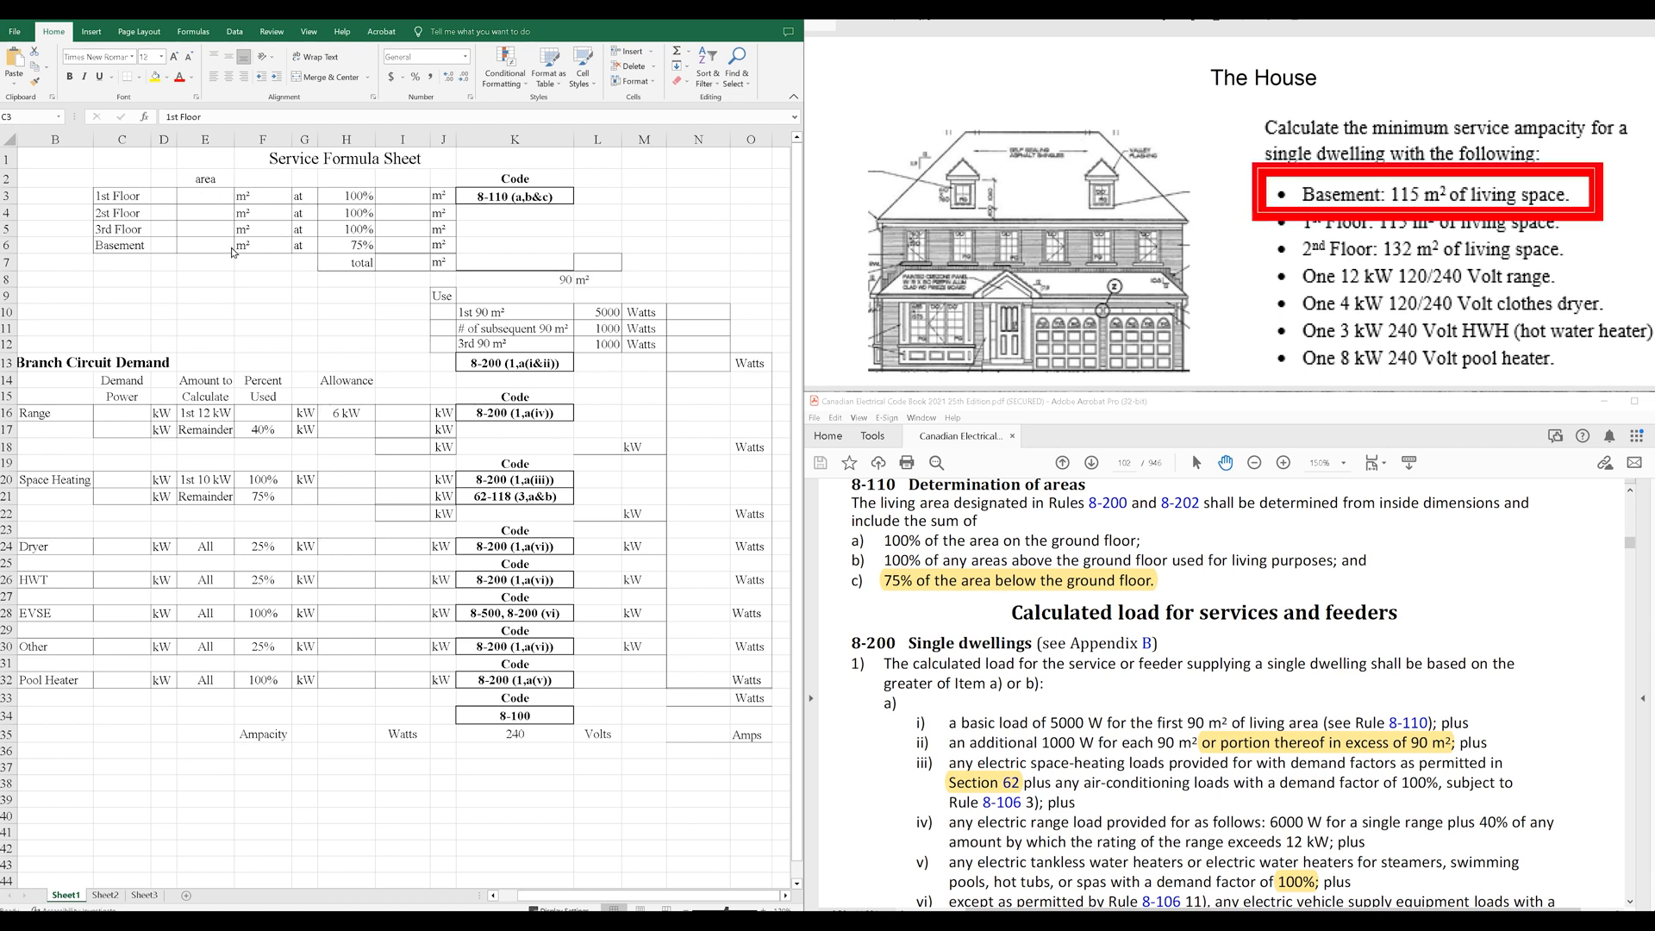
Enter the 115 m² basement area and its 75% counted area of 86.25.
left_click(205, 244)
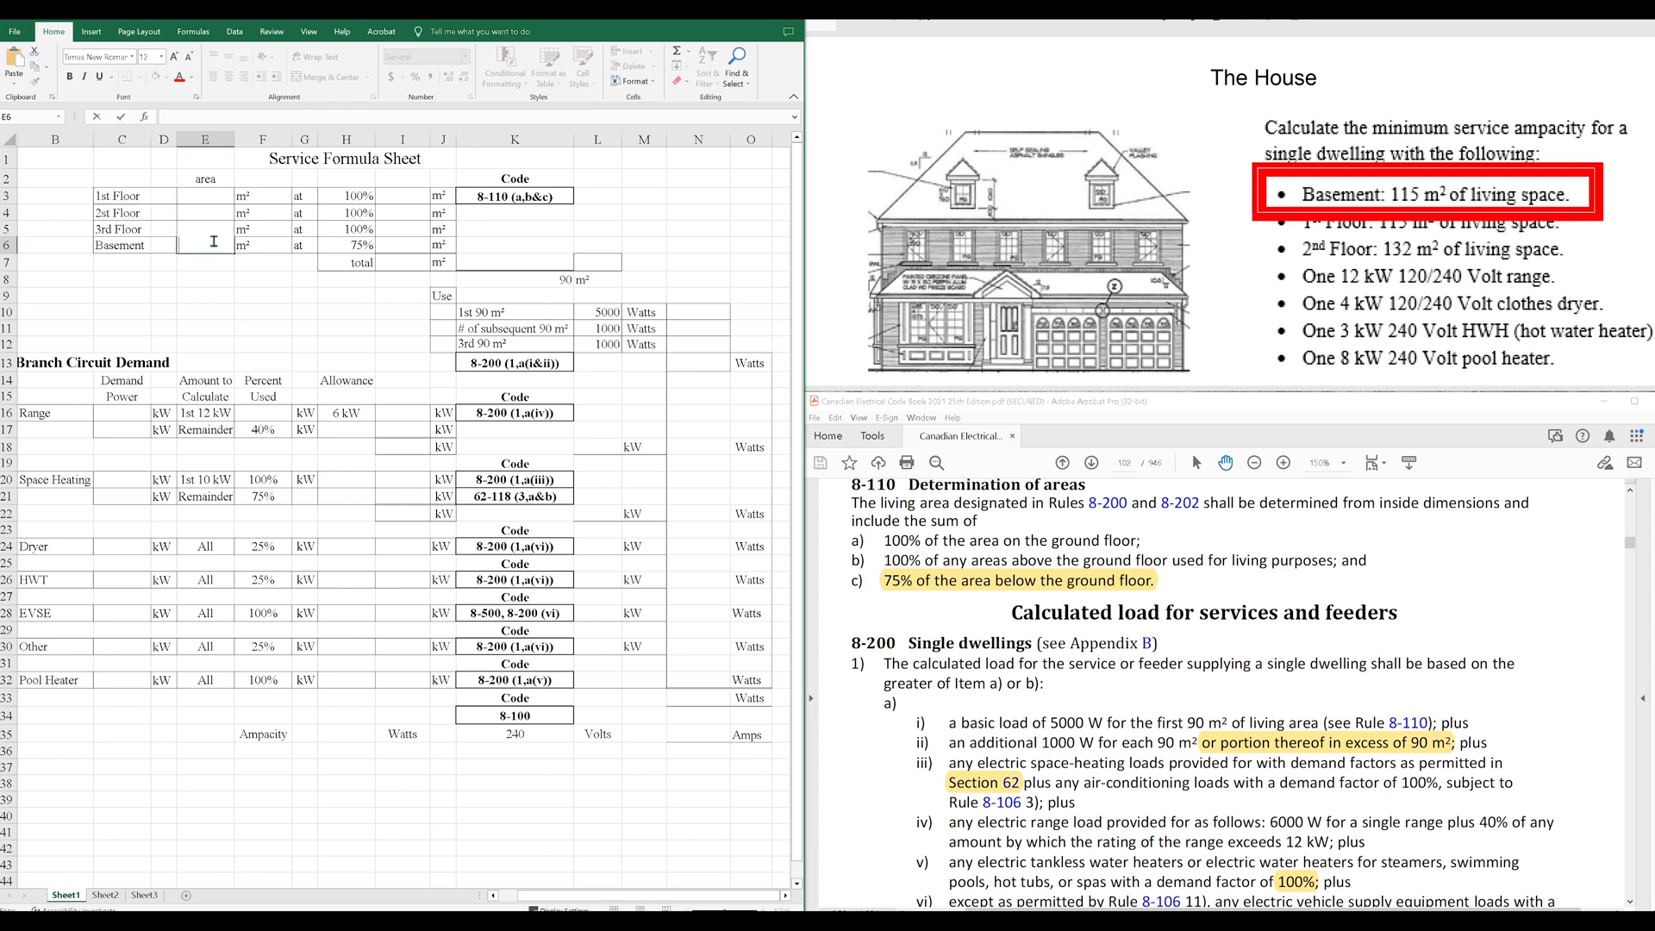
type("115")
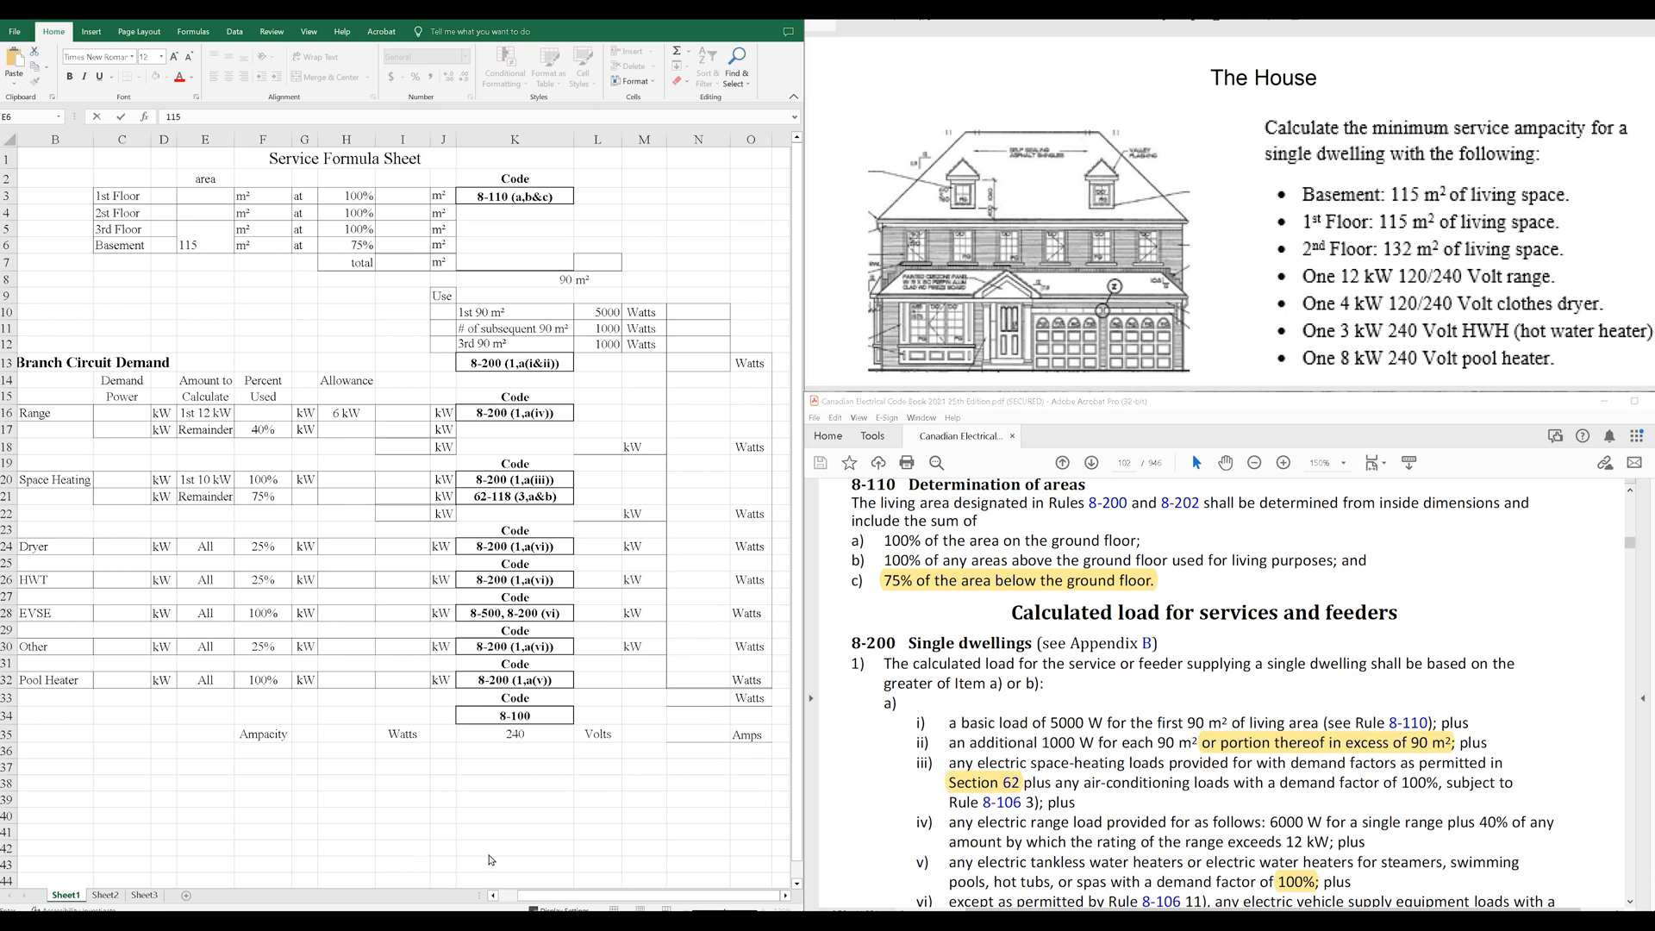
left_click(1156, 448)
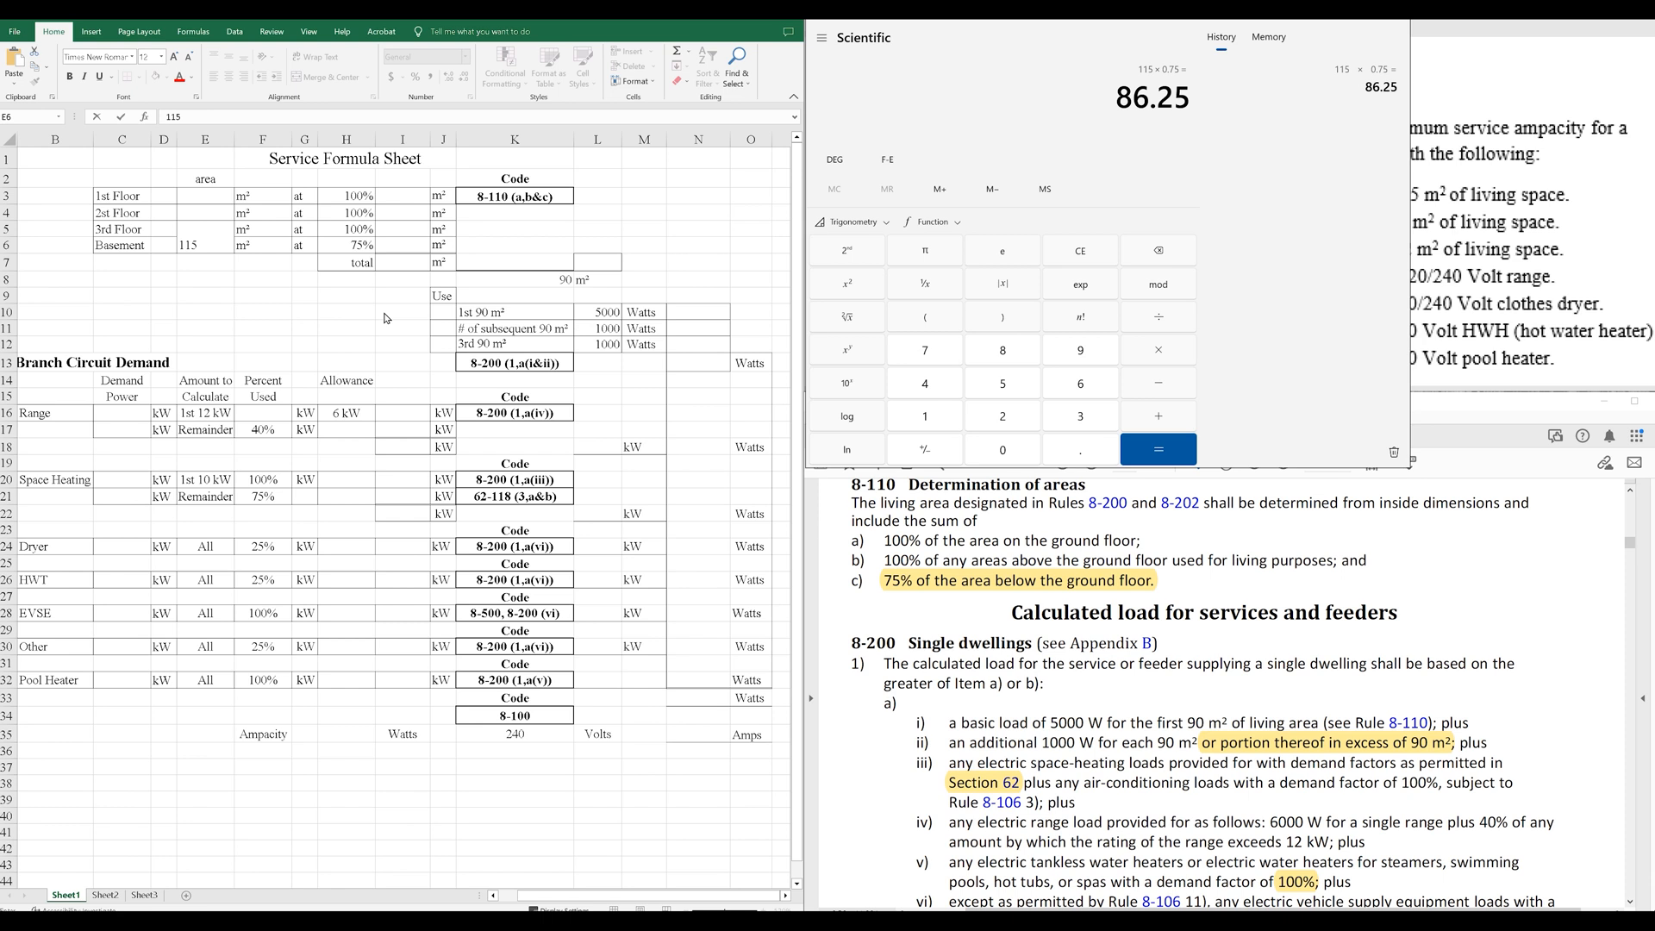
left_click(403, 244)
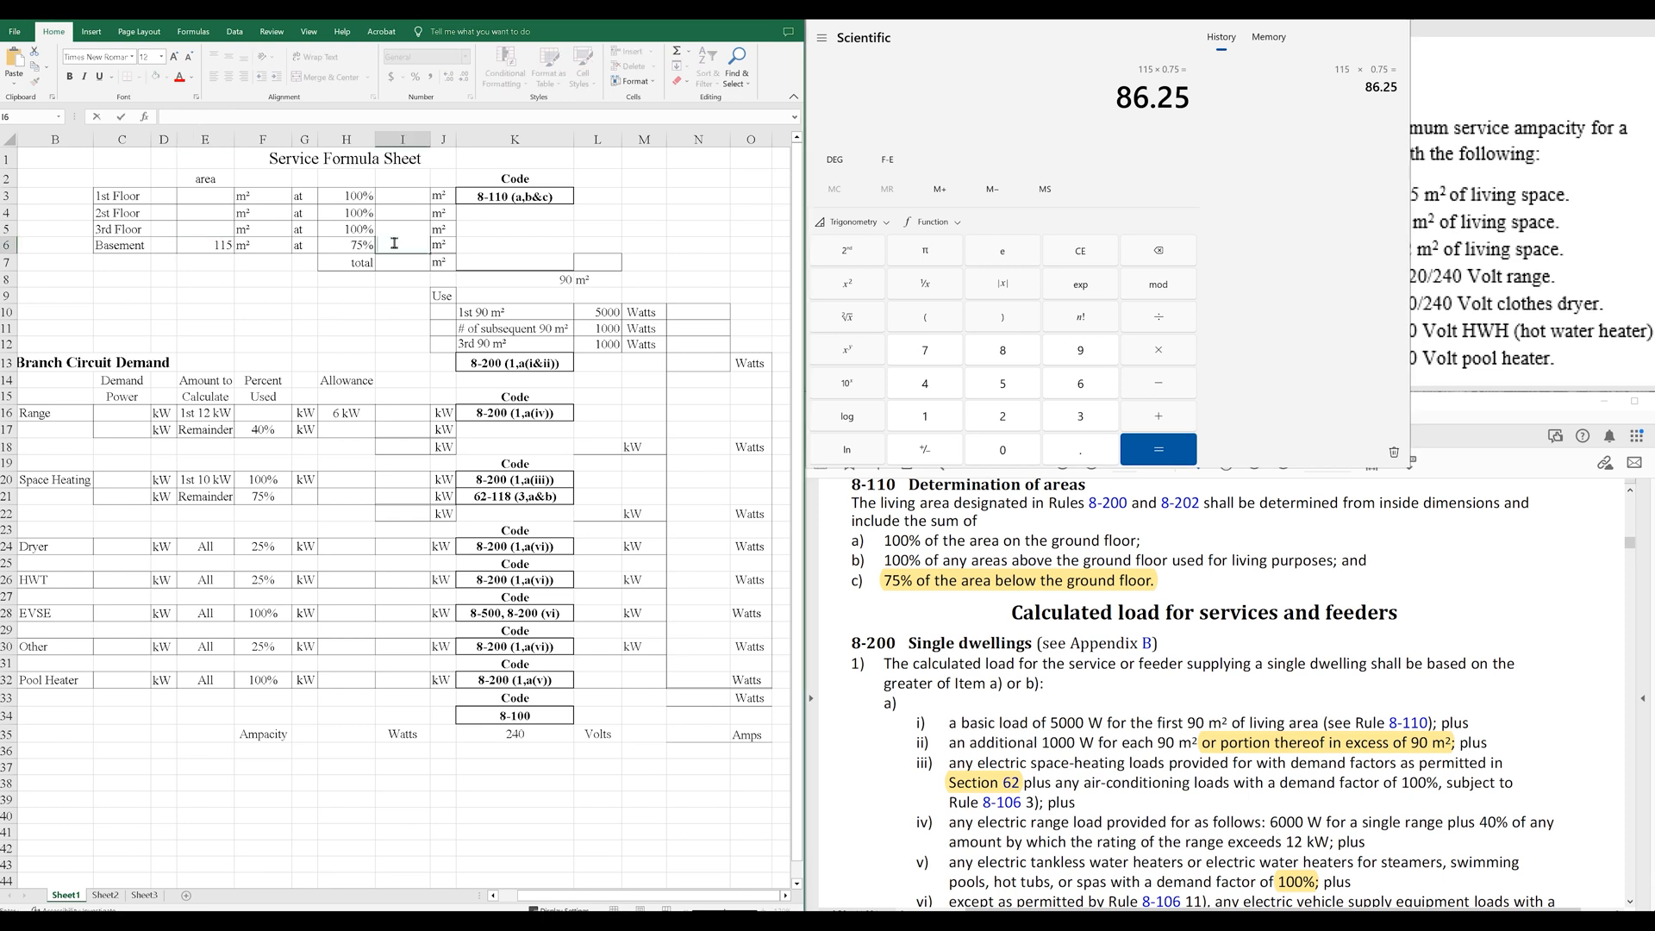
type("86.25")
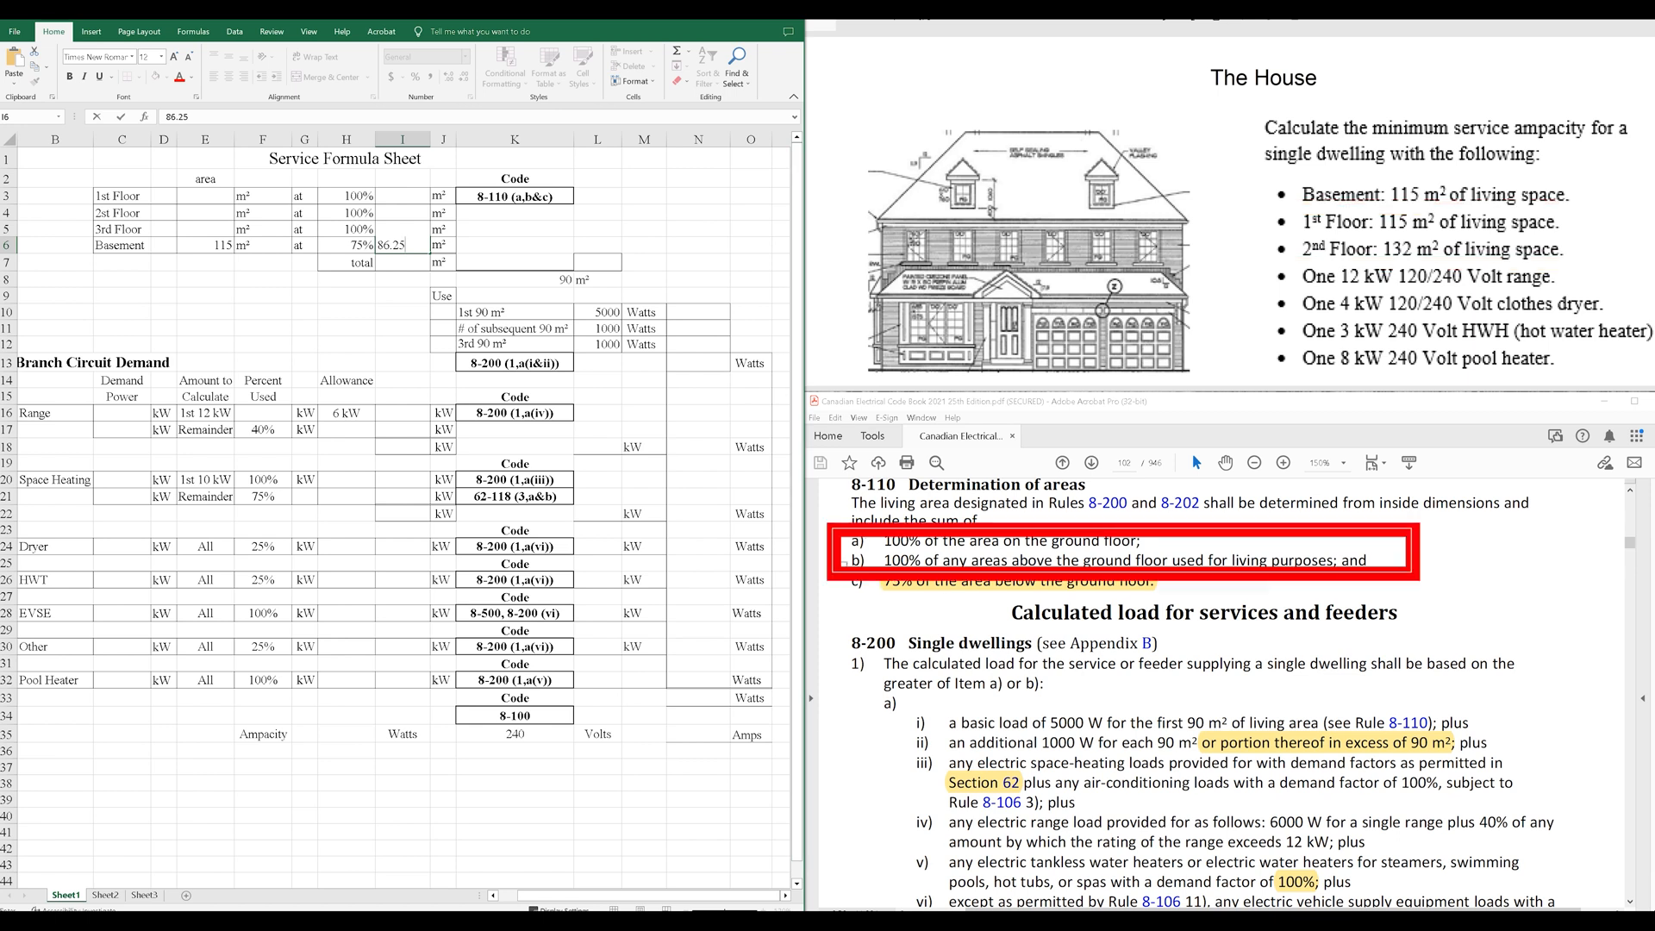
Enter the 1st floor area of 115 m² and 2nd floor area of 132 m².
left_click(205, 196)
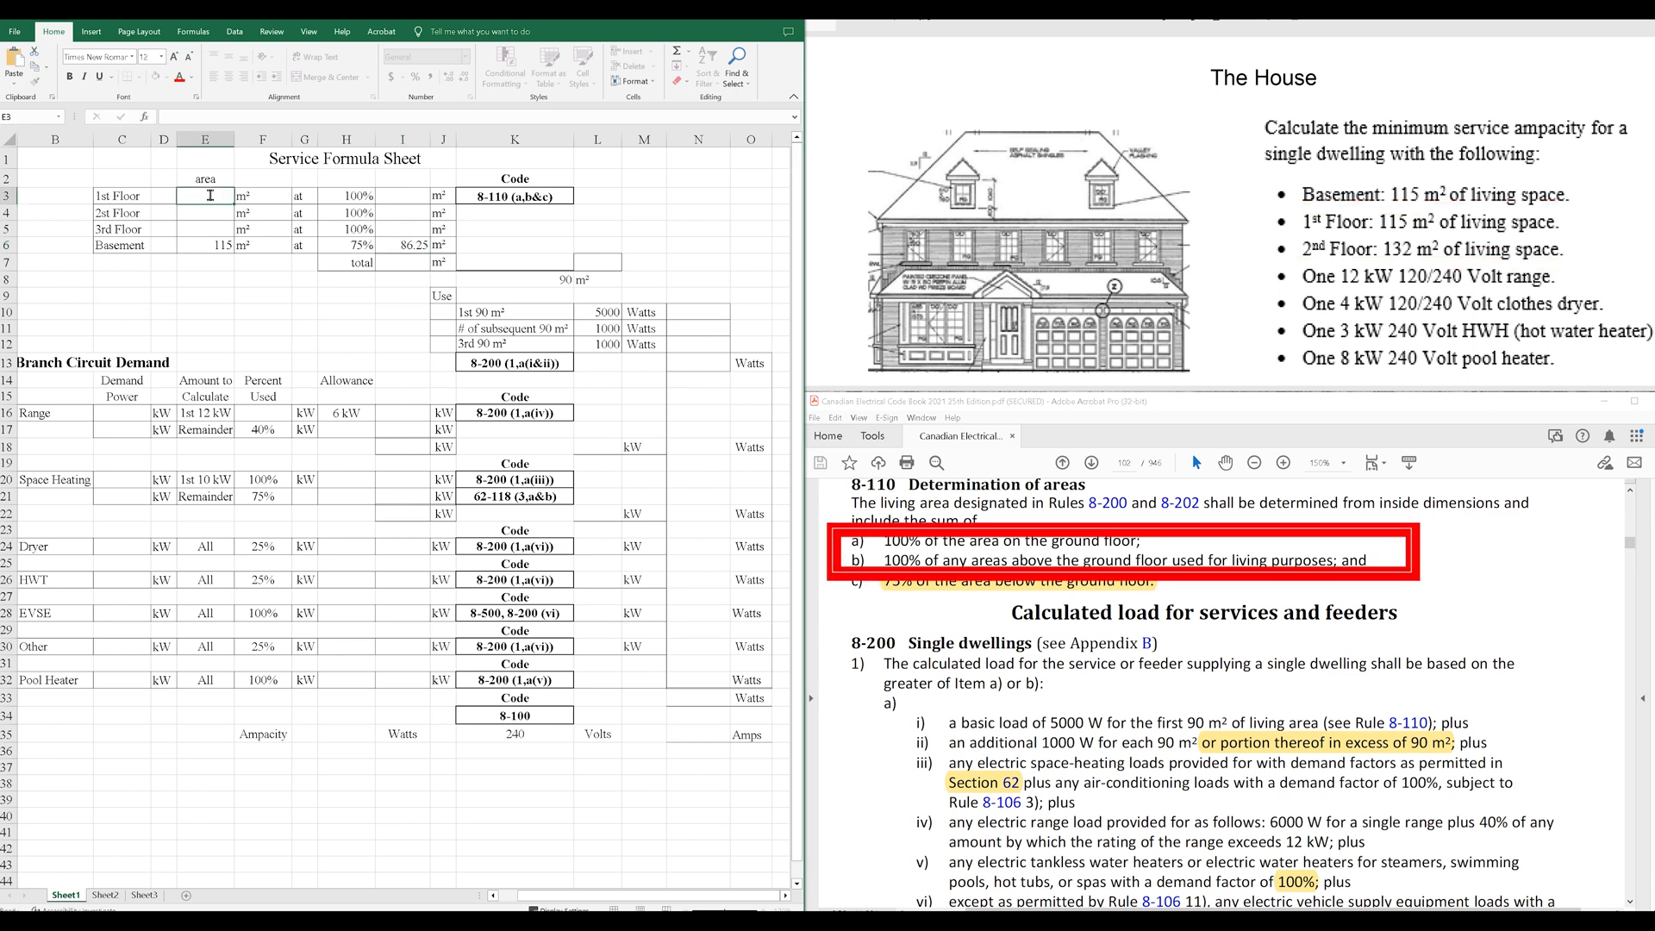
type("115")
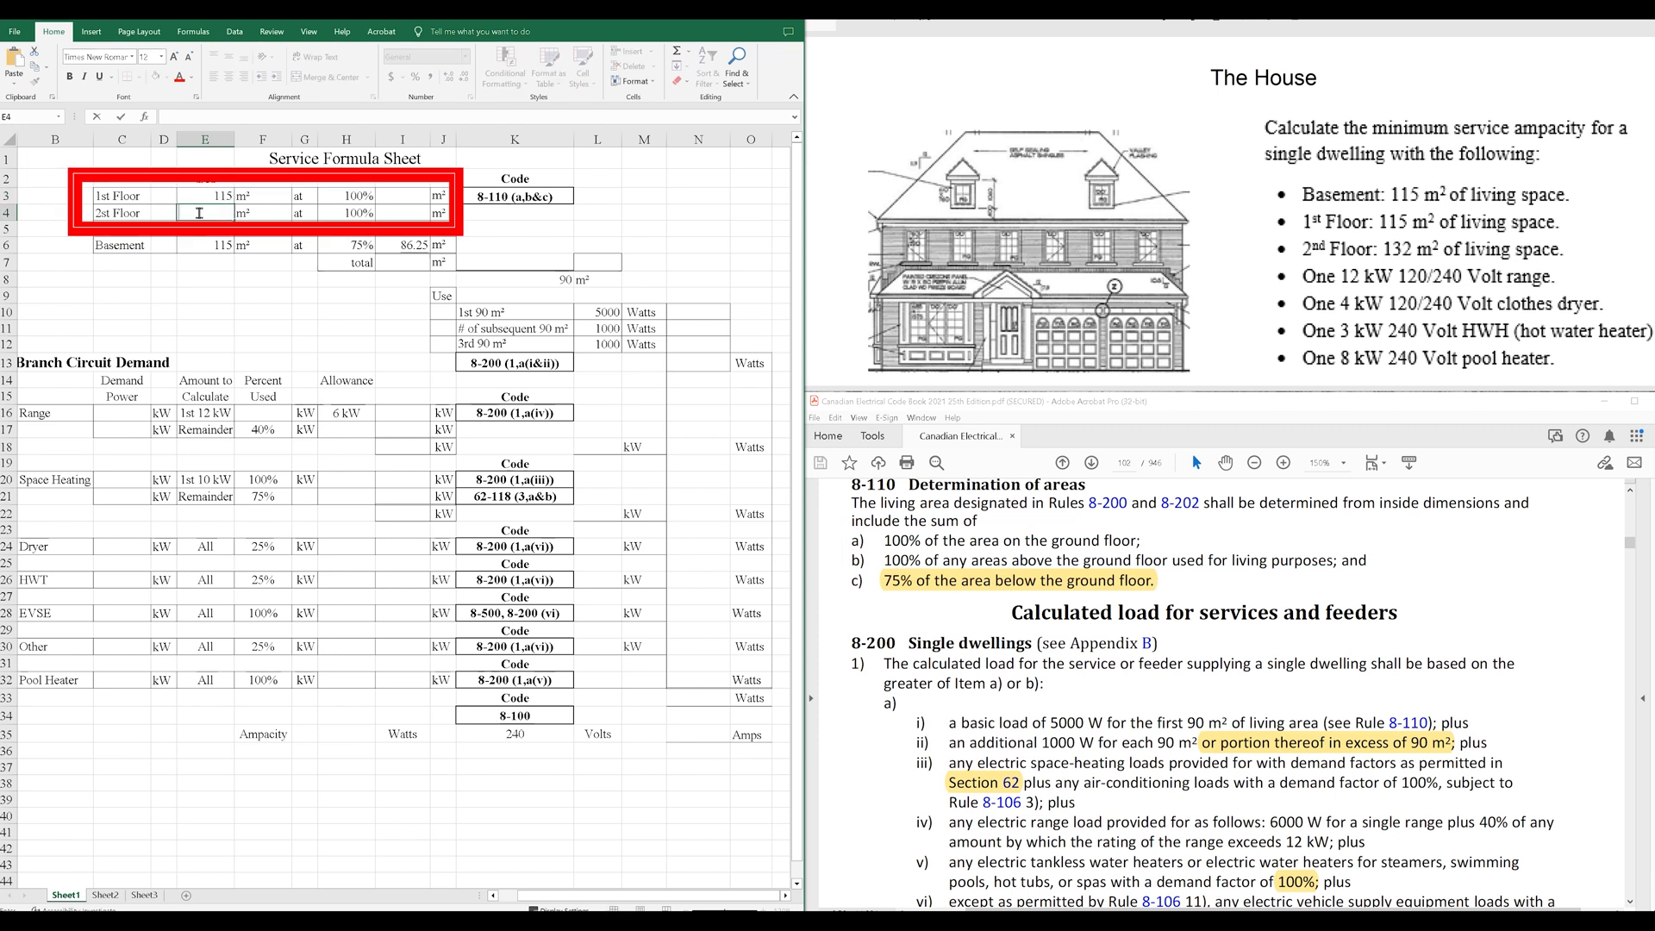
type("132")
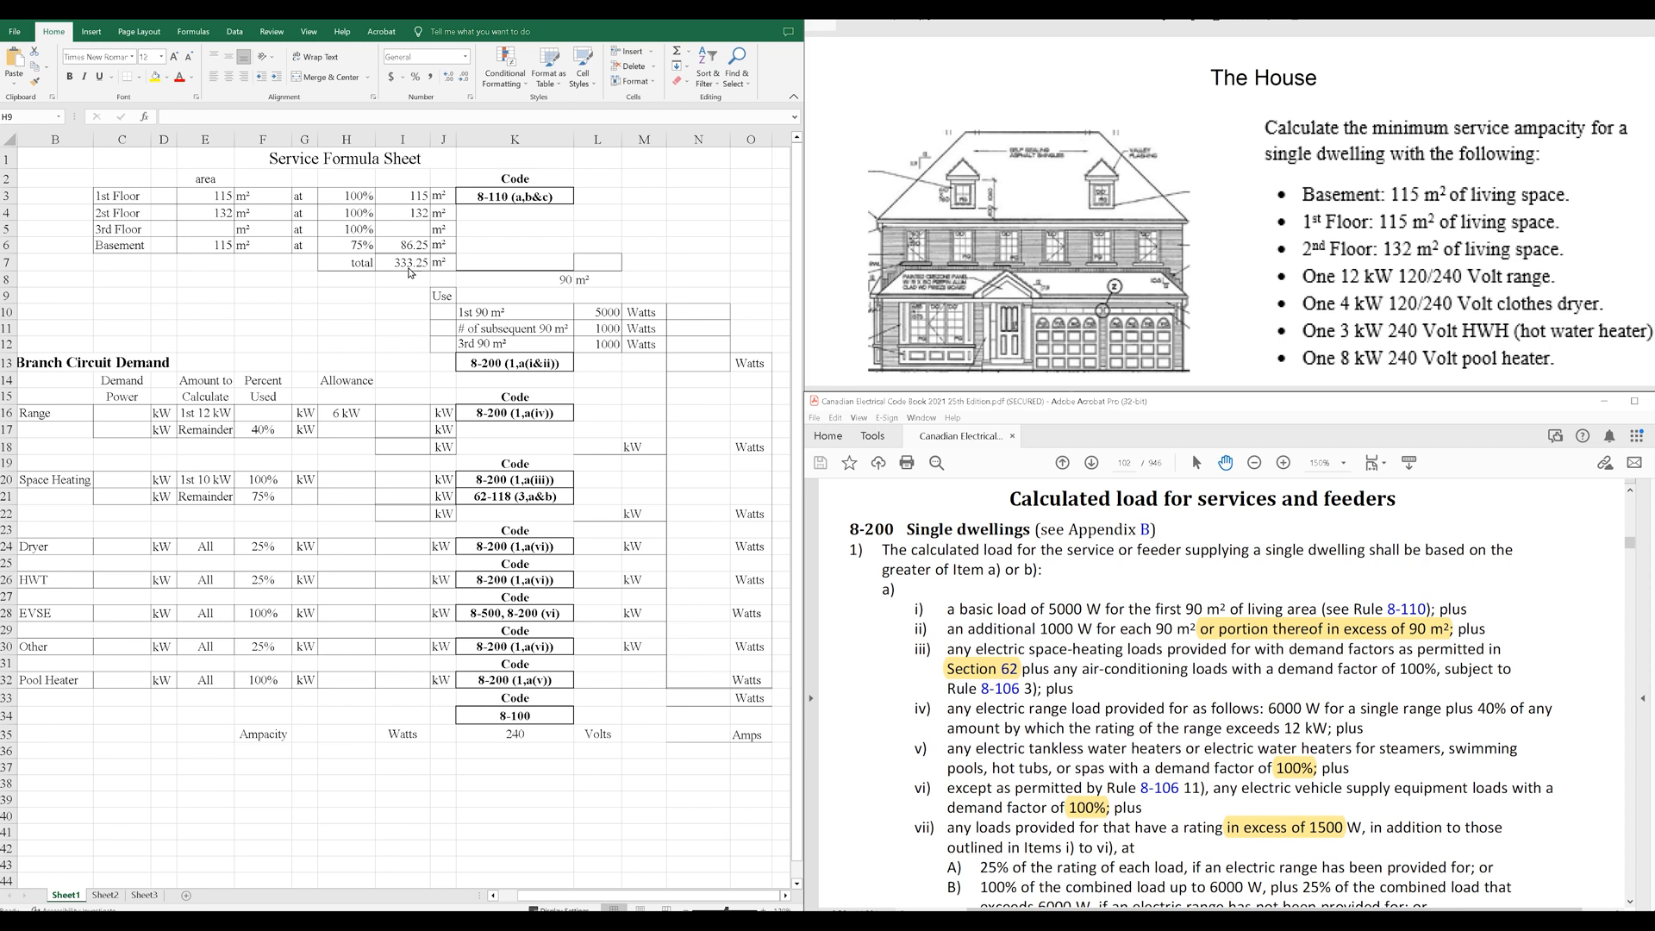
mouse_move(537, 285)
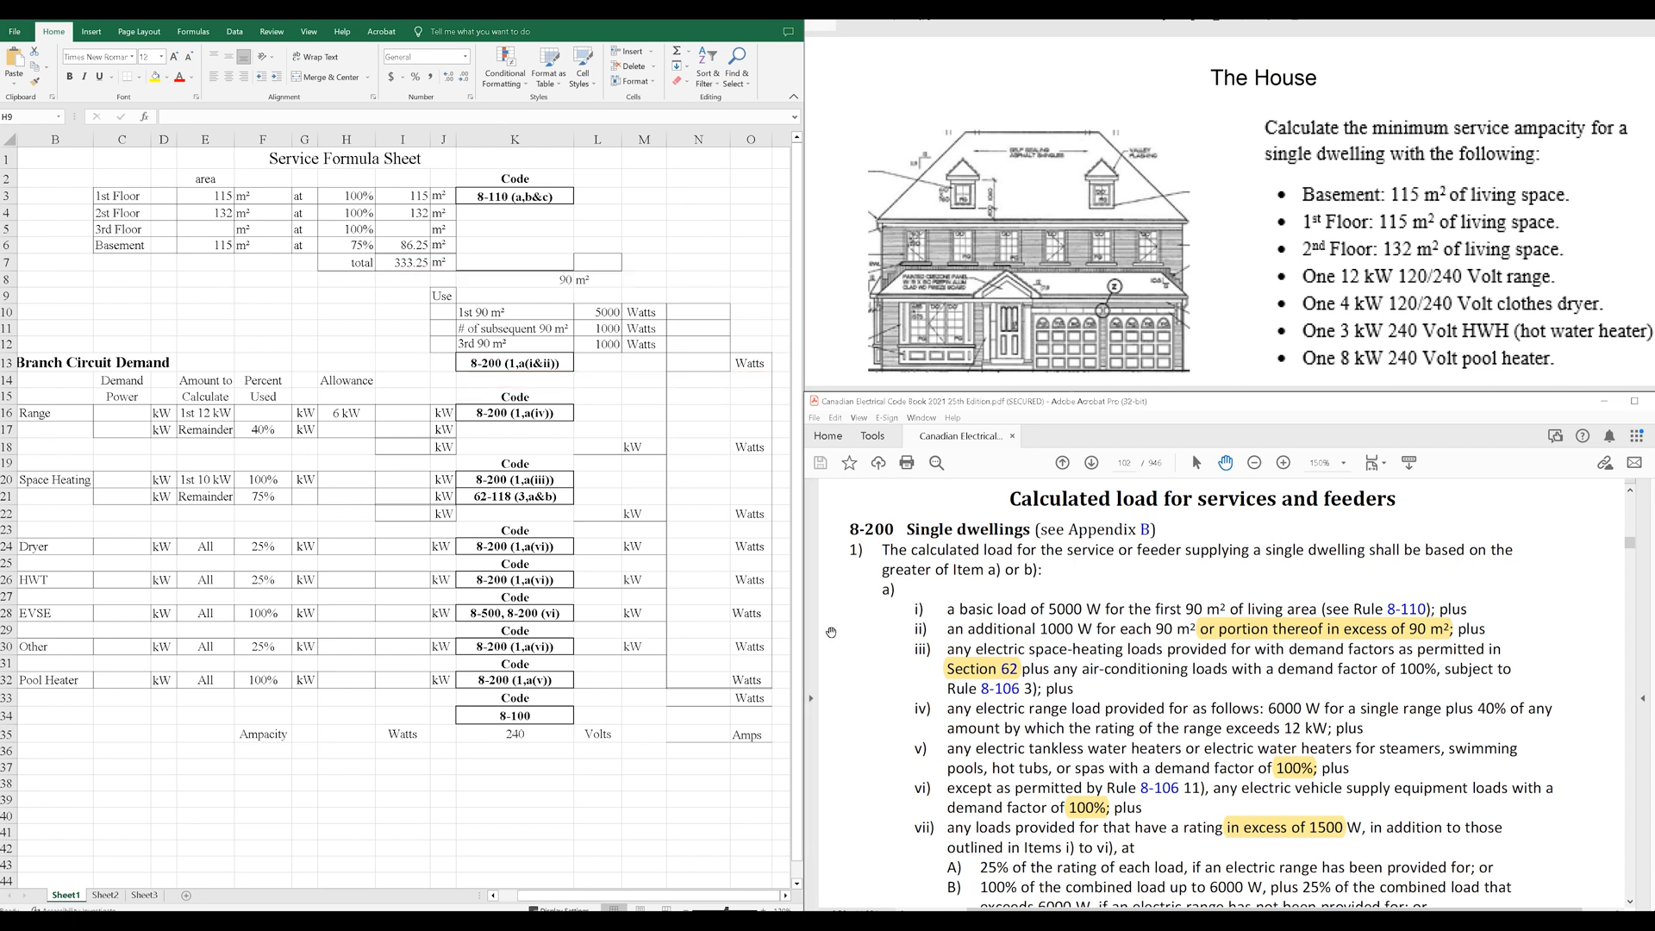
left_click_drag(874, 586, 1552, 639)
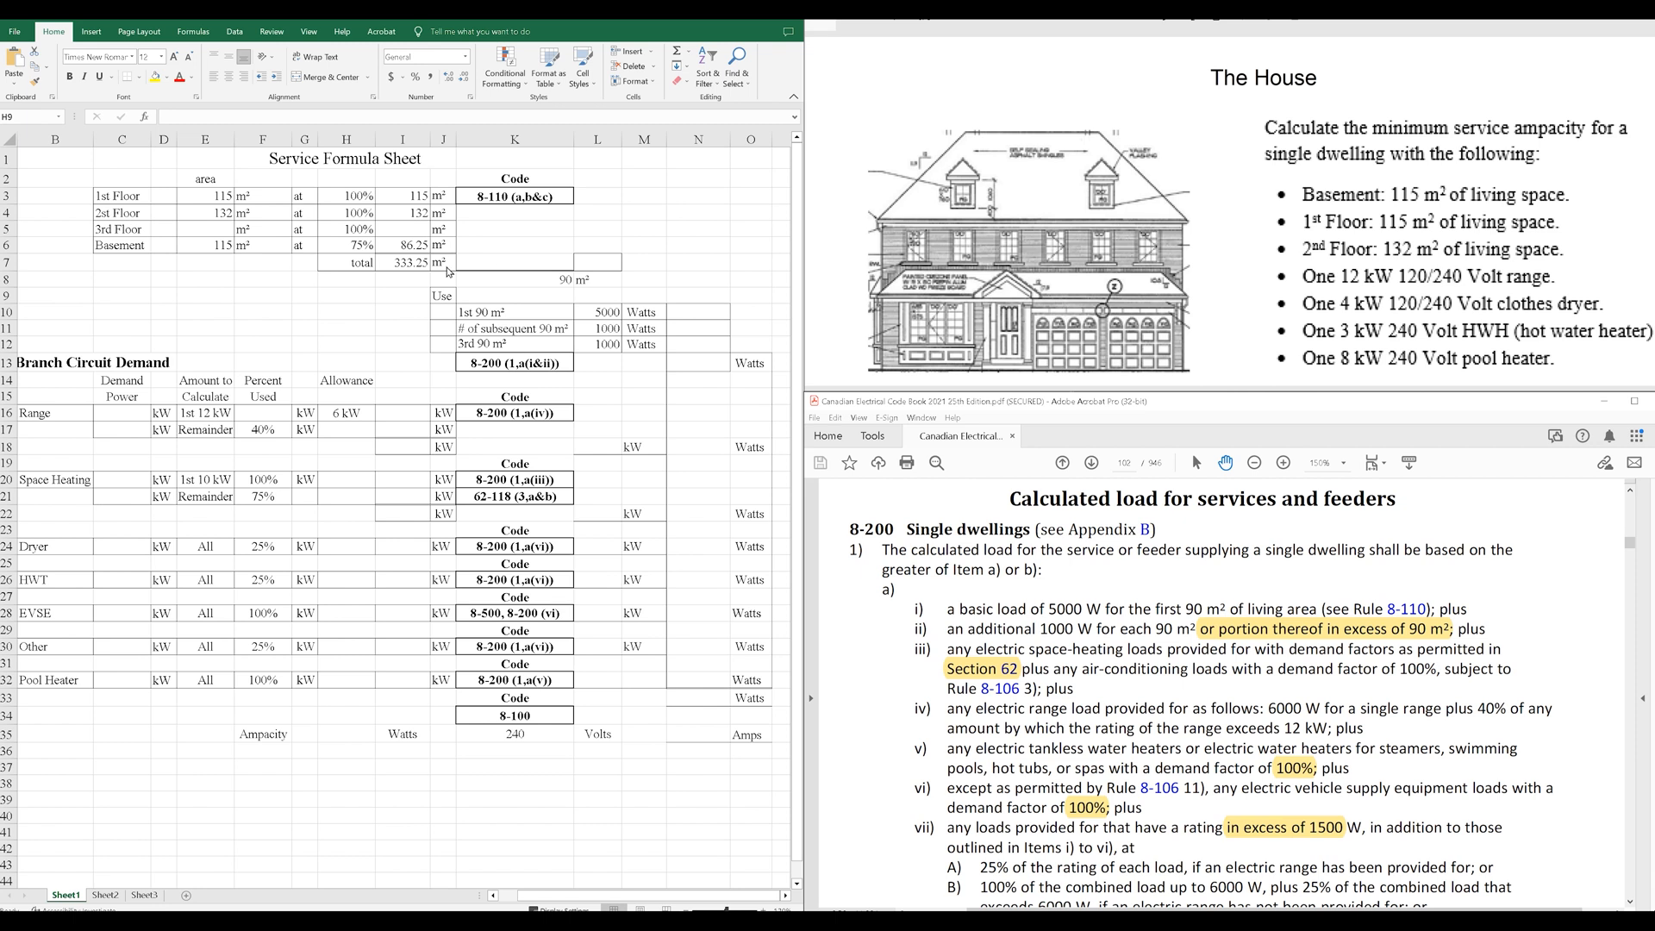
mouse_move(652, 385)
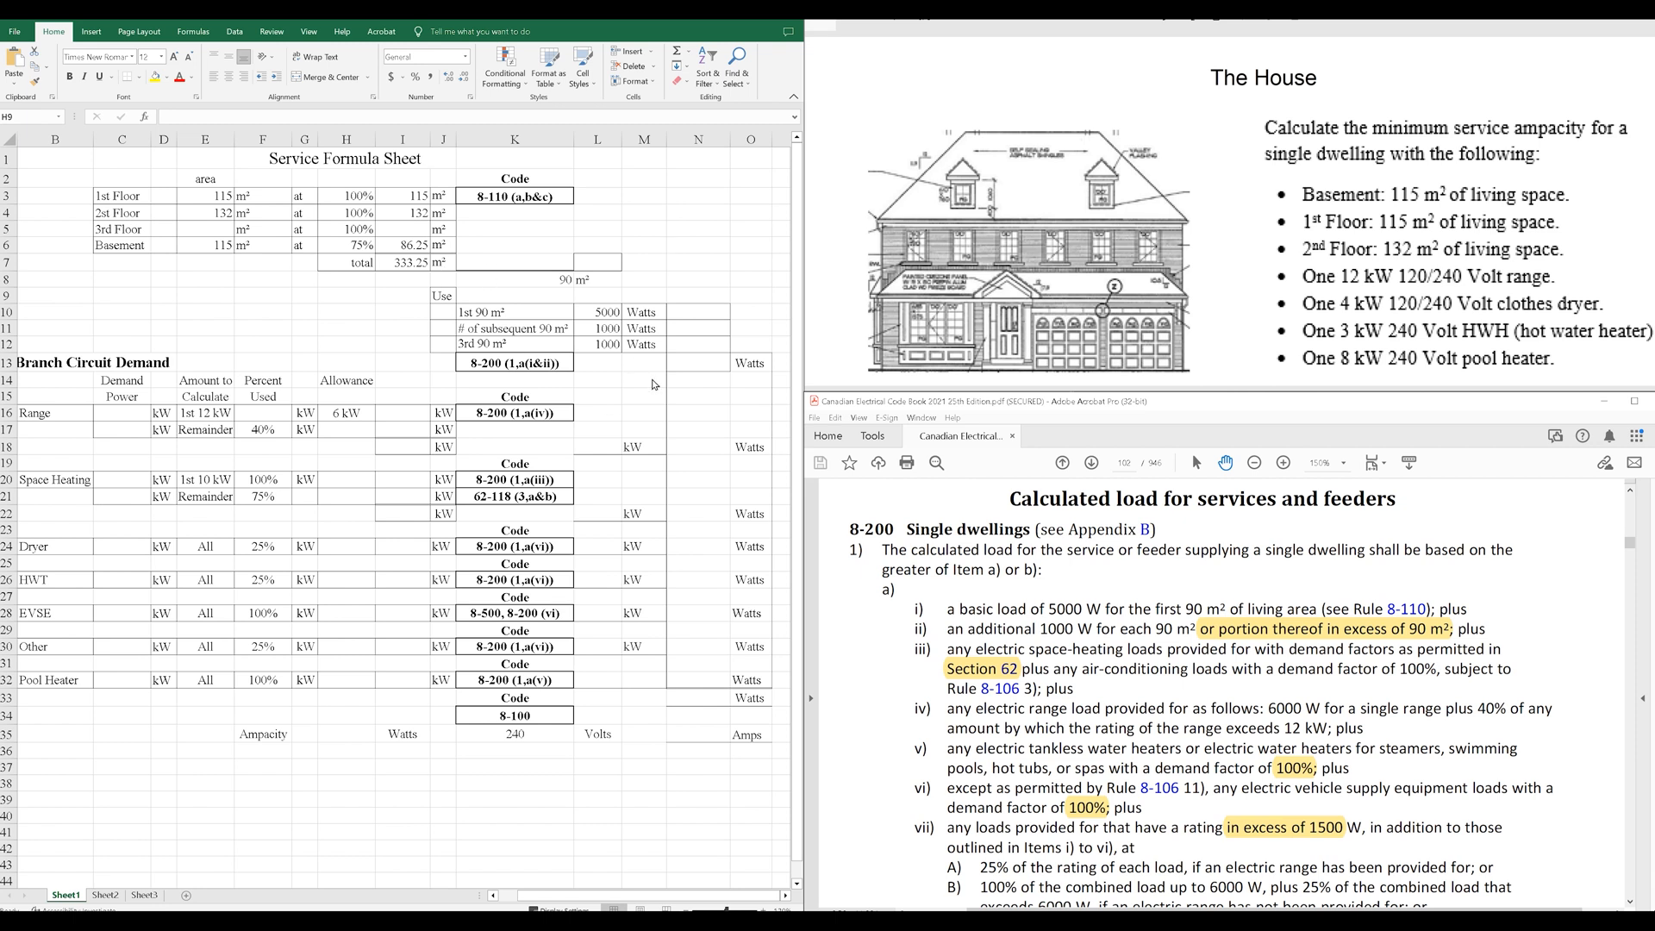
mouse_move(634, 536)
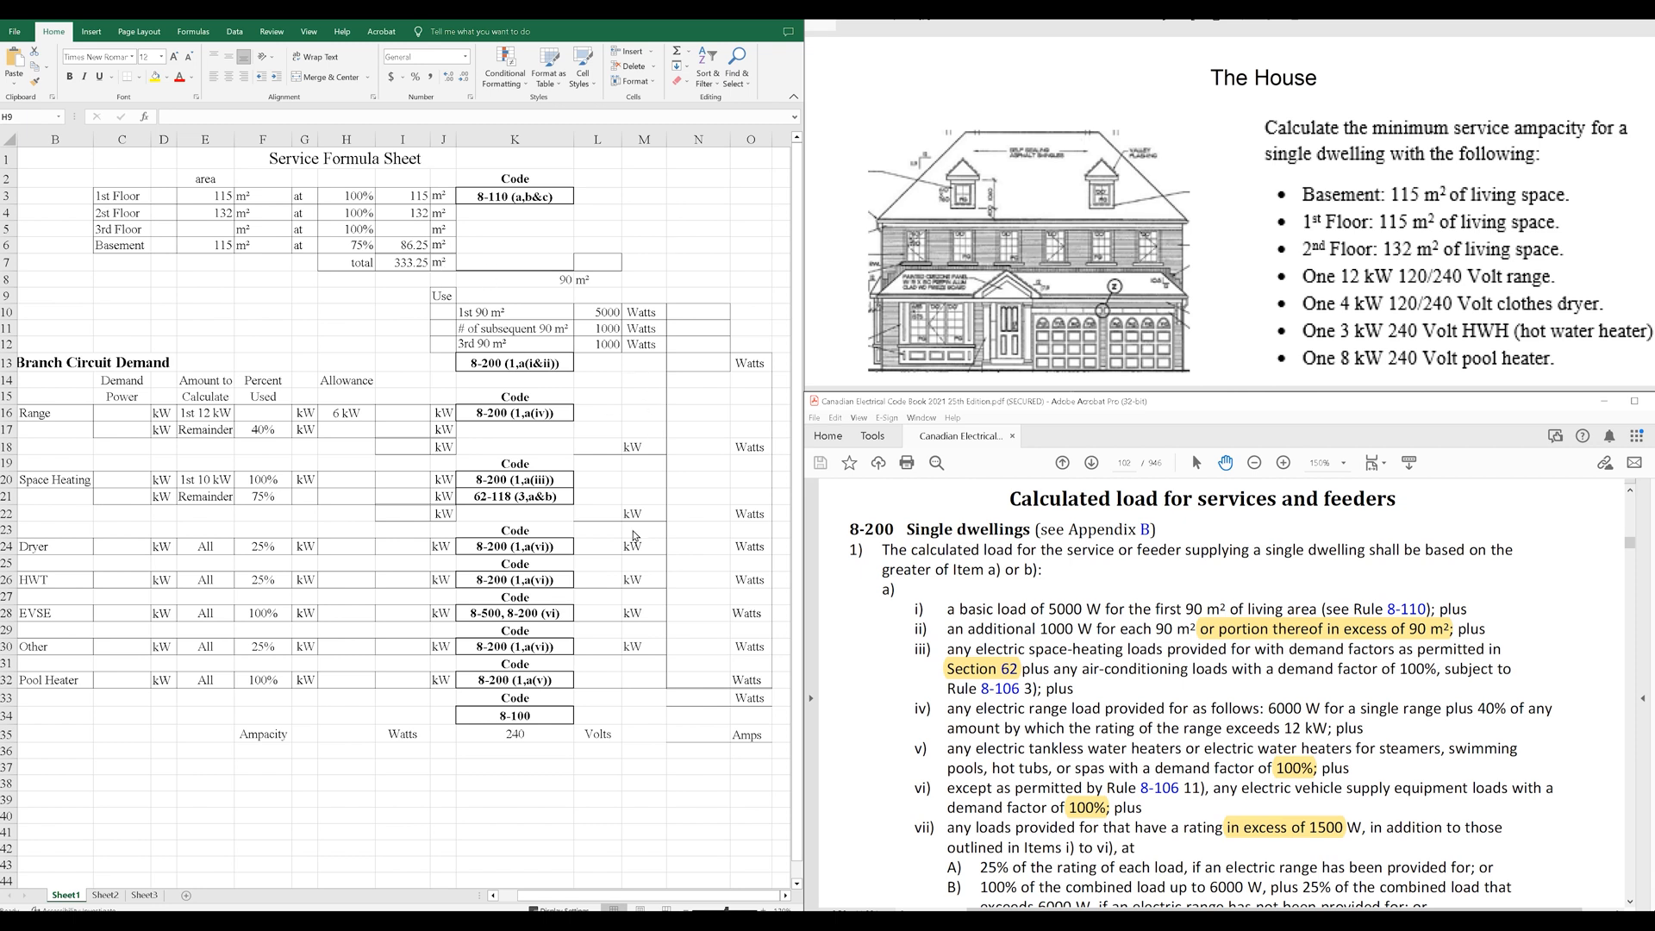
mouse_move(634, 538)
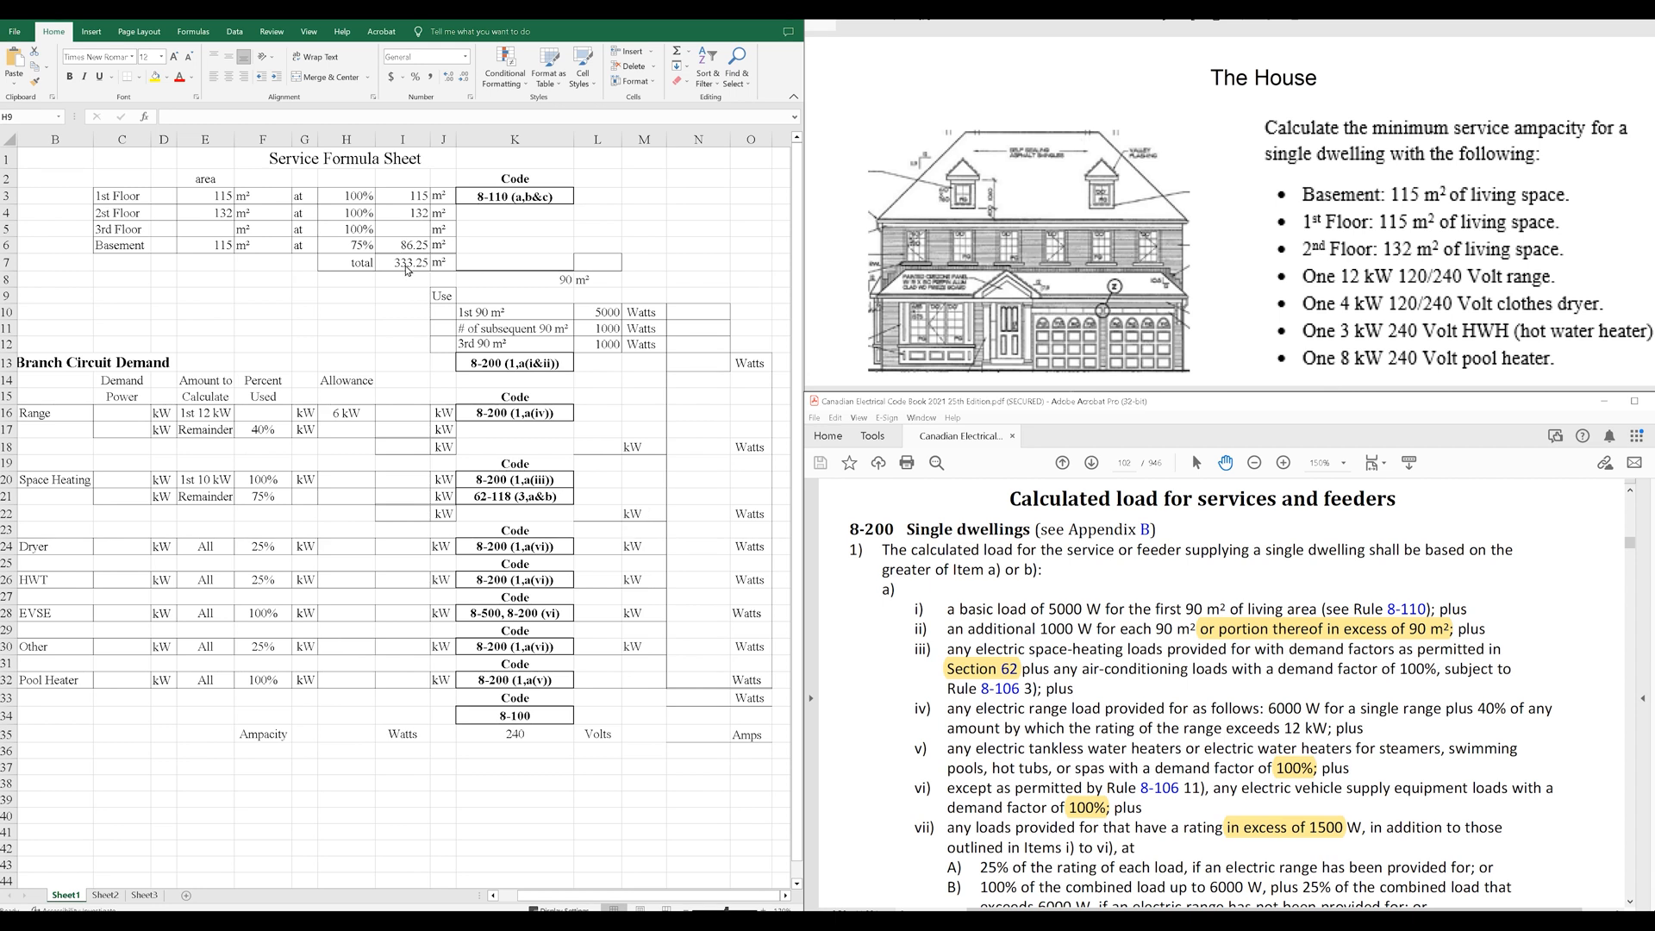
Enter 4 as the number of 90 m² blocks, rounded up from 3.7.
left_click(401, 263)
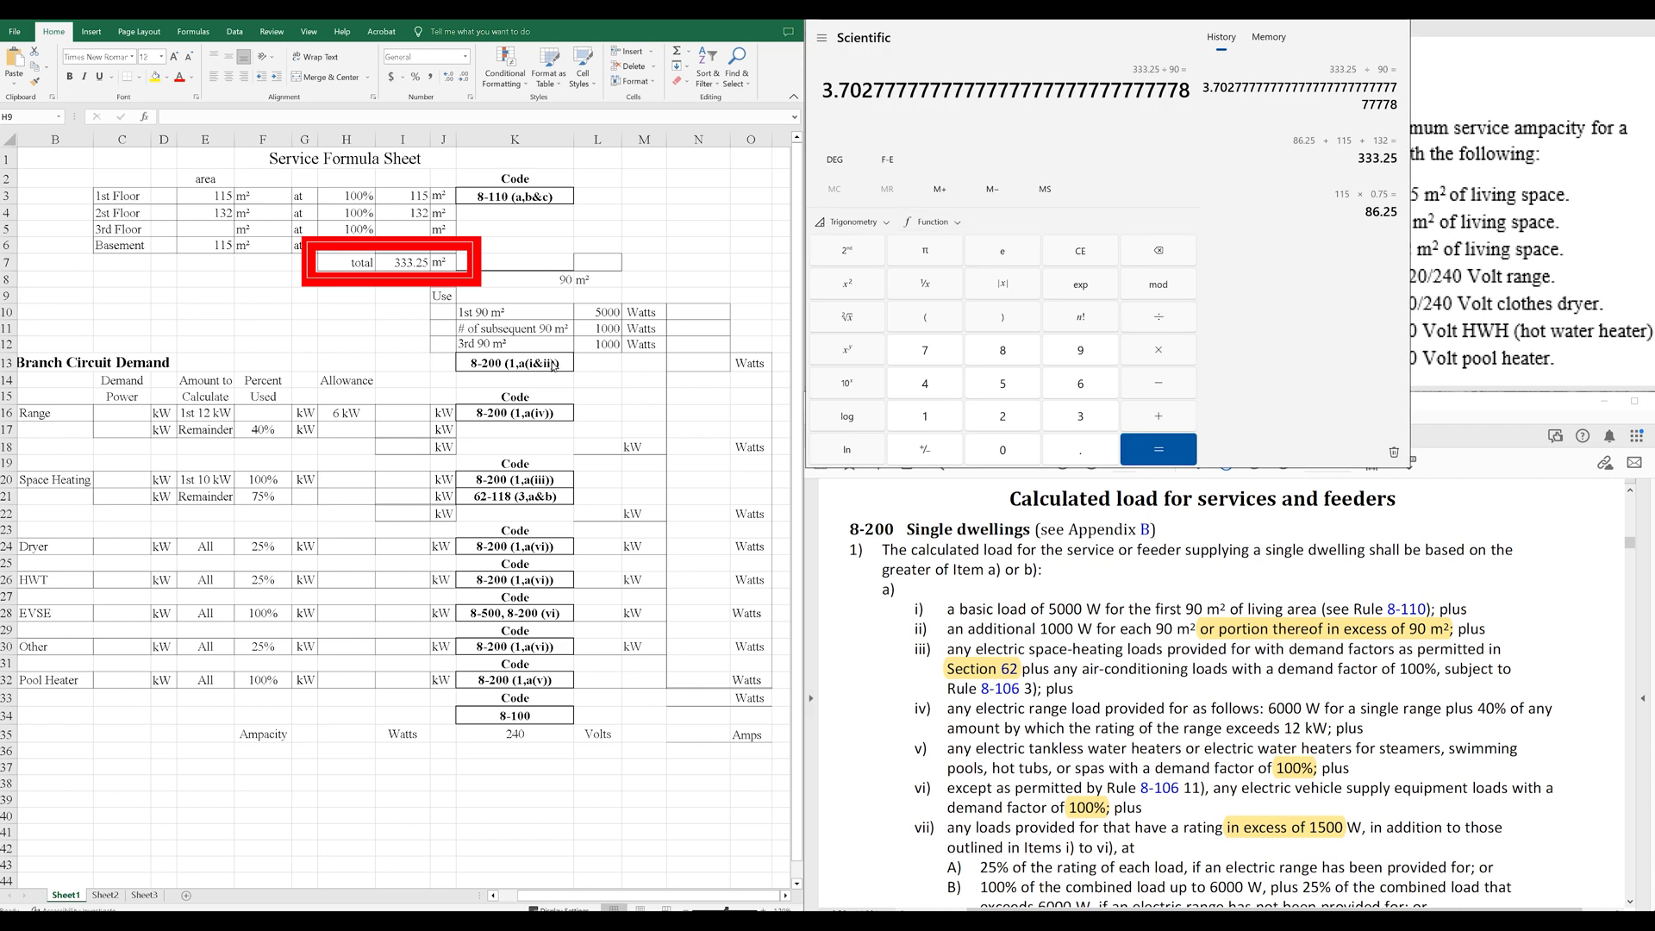
type("3.7")
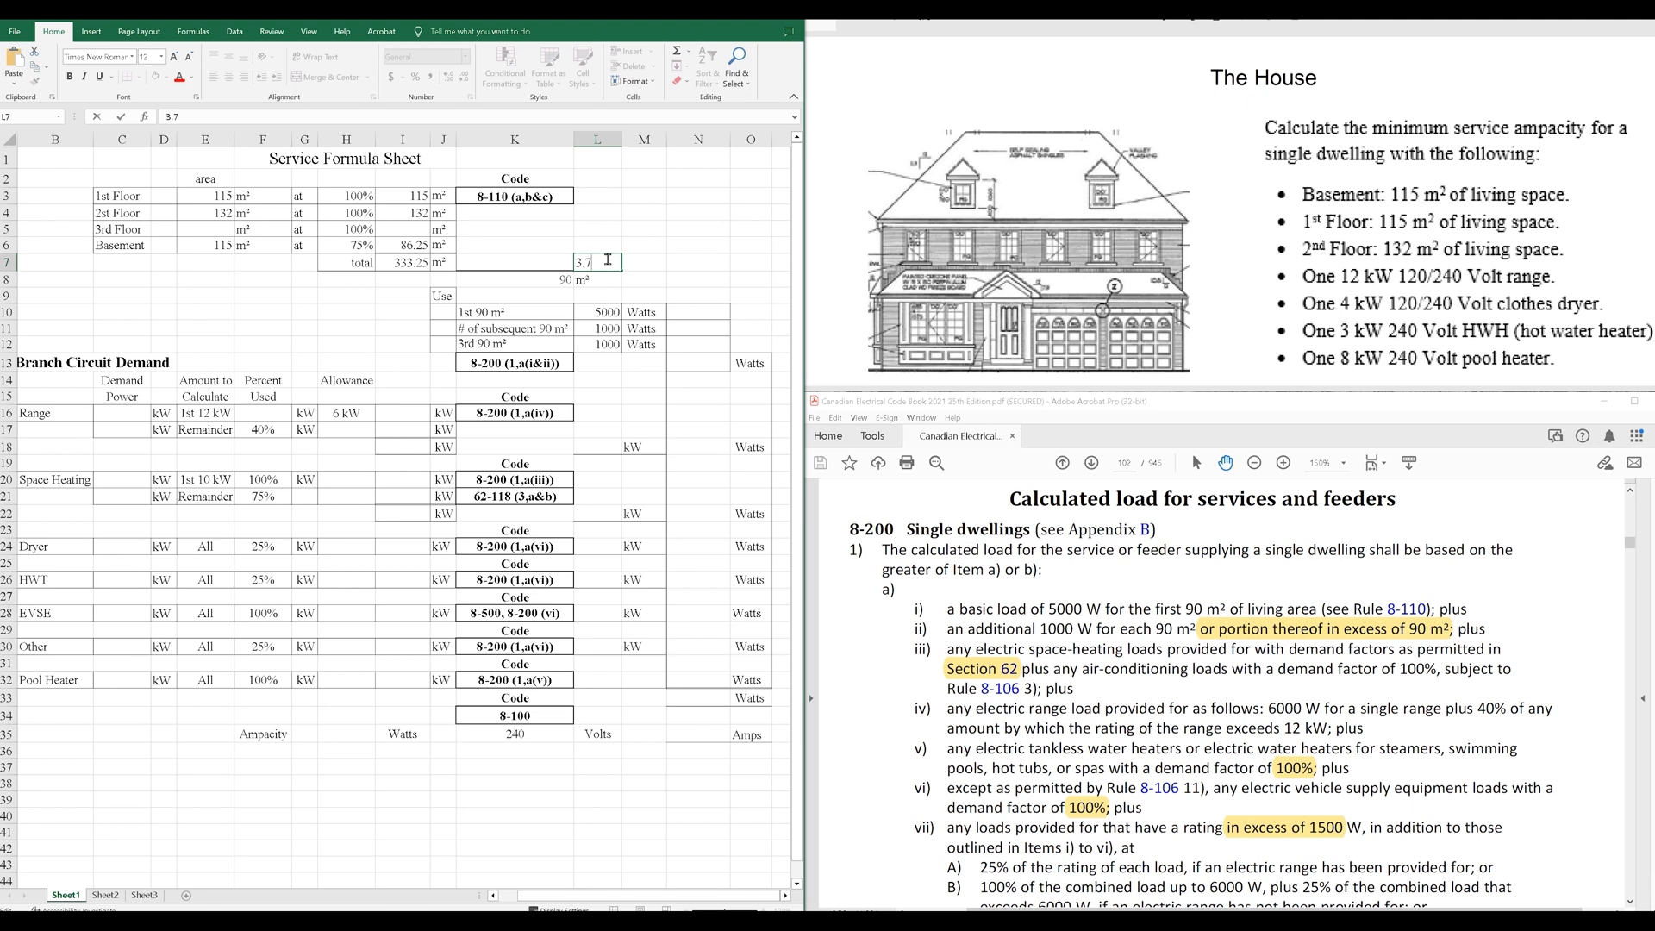
type("4")
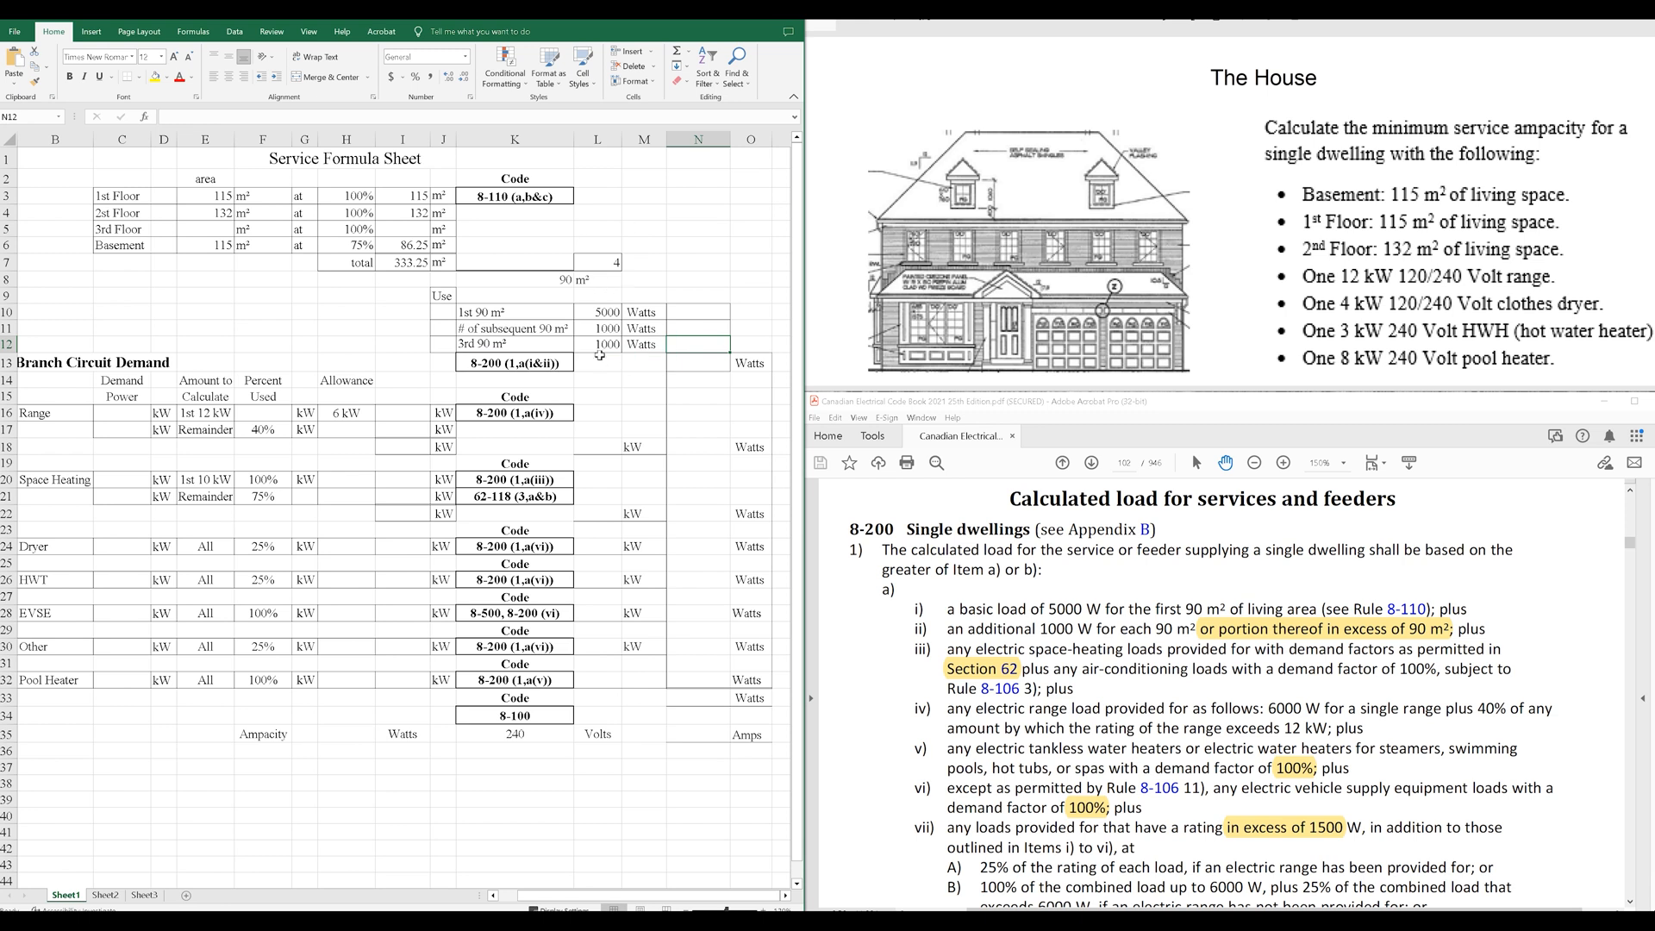
Enter the basic load watts for the subsequent 90 m² blocks (1000) and the remaining rows.
type("1000")
left_click(699, 311)
type("500")
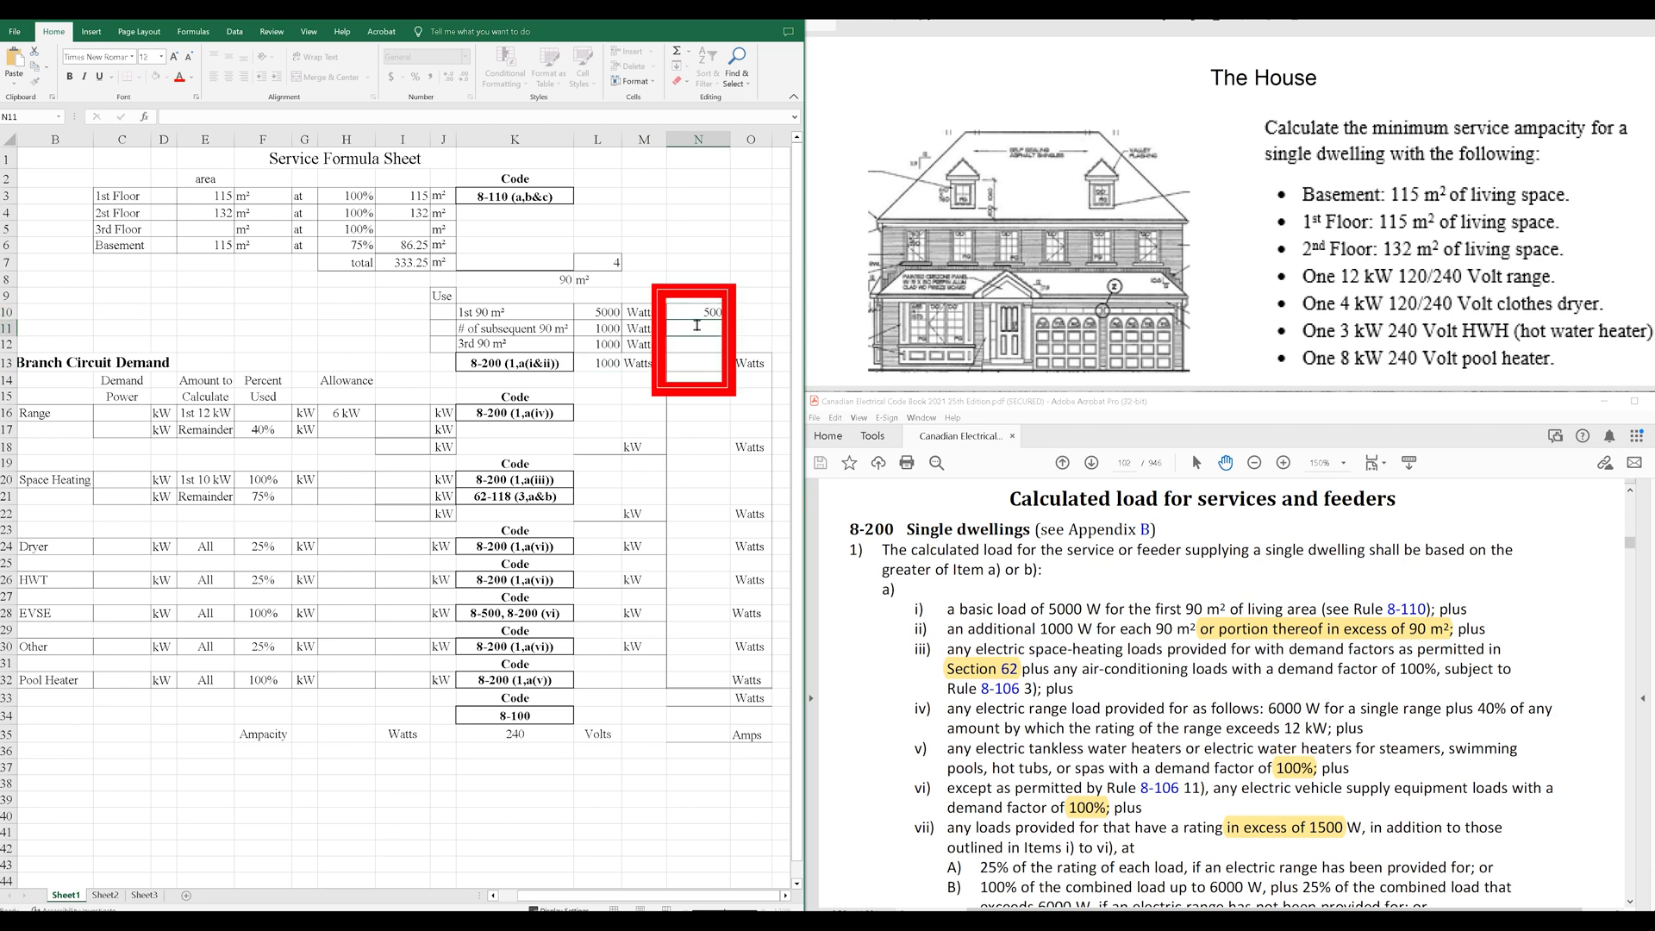
left_click(697, 339)
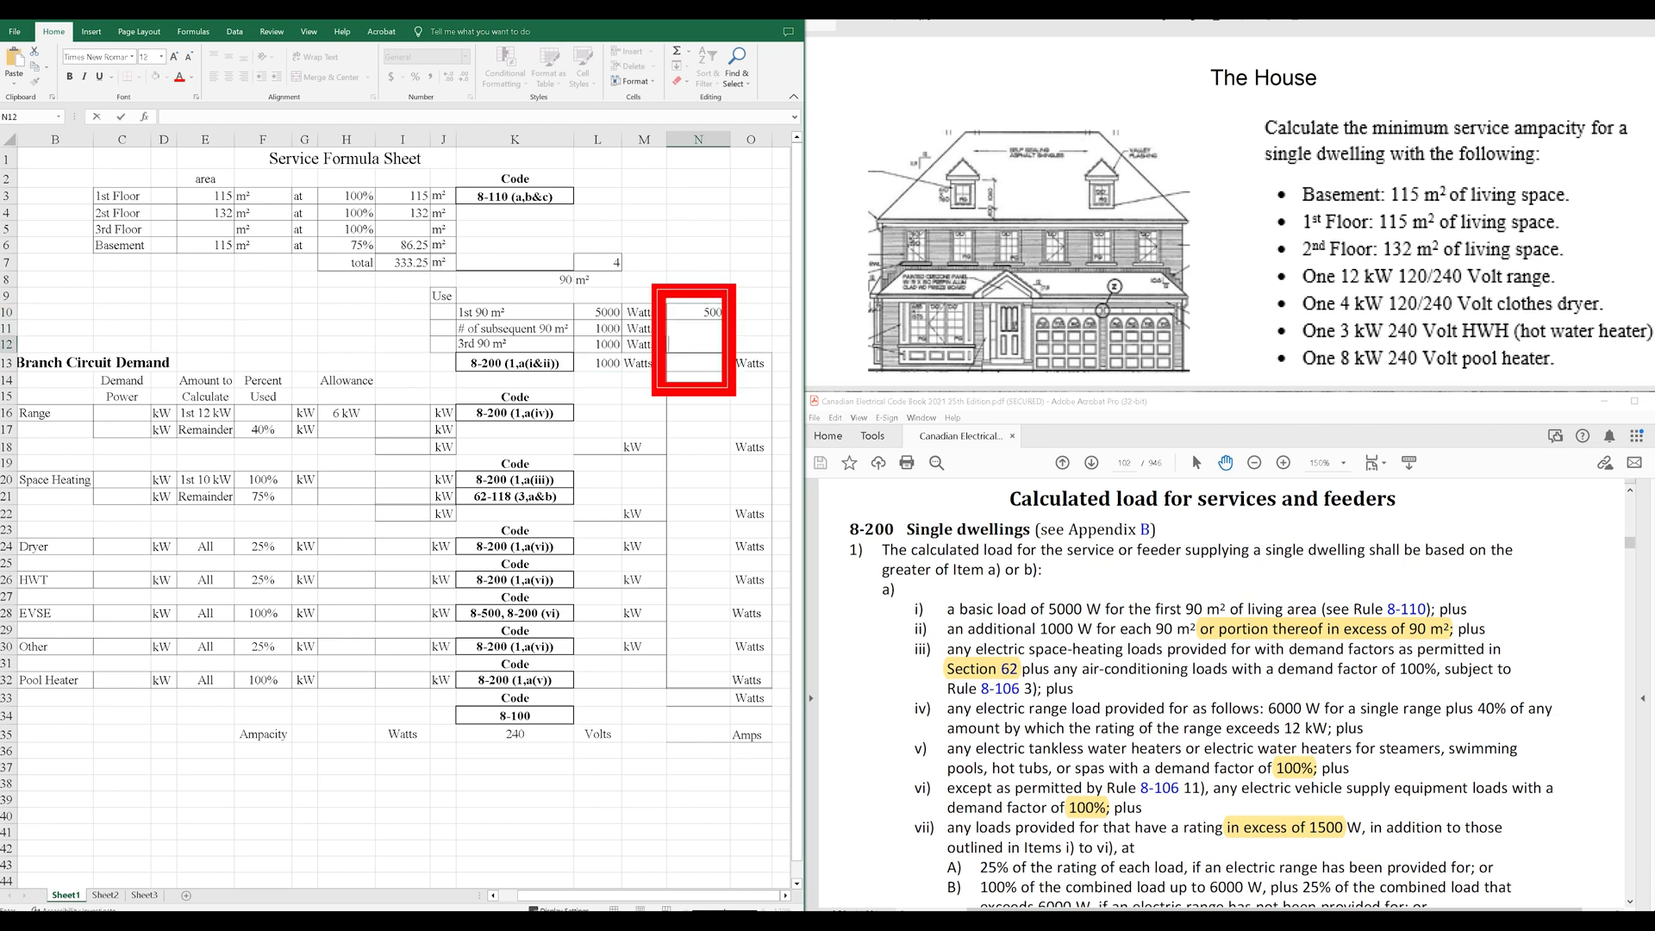
type("10")
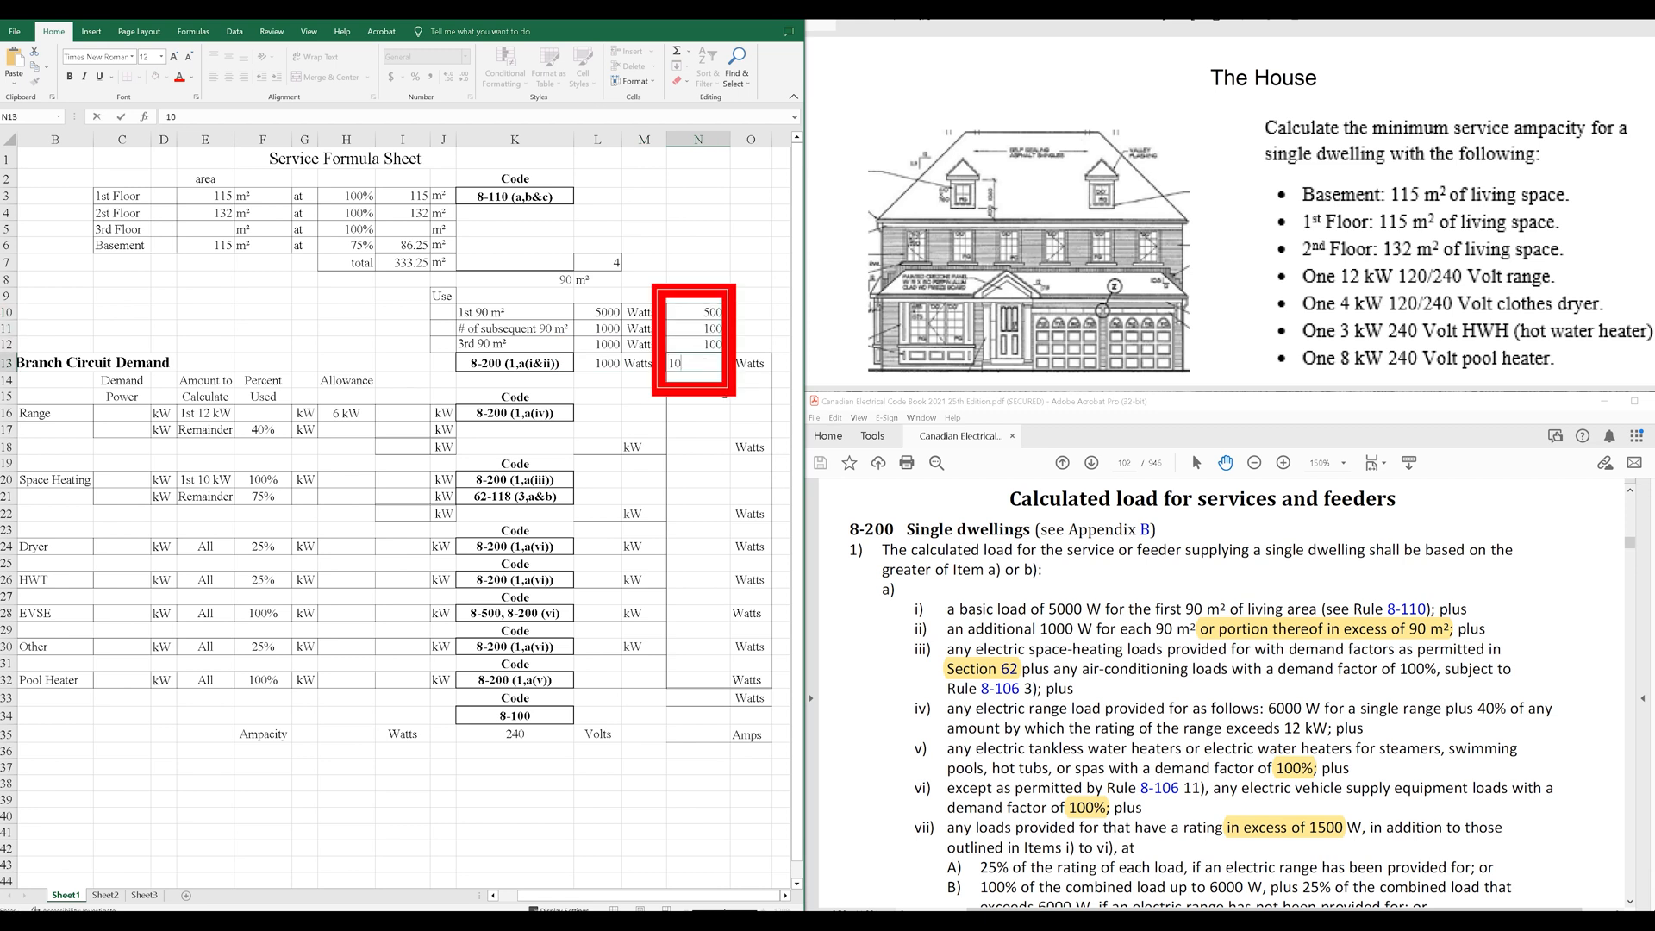
type("800")
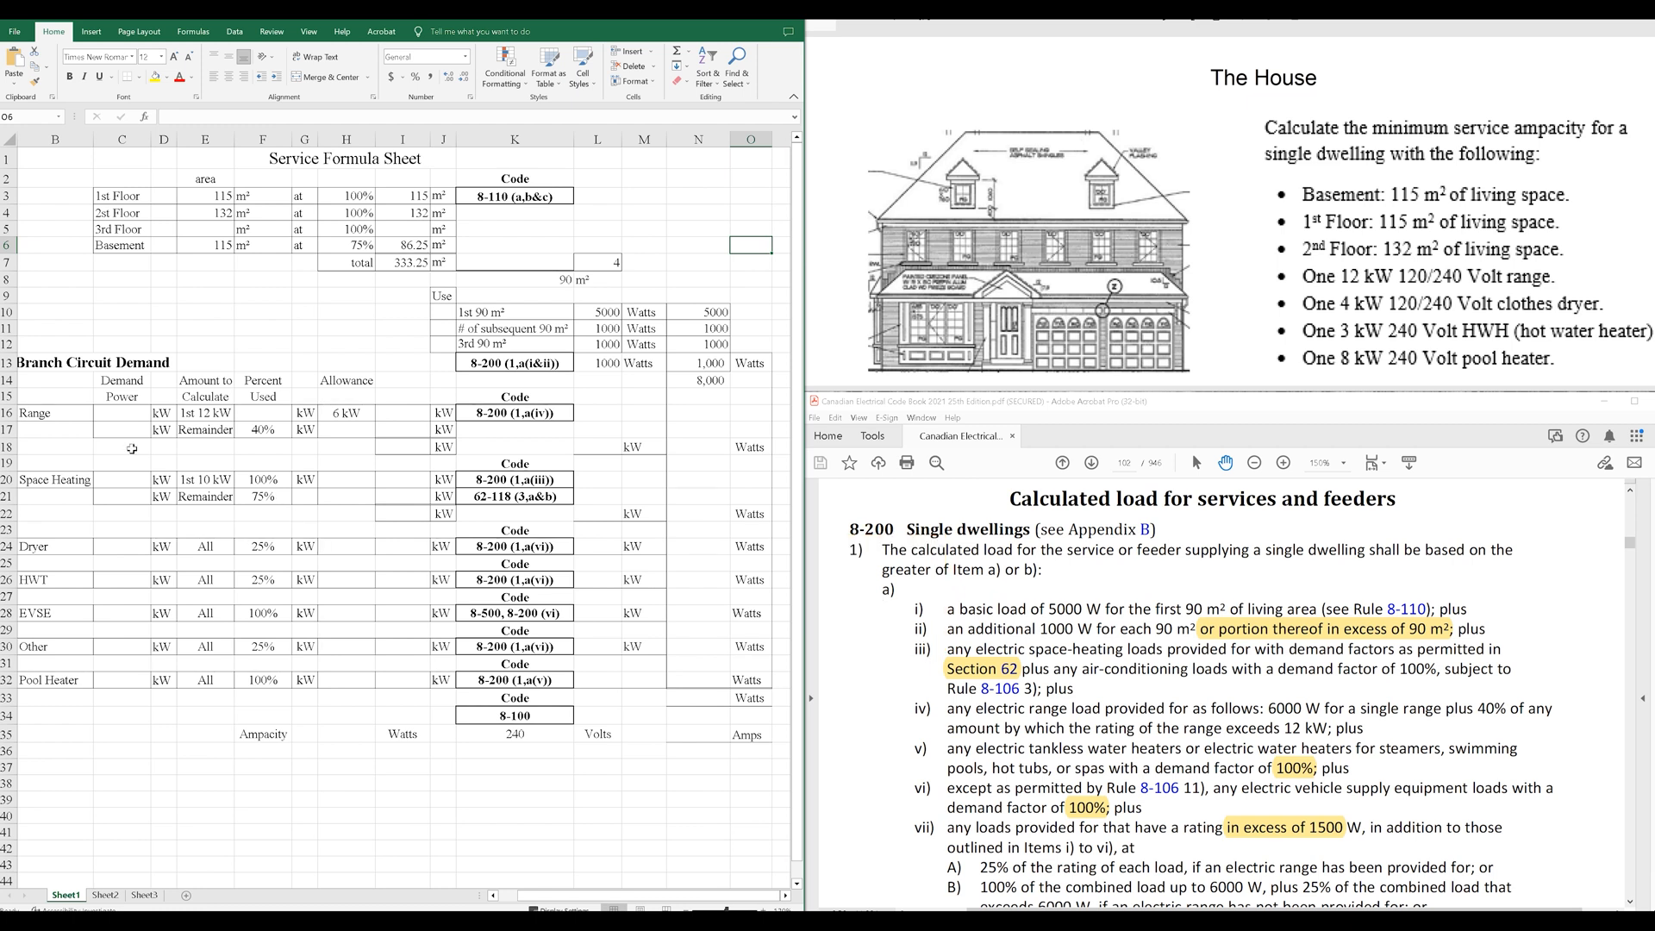
Enter the 12 kW electric range with its 6000 W demand allowance and total.
left_click(121, 412)
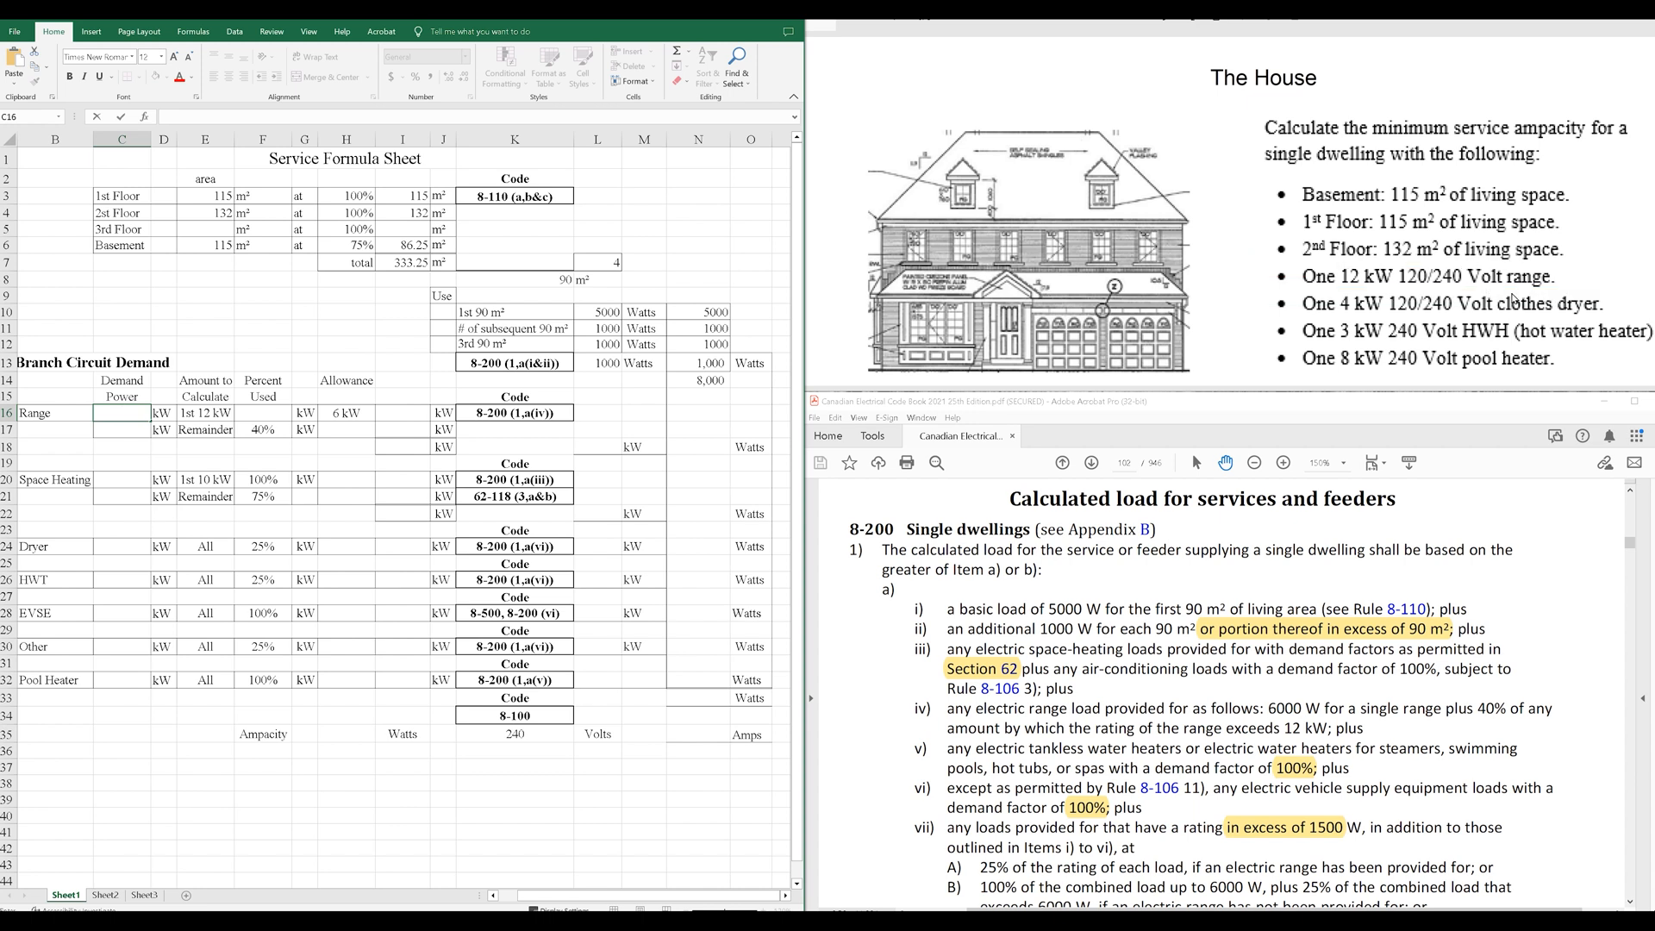
mouse_move(812, 625)
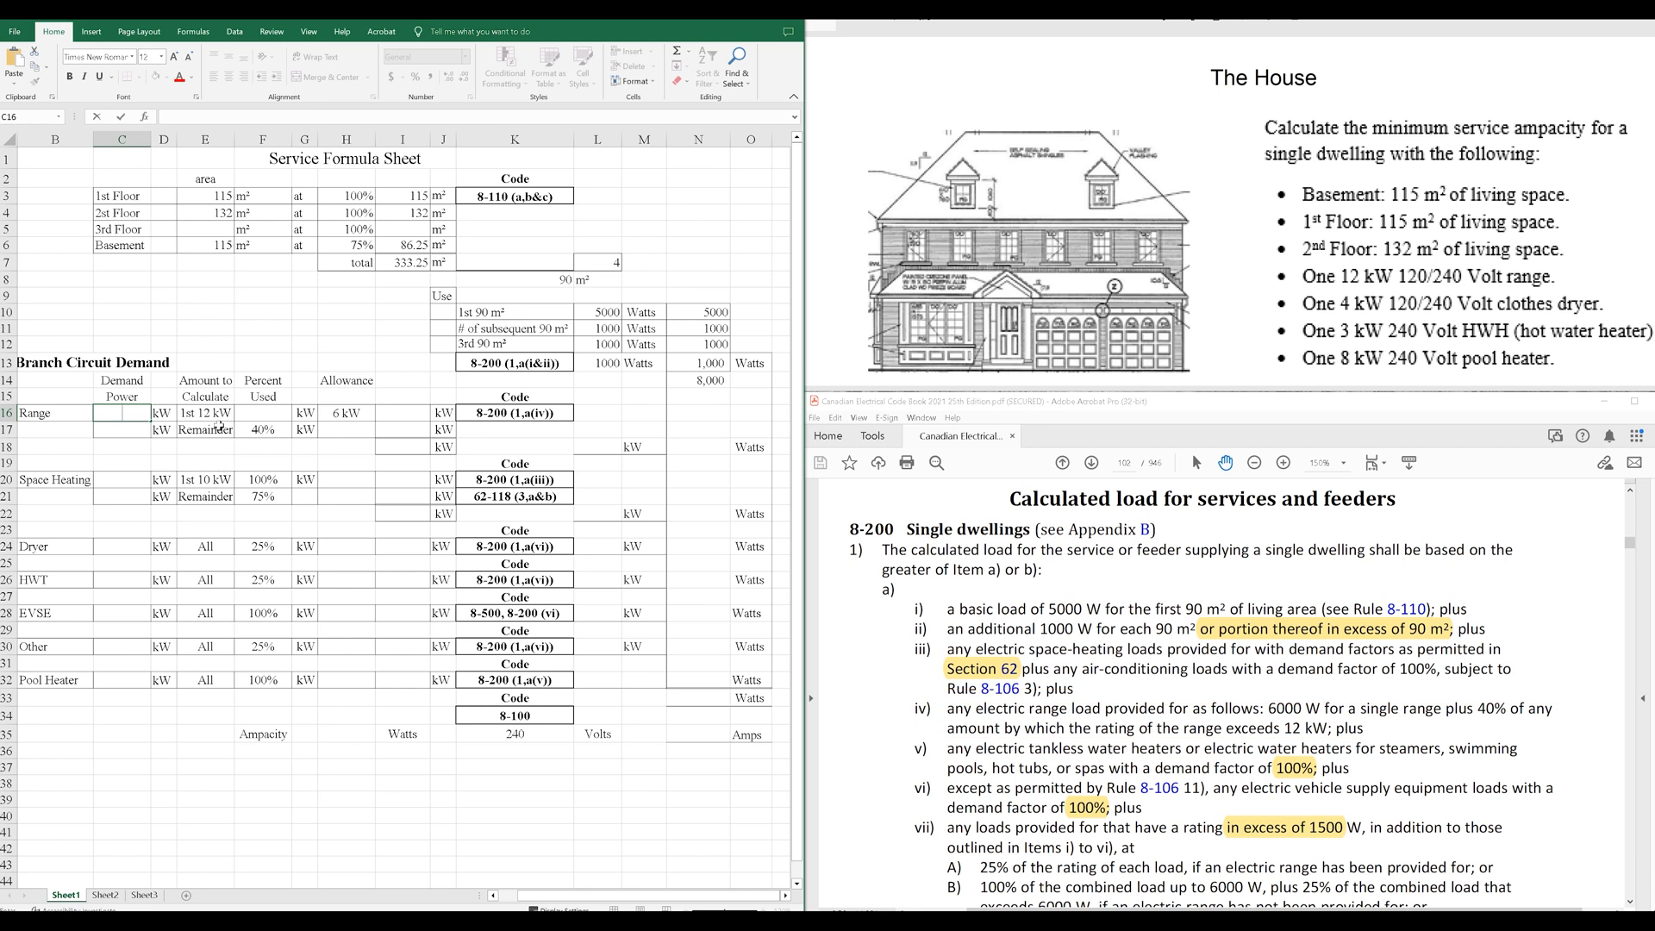
left_click(248, 412)
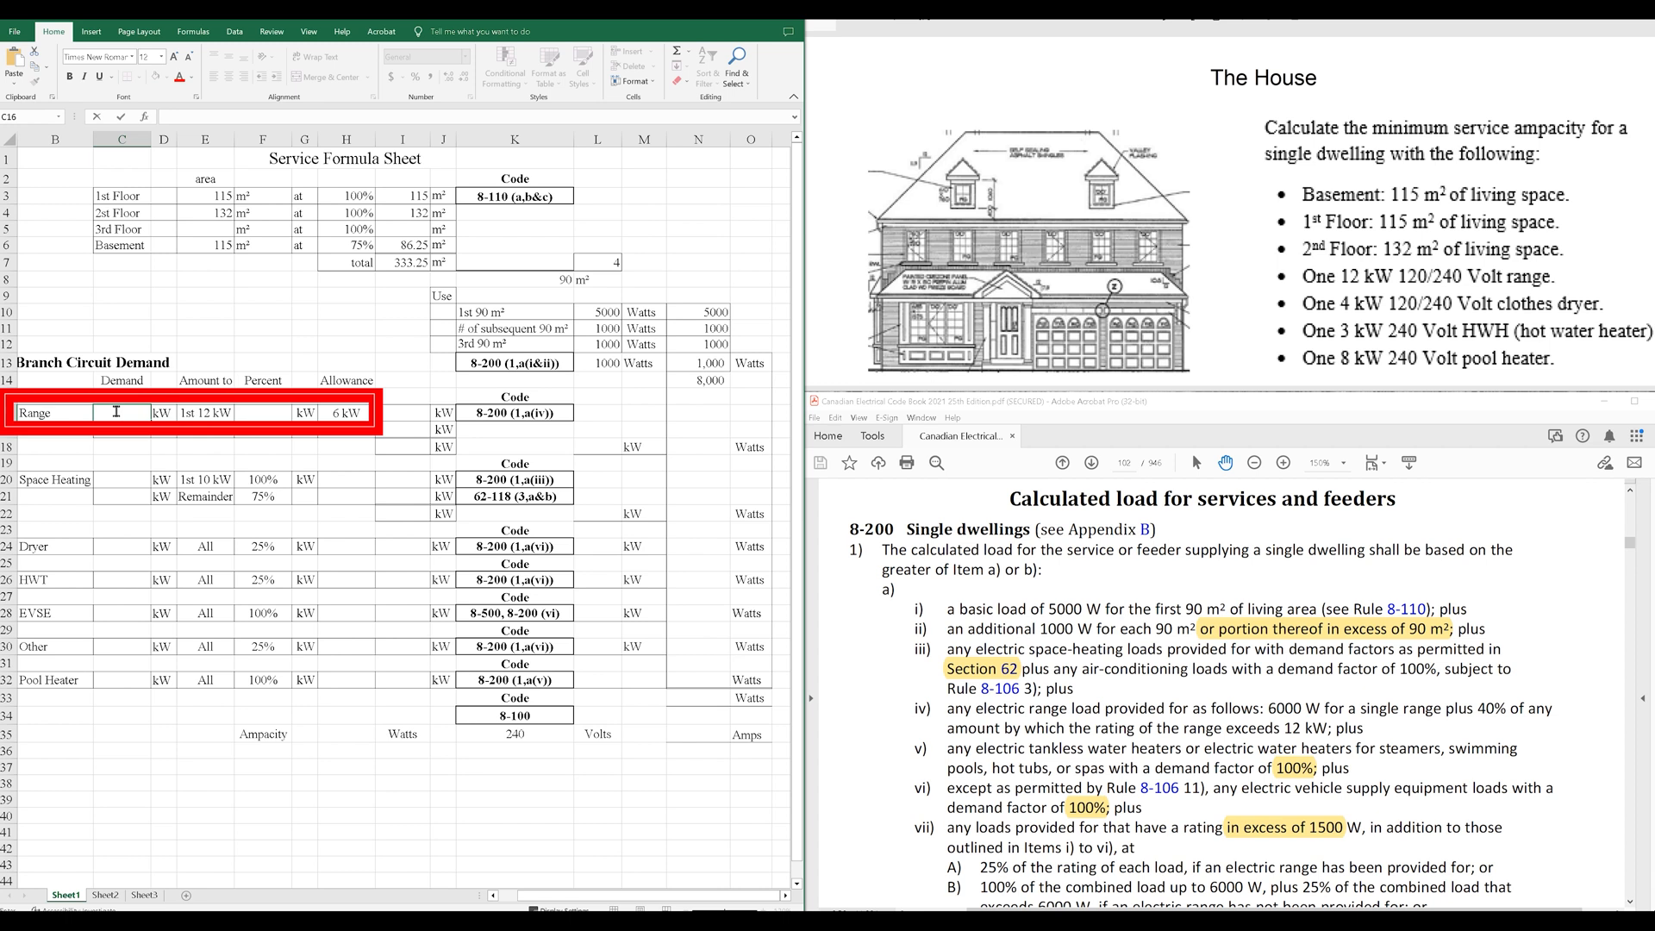
type("12")
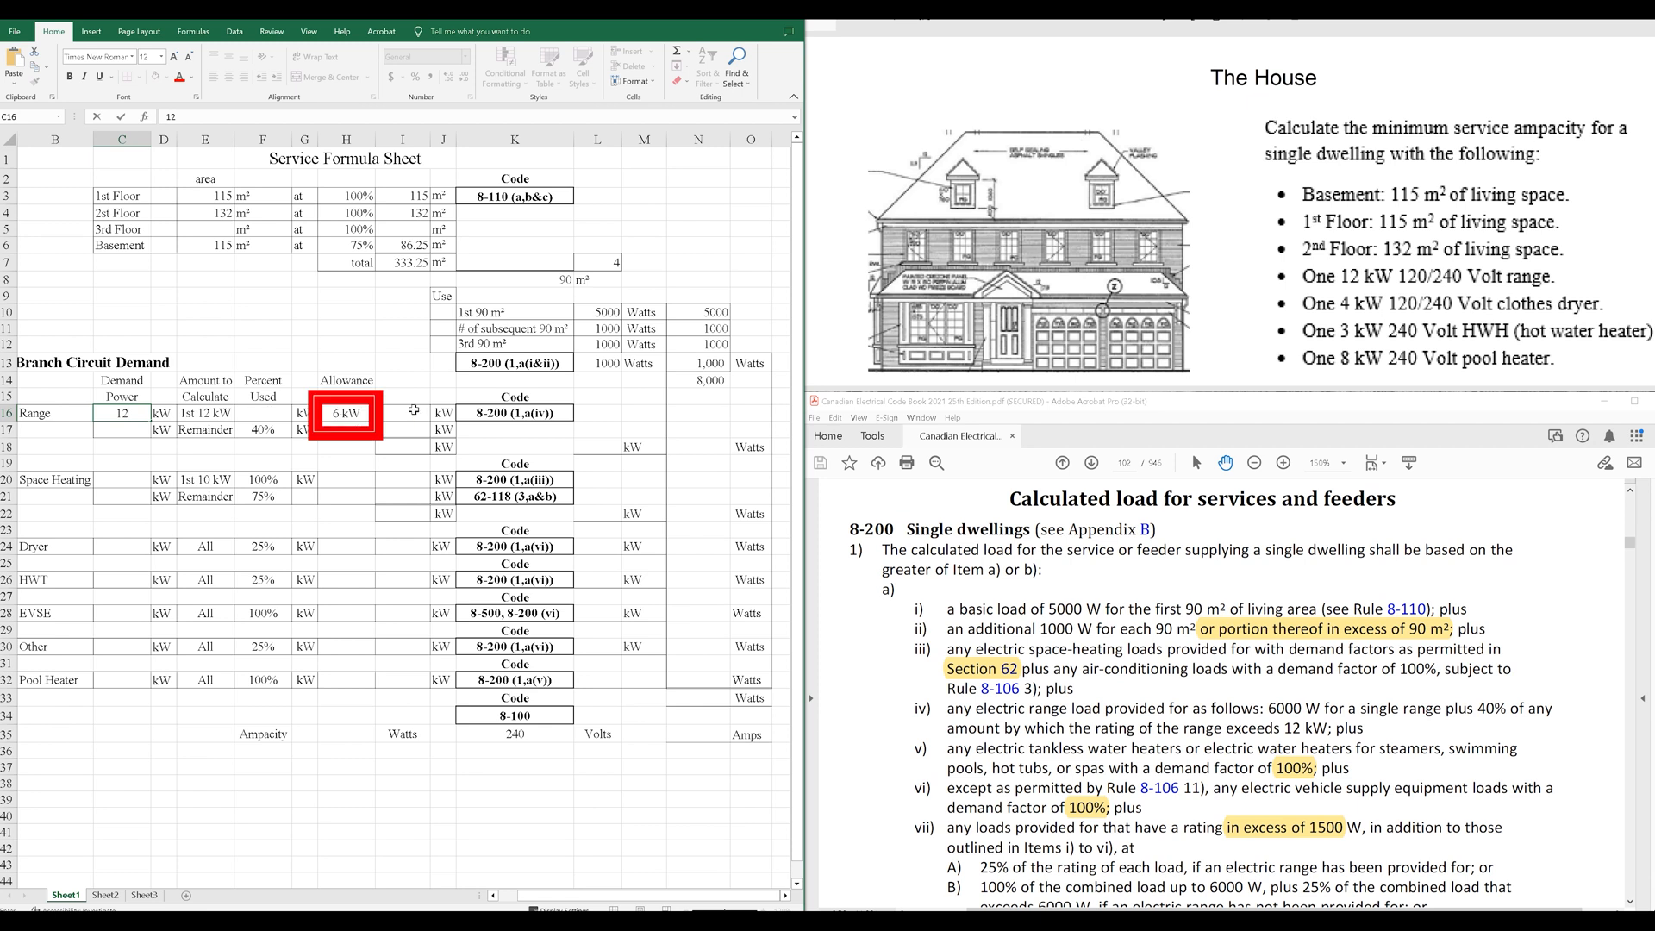
type("6000")
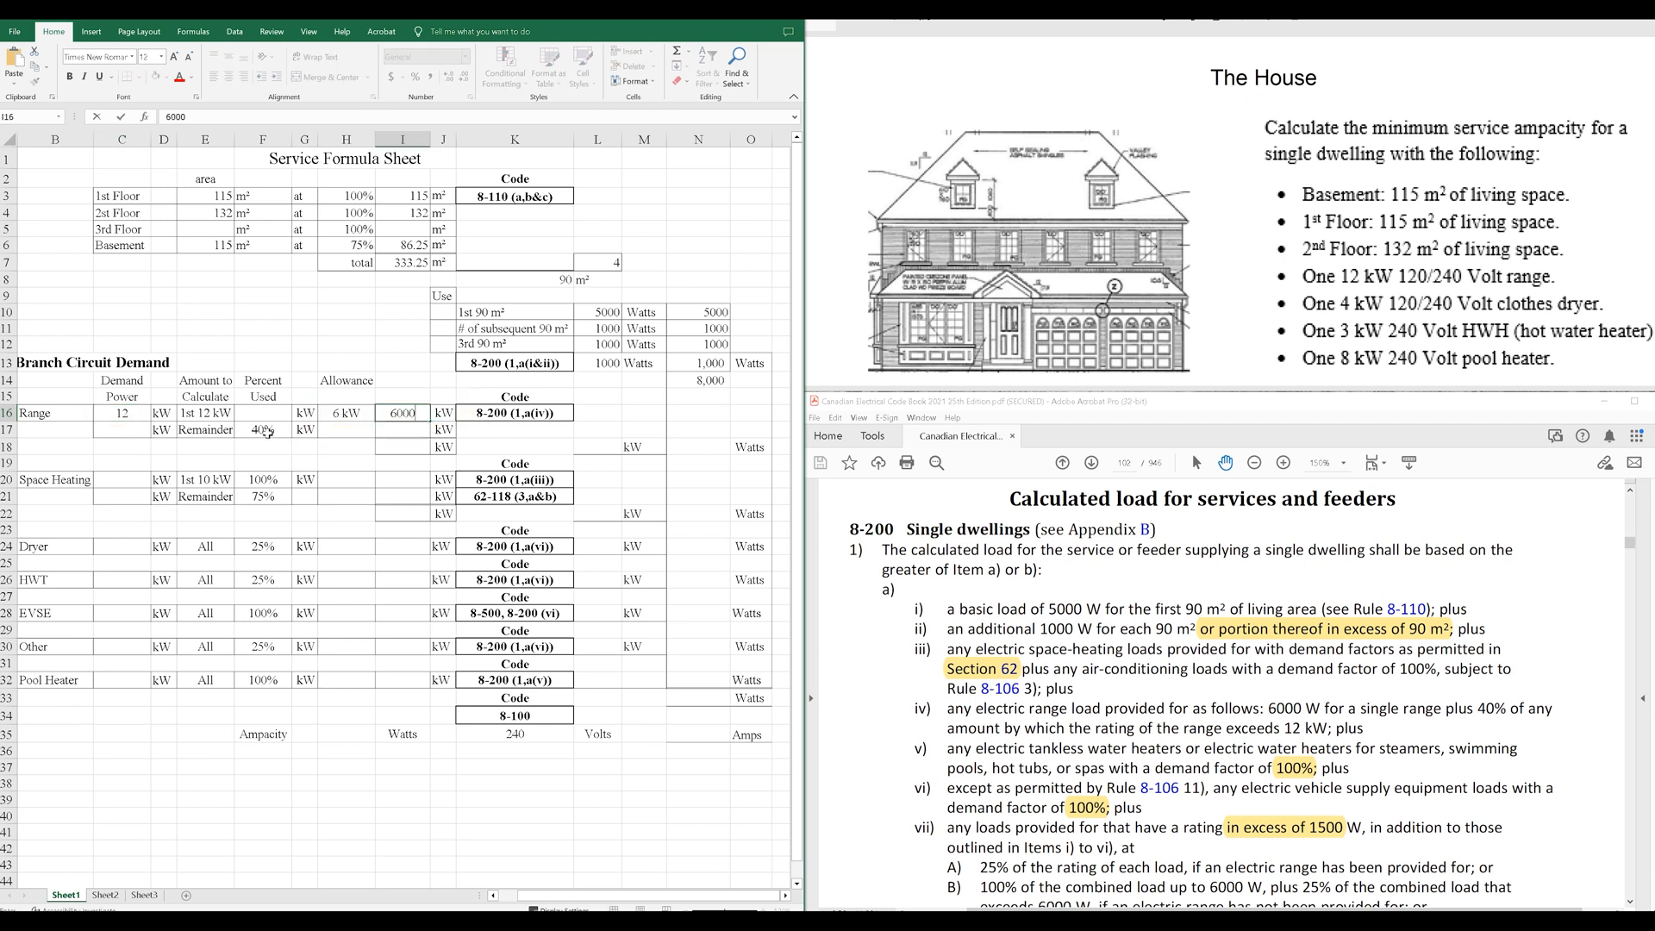
left_click(259, 429)
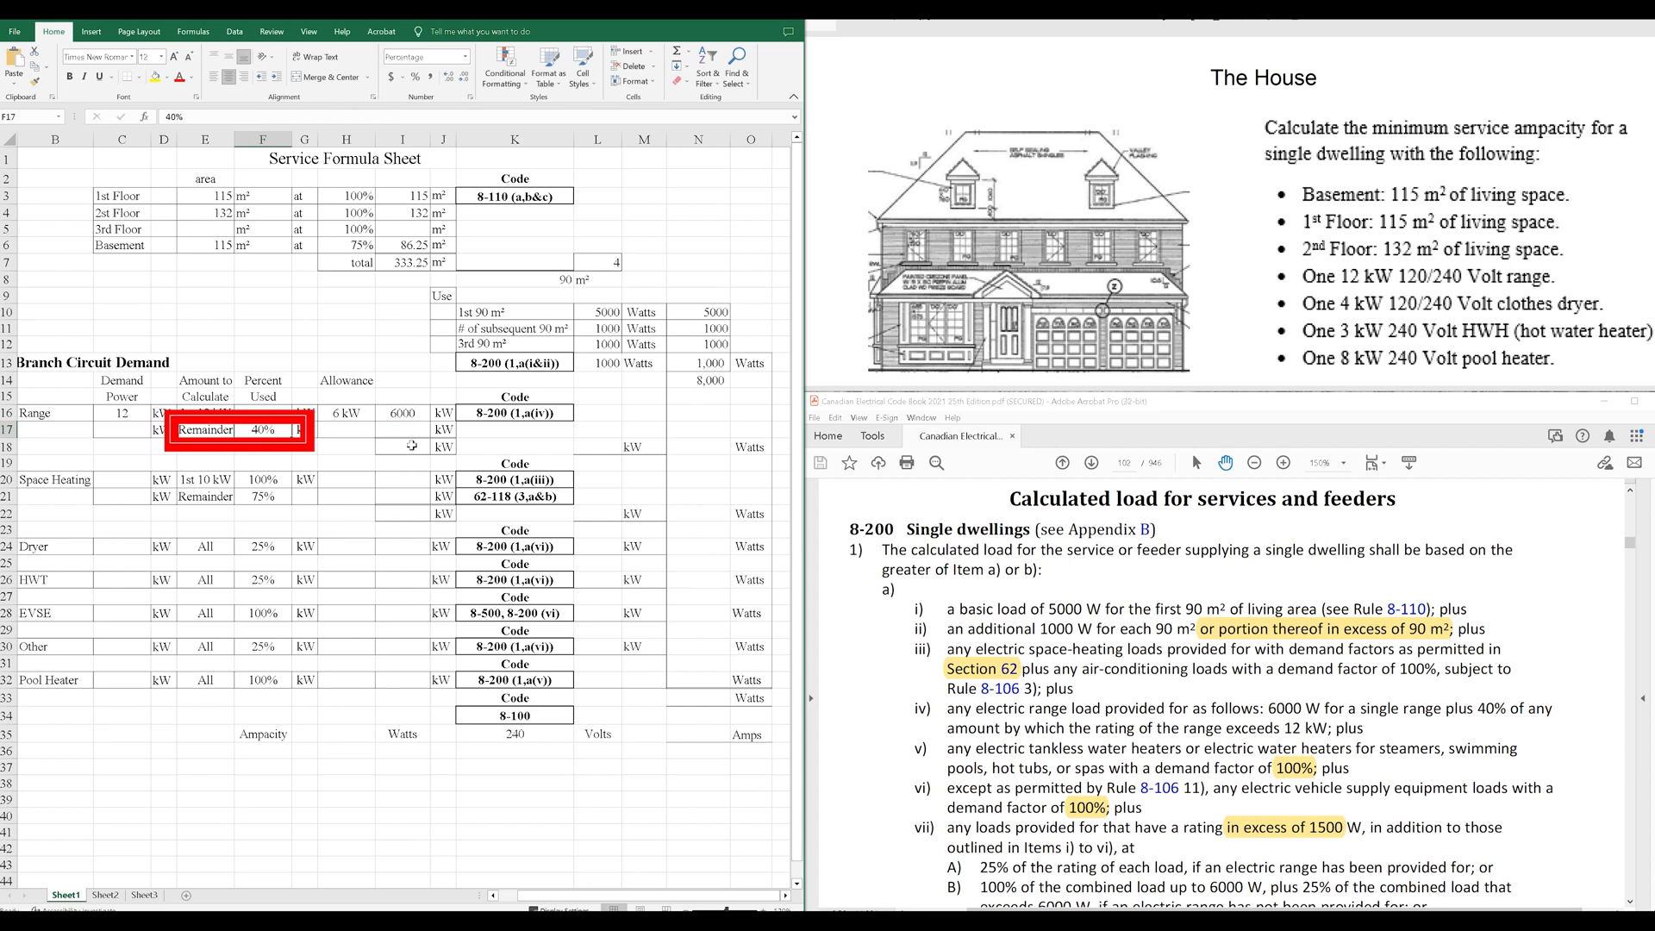
type("60")
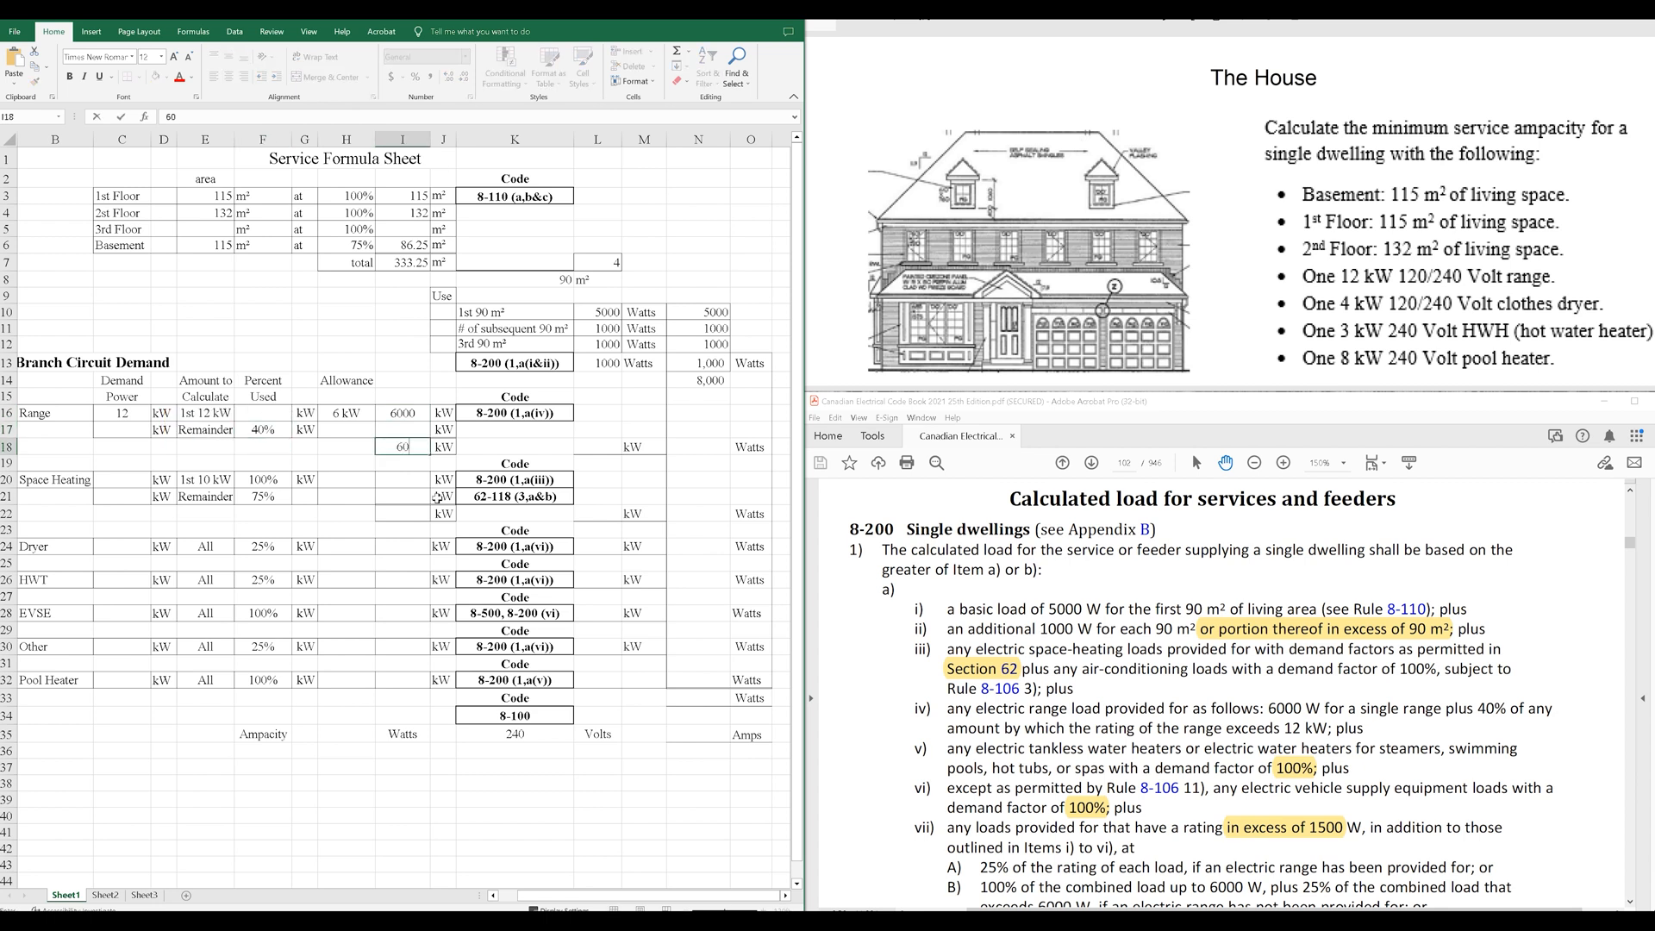
type("6000")
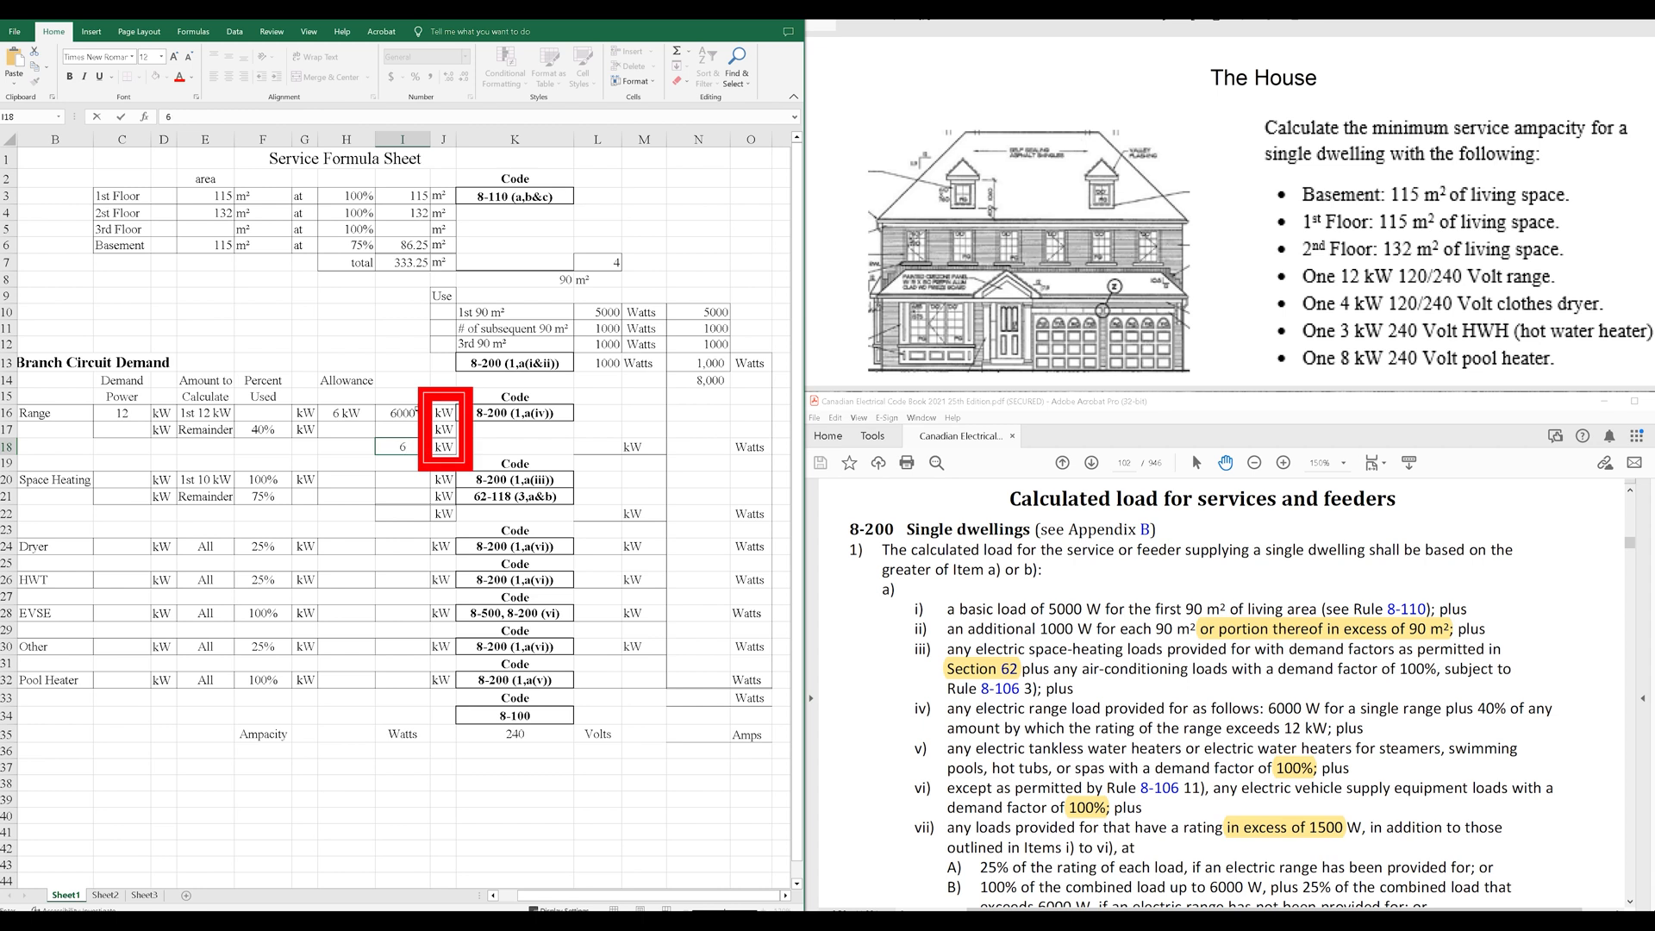
type("6000")
left_click(122, 547)
type("4")
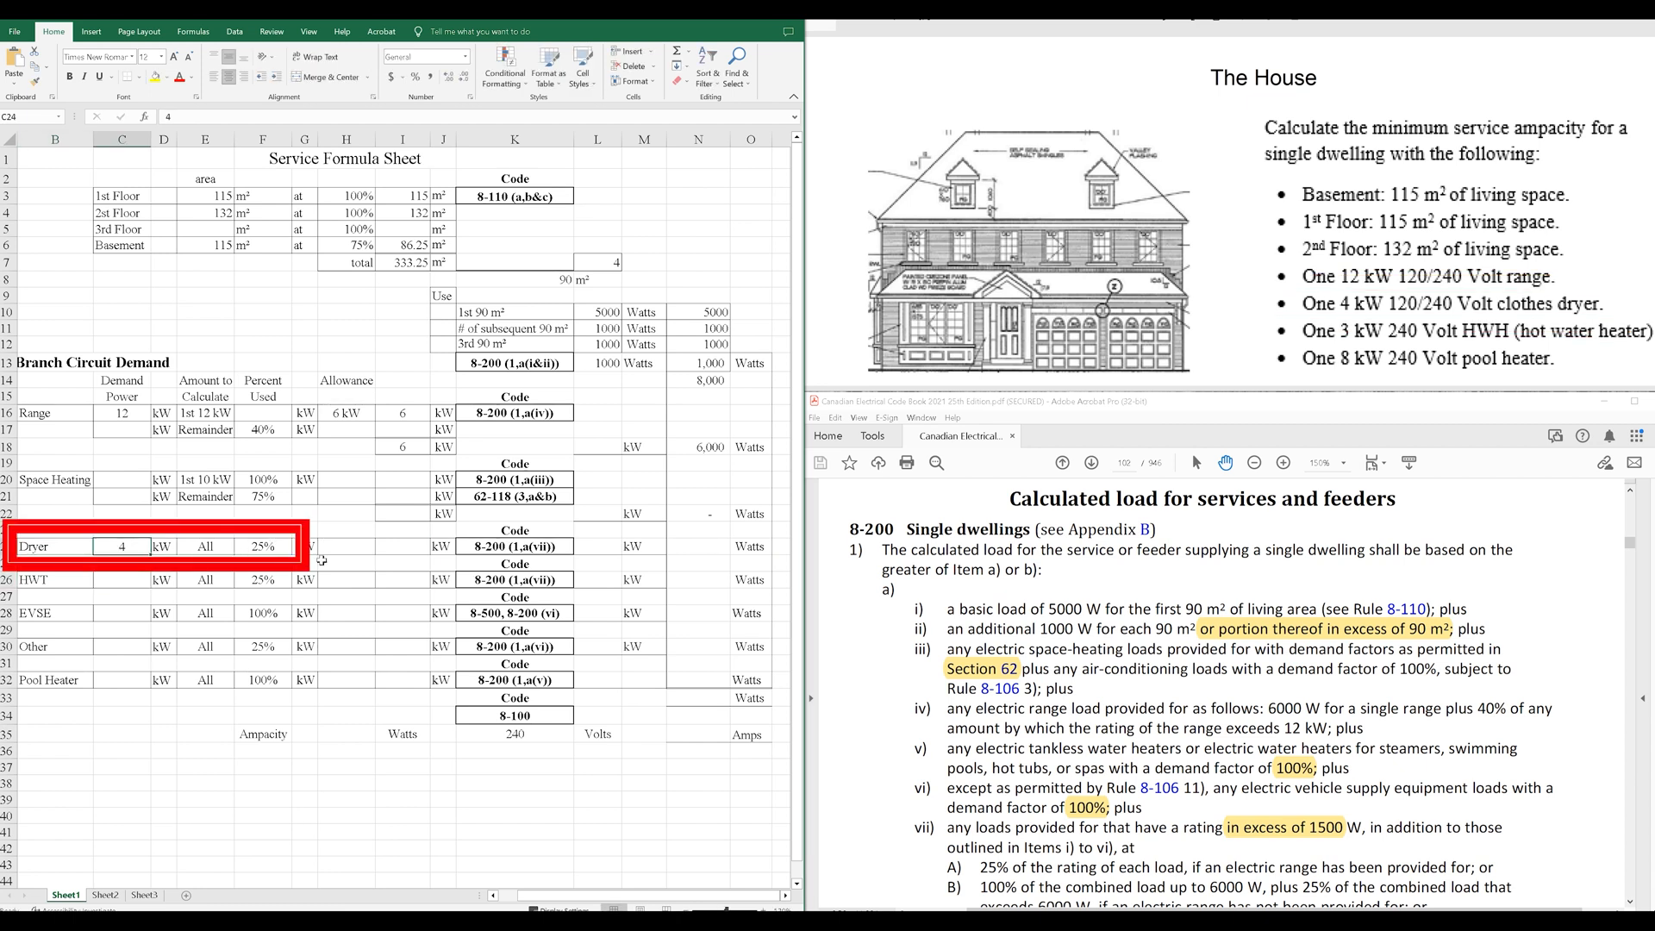
Enter 1 kW as the dryer's demand result.
left_click(402, 545)
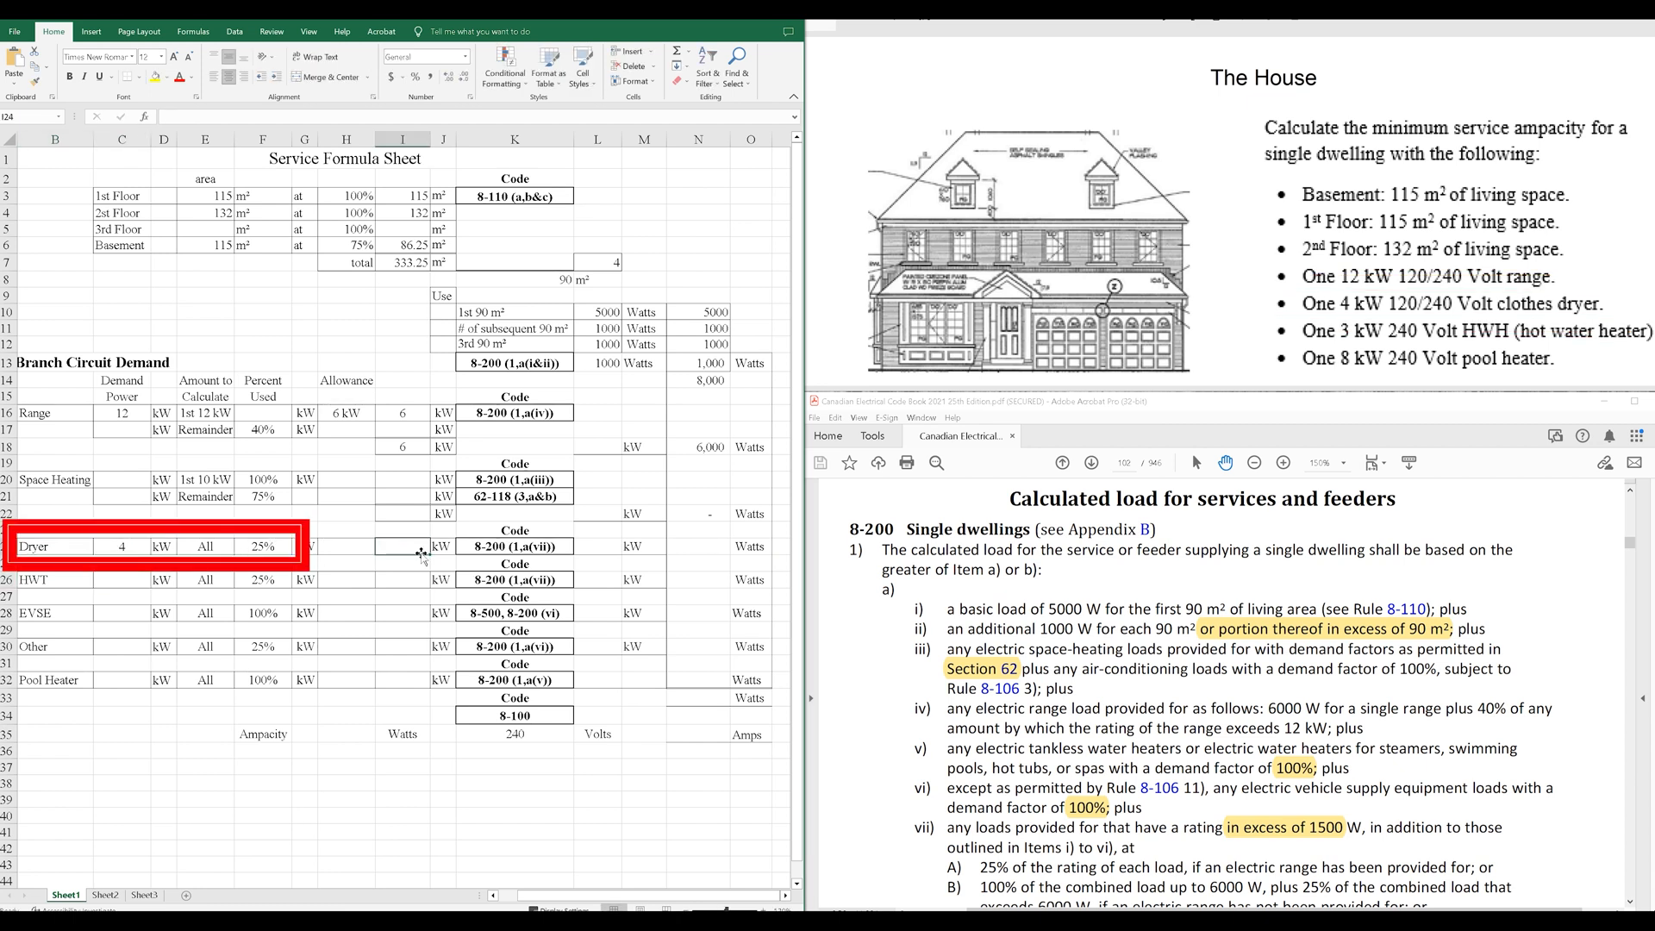
type("1")
left_click(699, 513)
type("0")
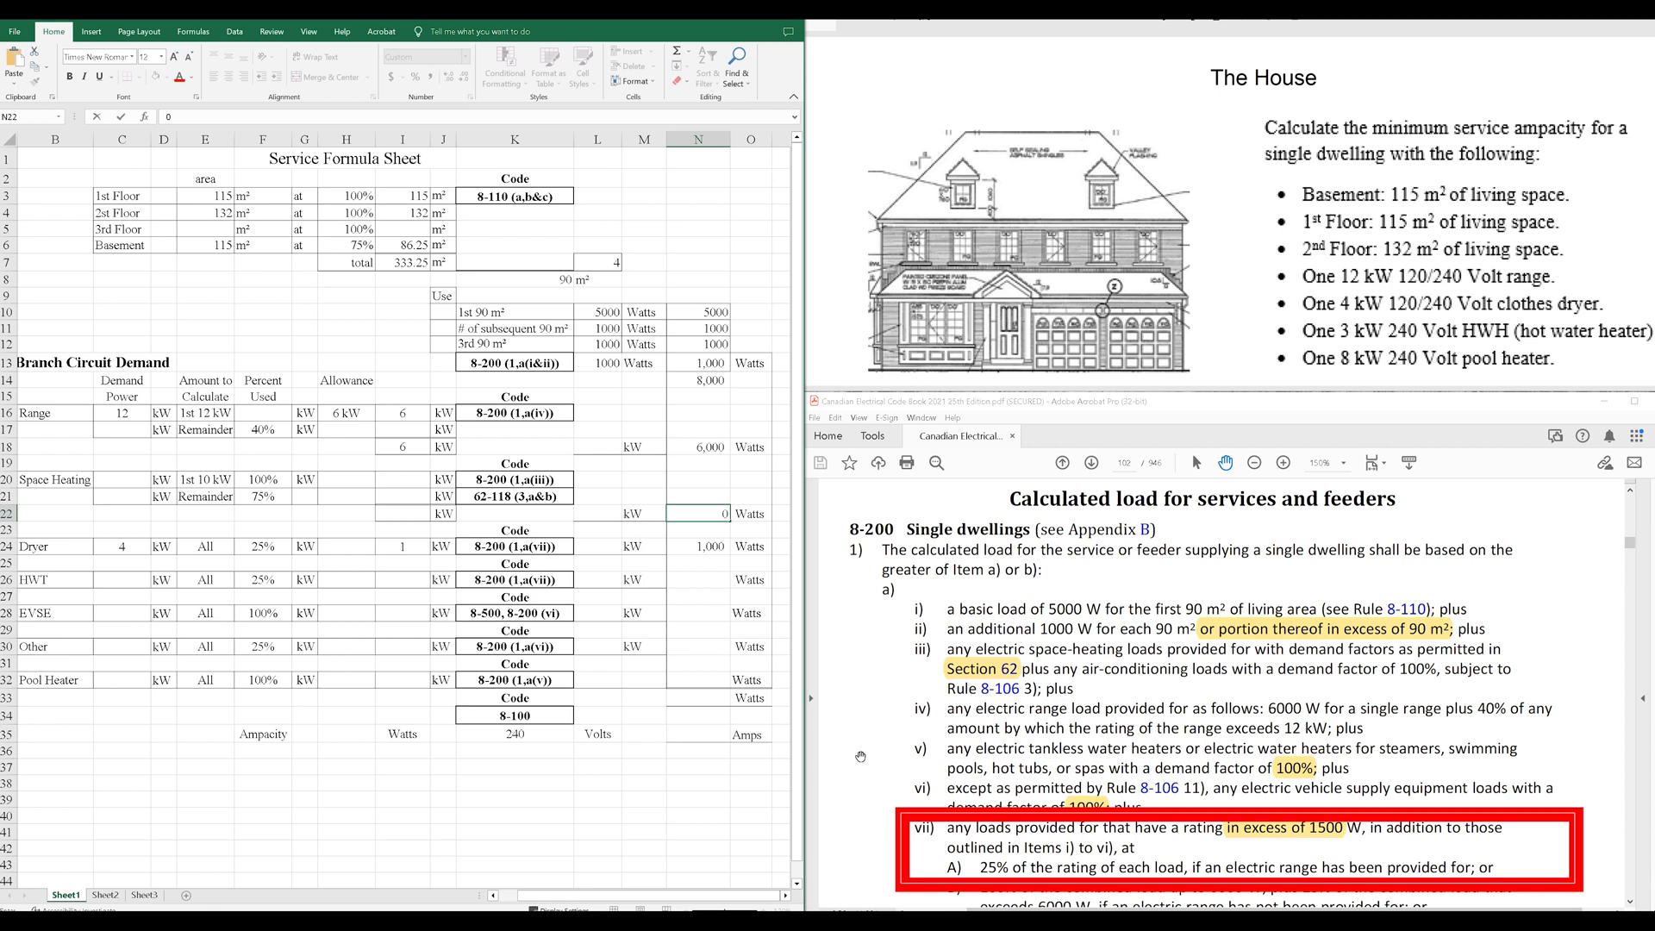
mouse_move(854, 741)
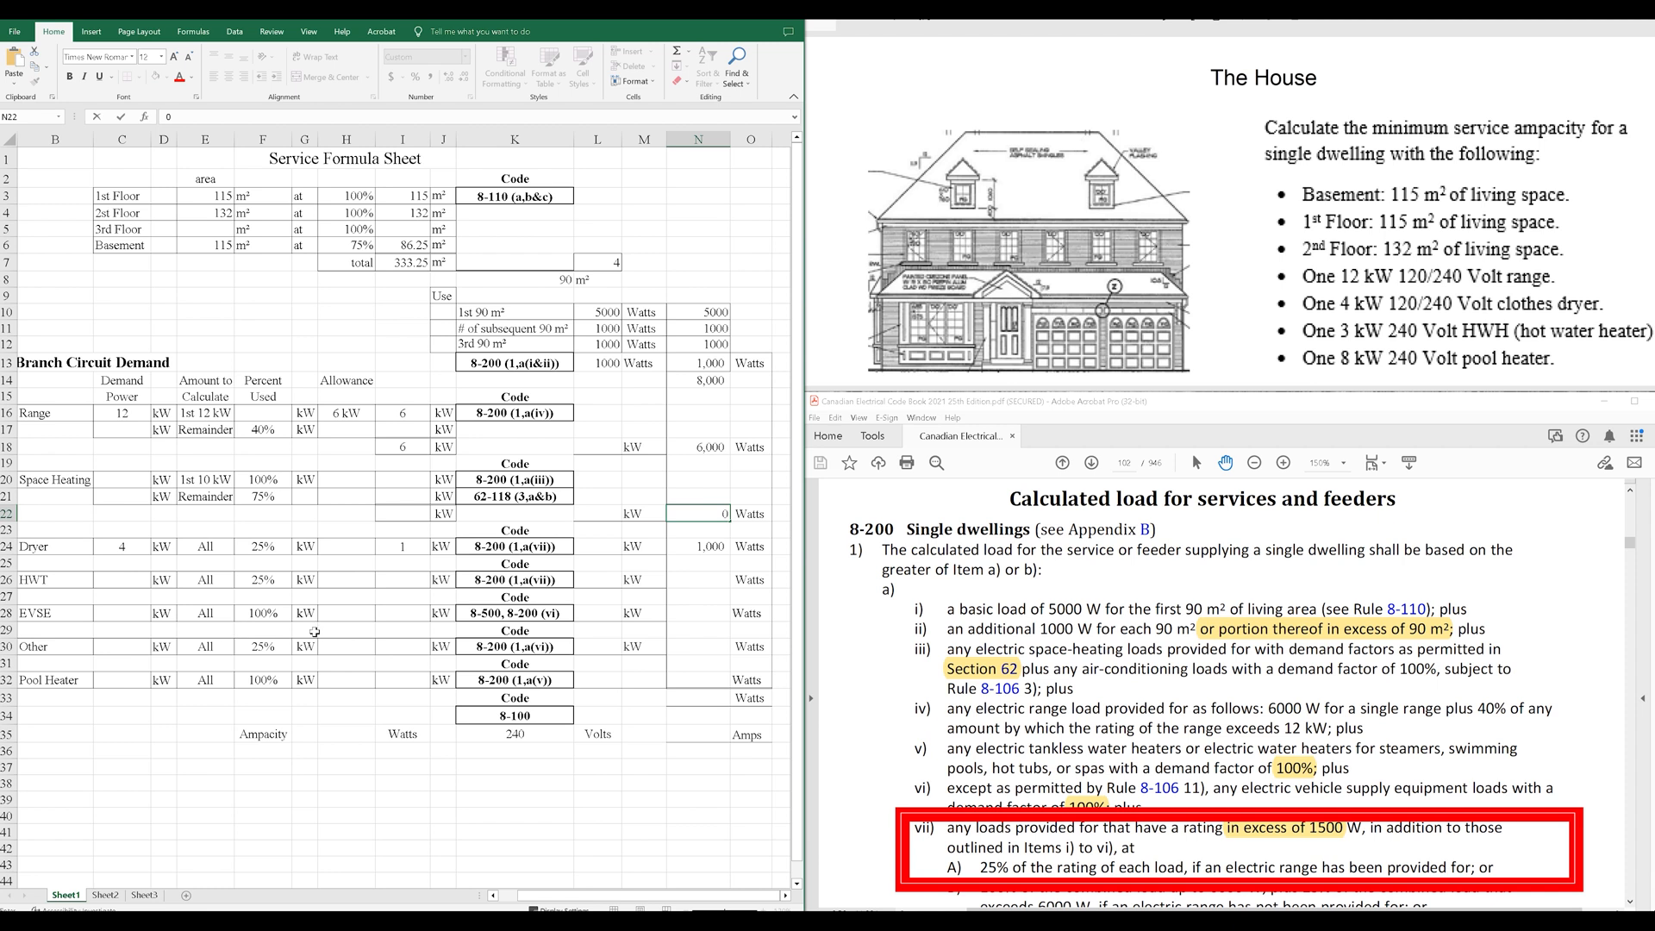
mouse_move(427, 623)
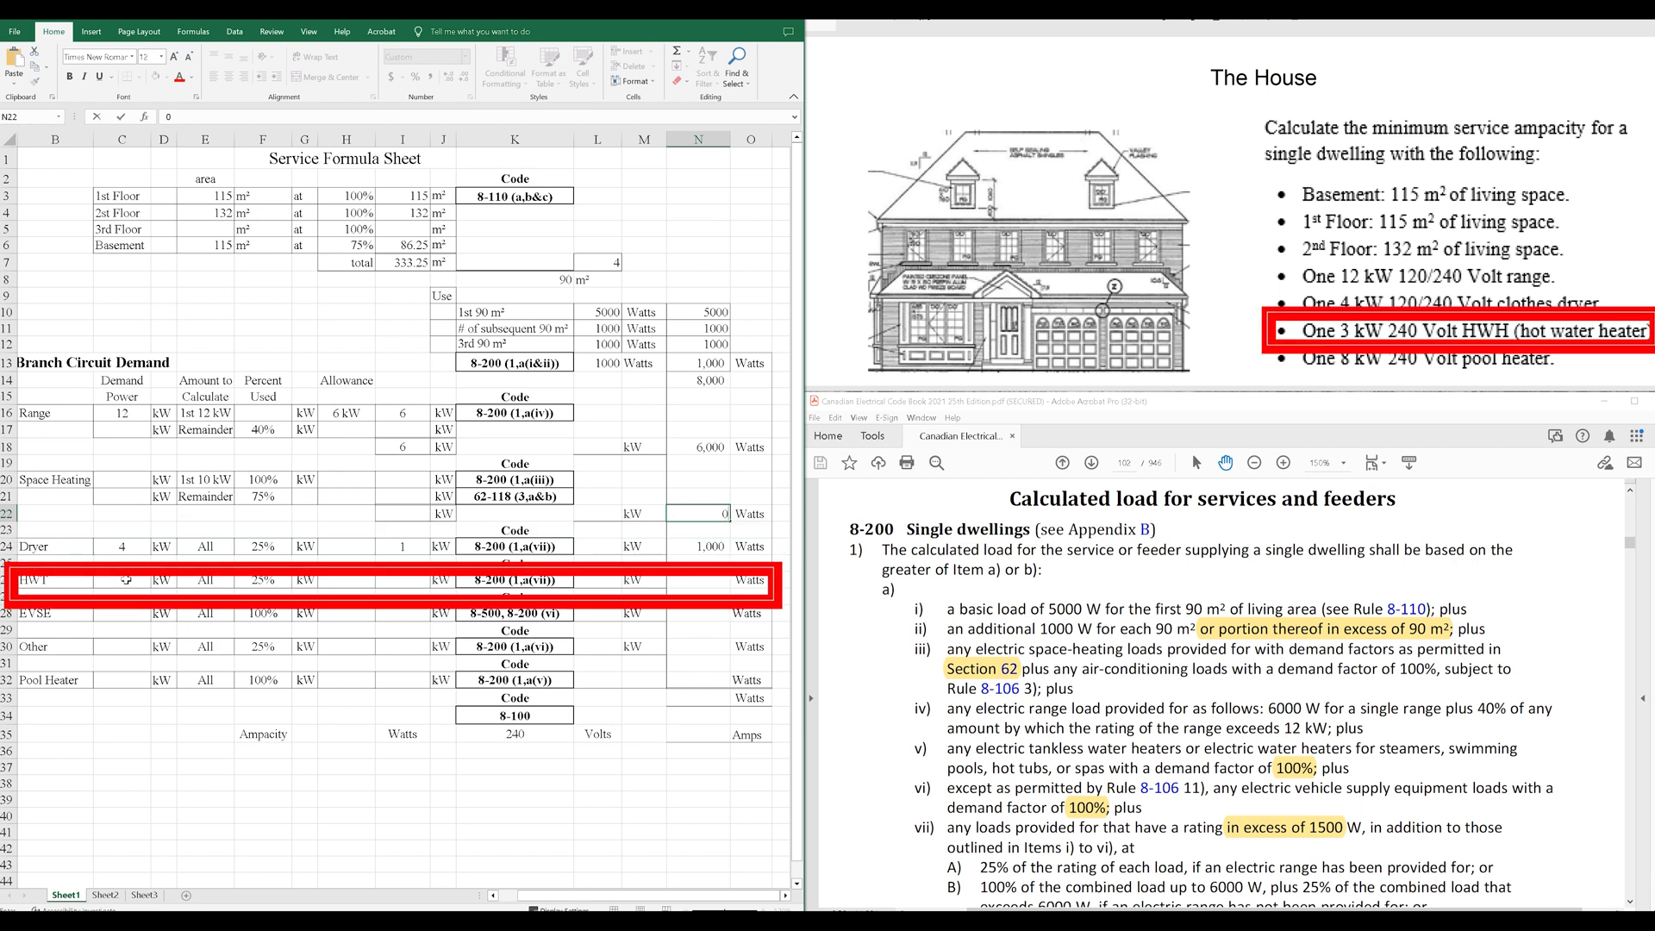
Enter the 3 kW hot water heater counted at 0.75 kW demand.
type("3")
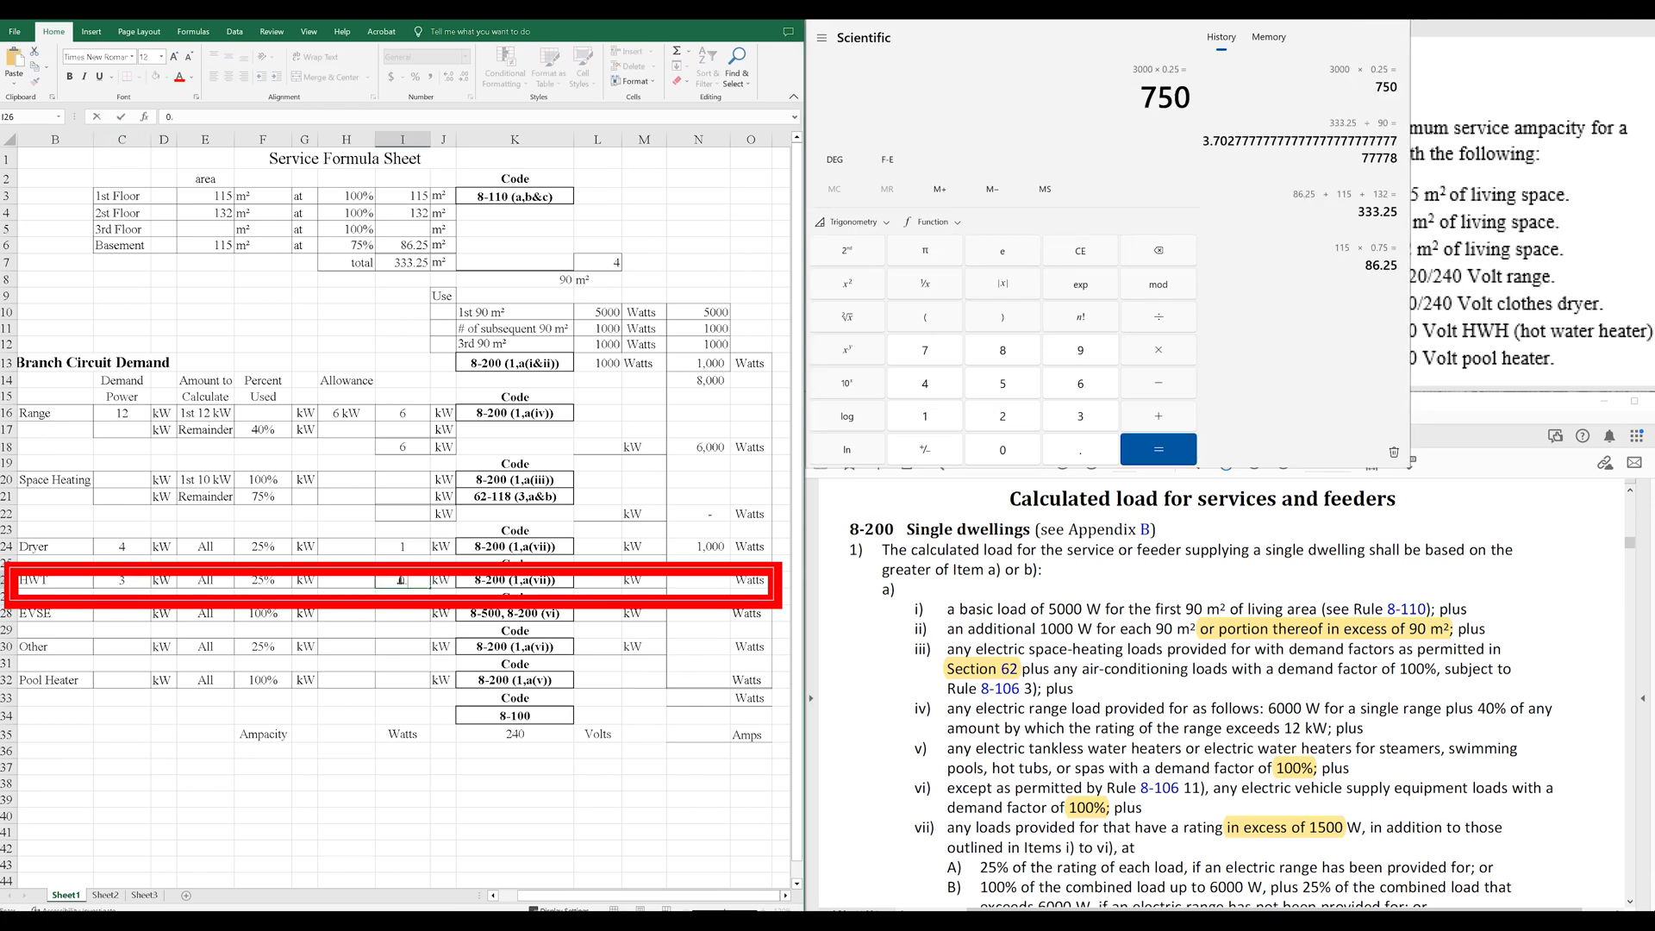
type("0.75")
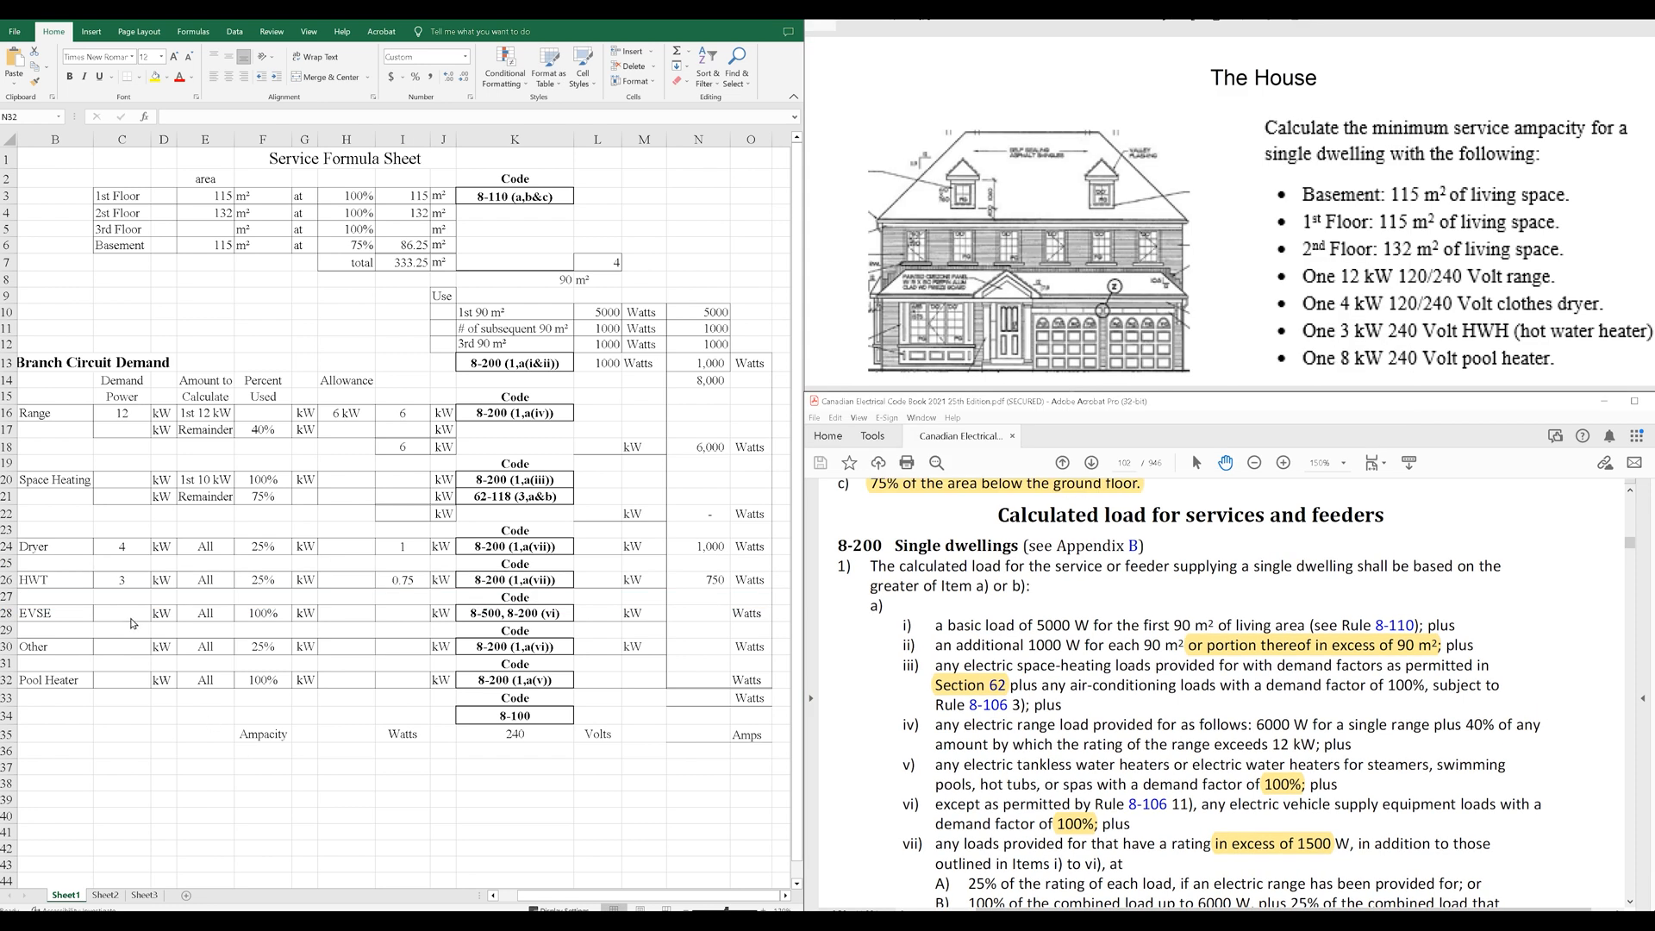
left_click(120, 612)
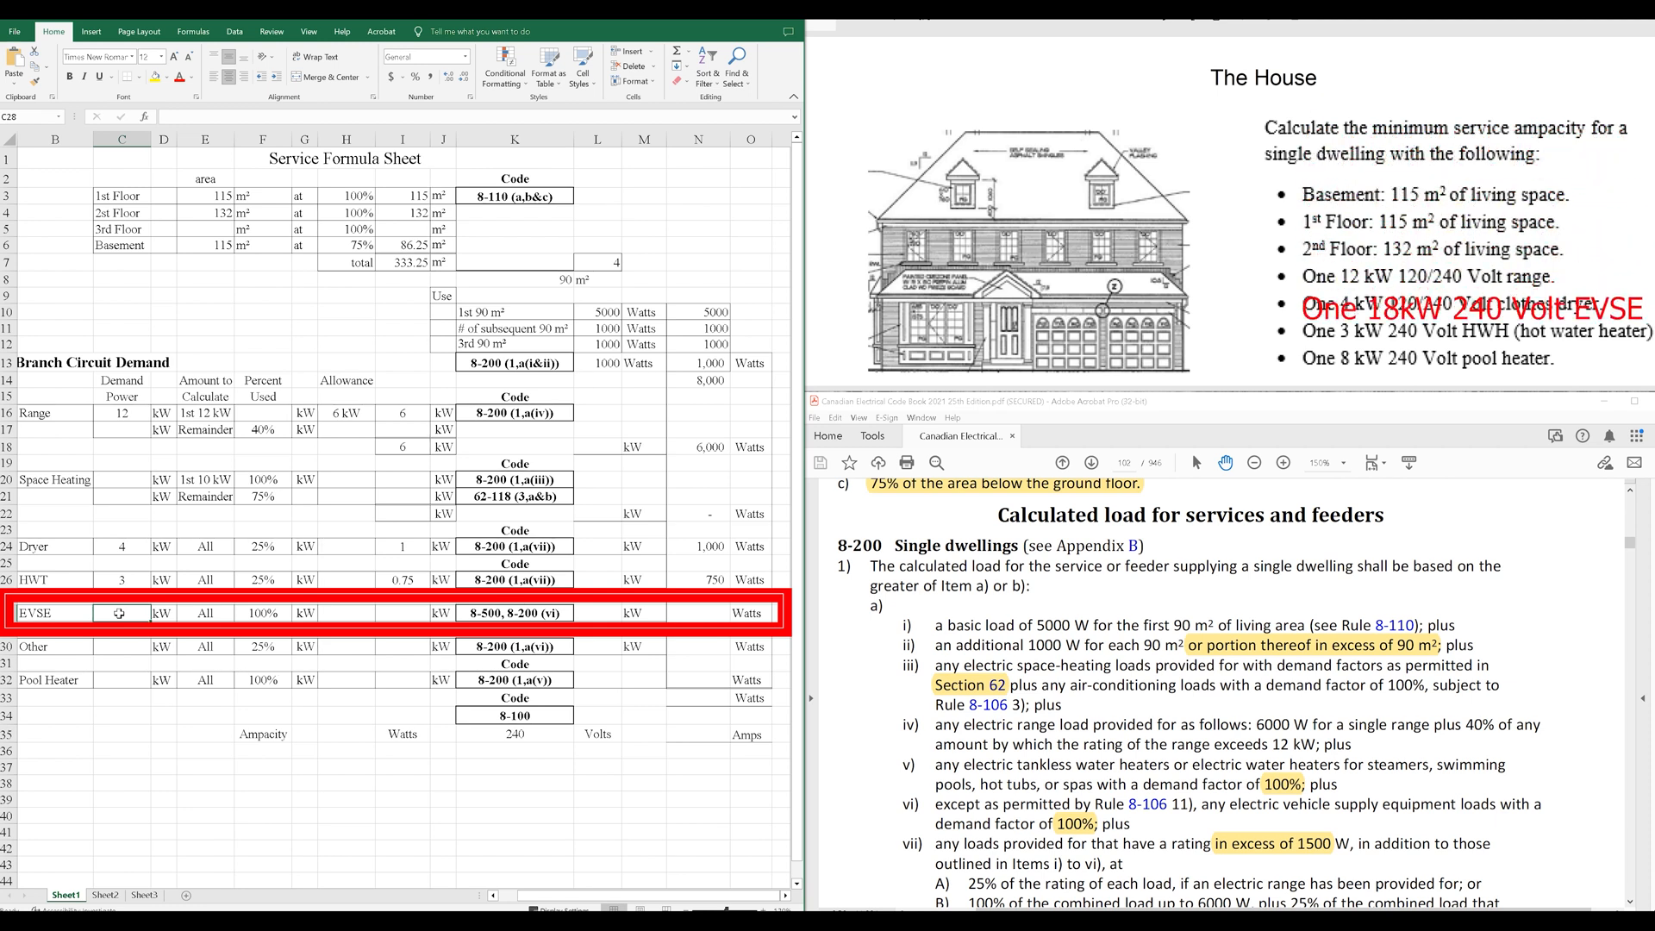
Enter the 18 kW EVSE rating and its 18,000 W demand.
type("18")
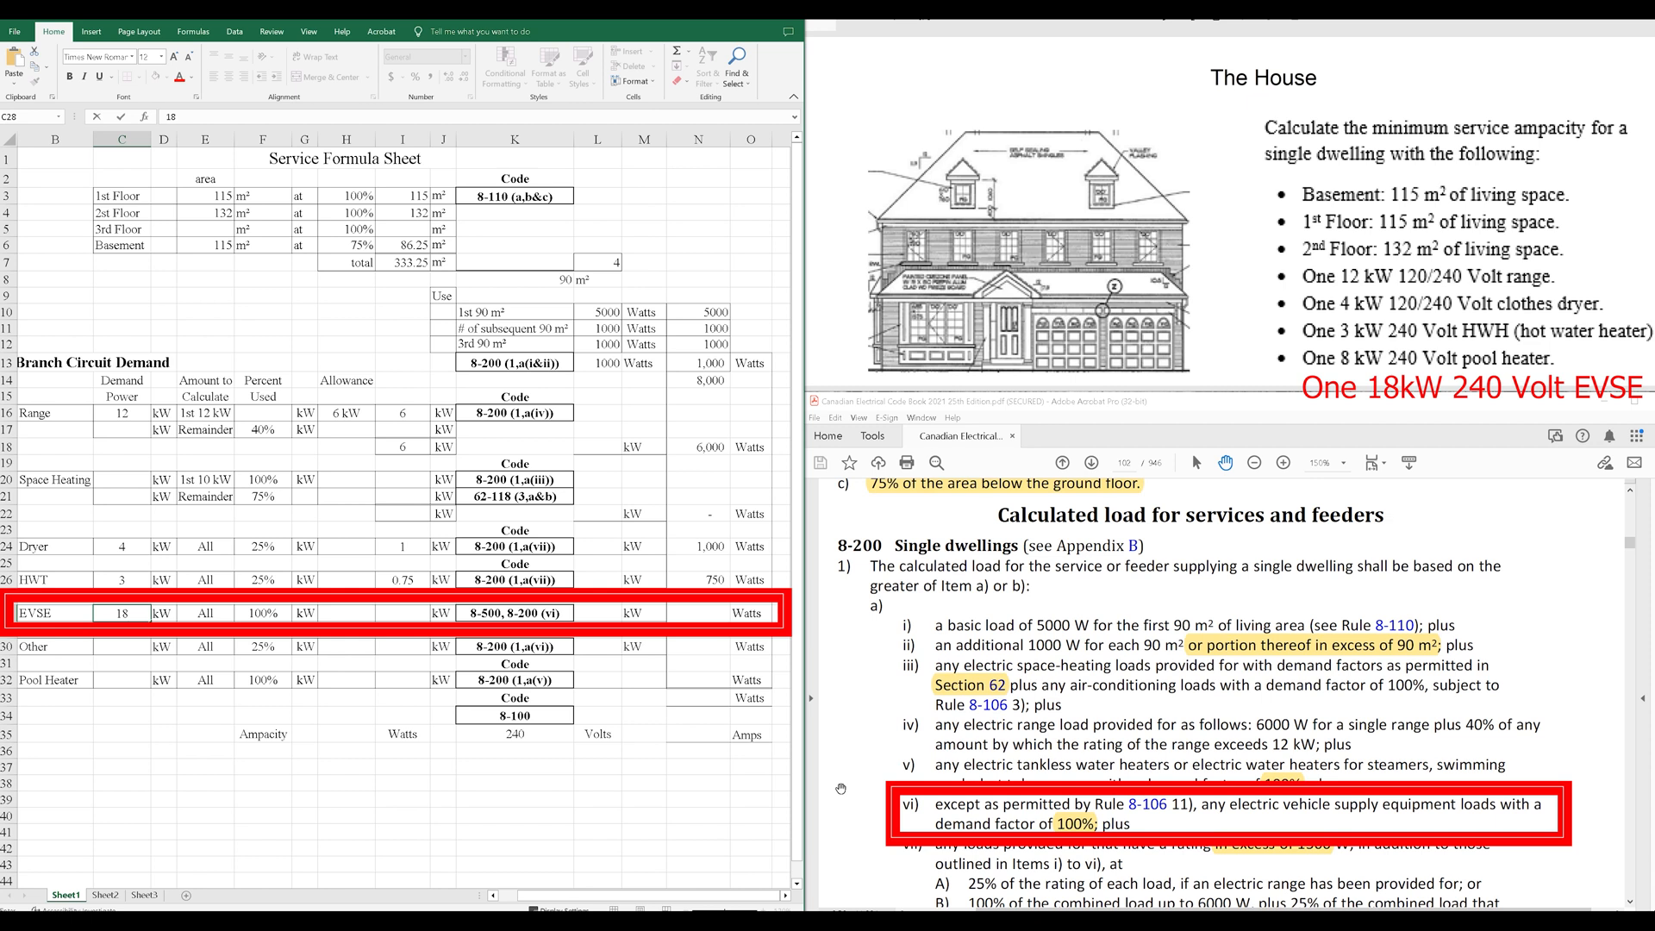
mouse_move(667, 735)
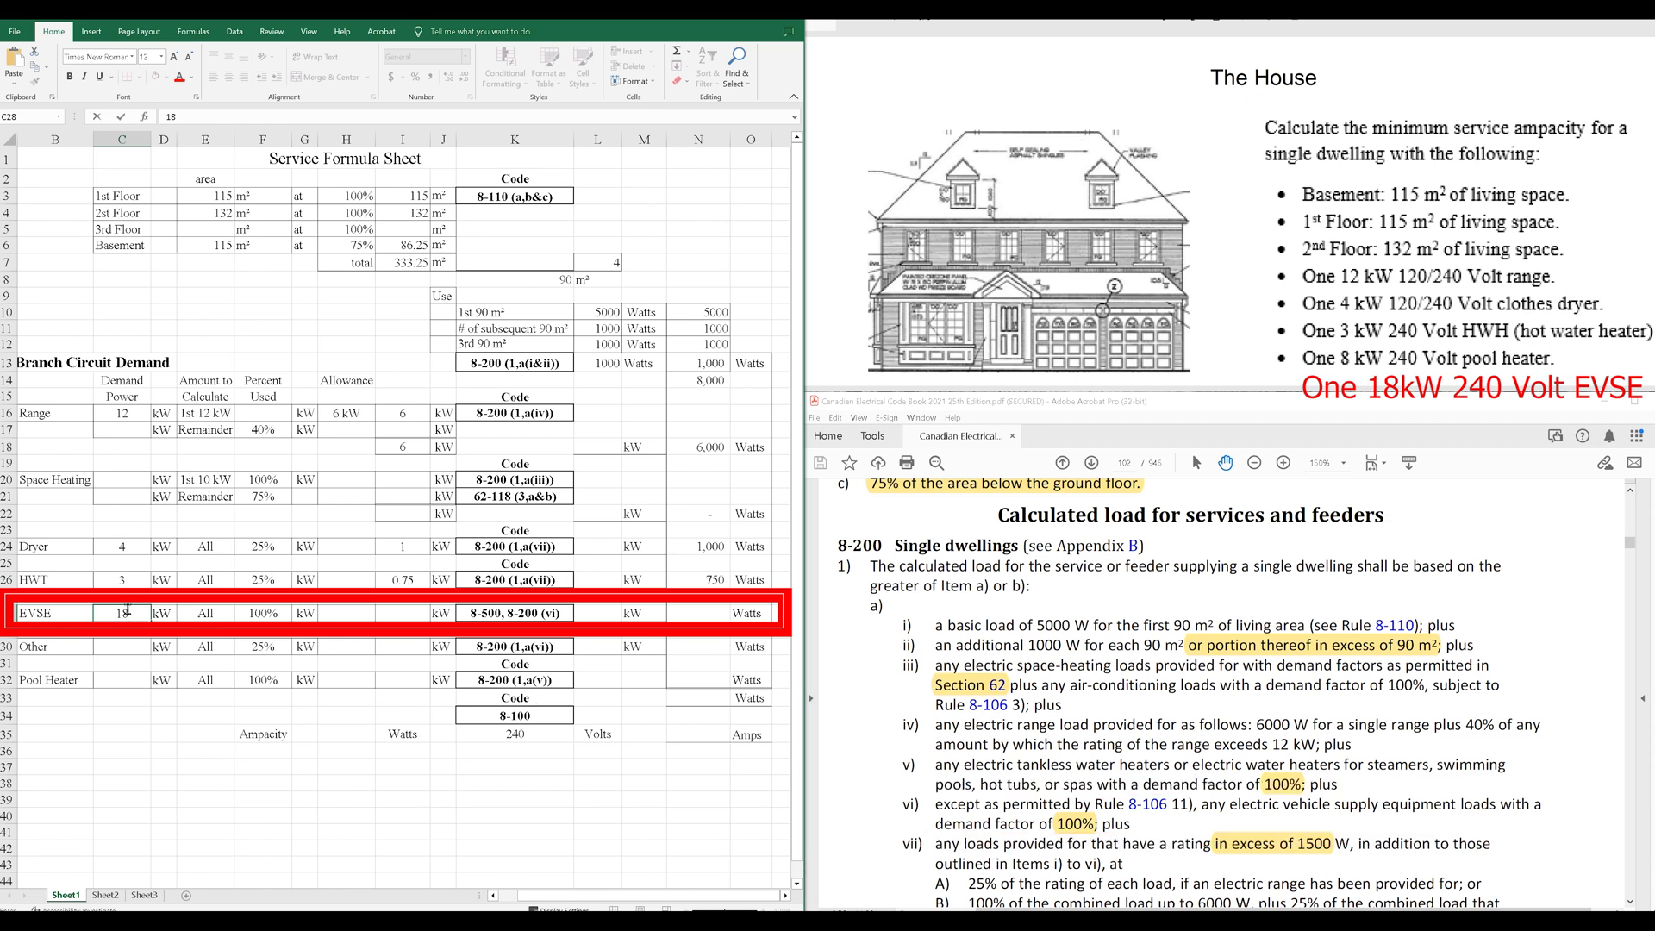
left_click(402, 612)
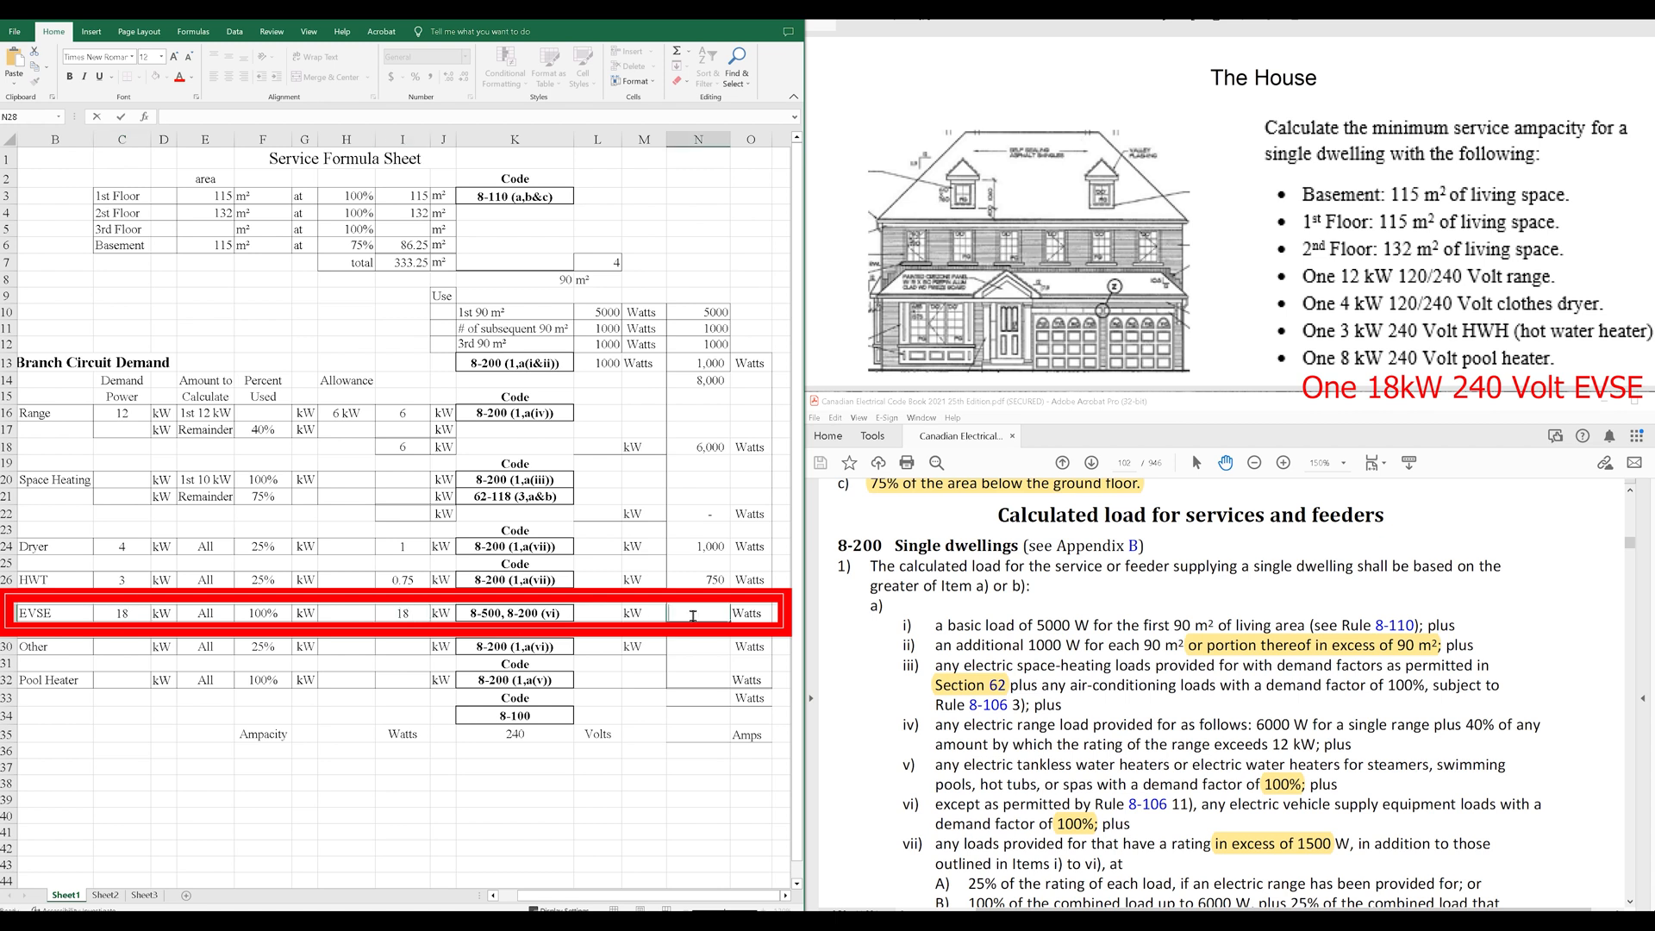
type("180000")
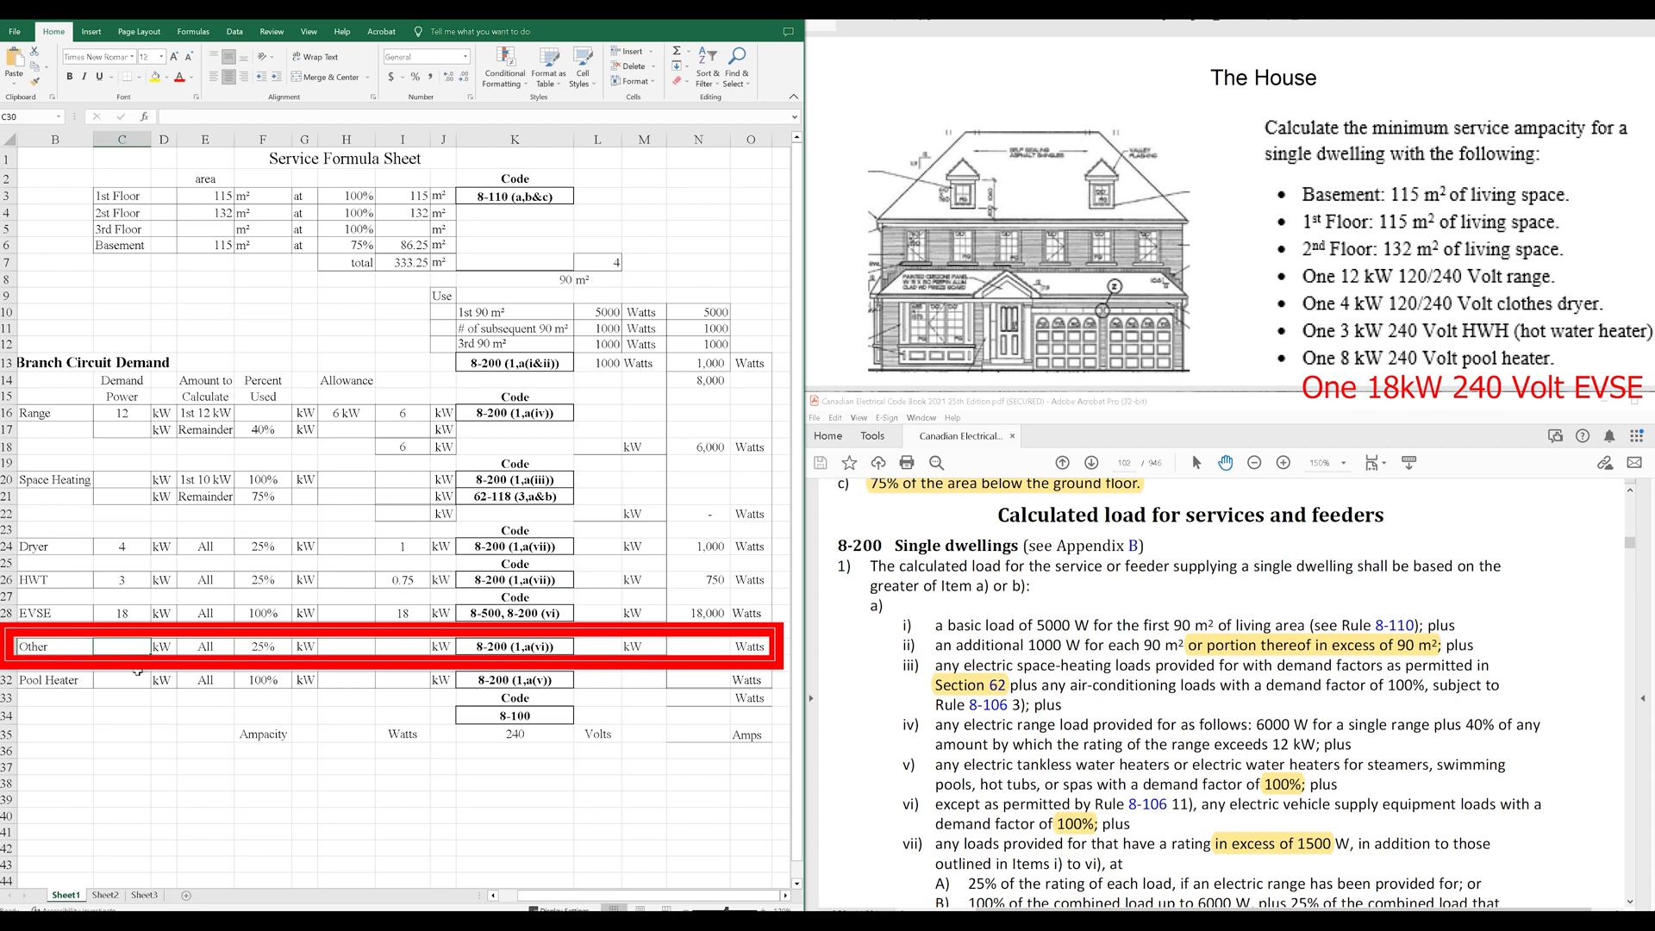
mouse_move(109, 680)
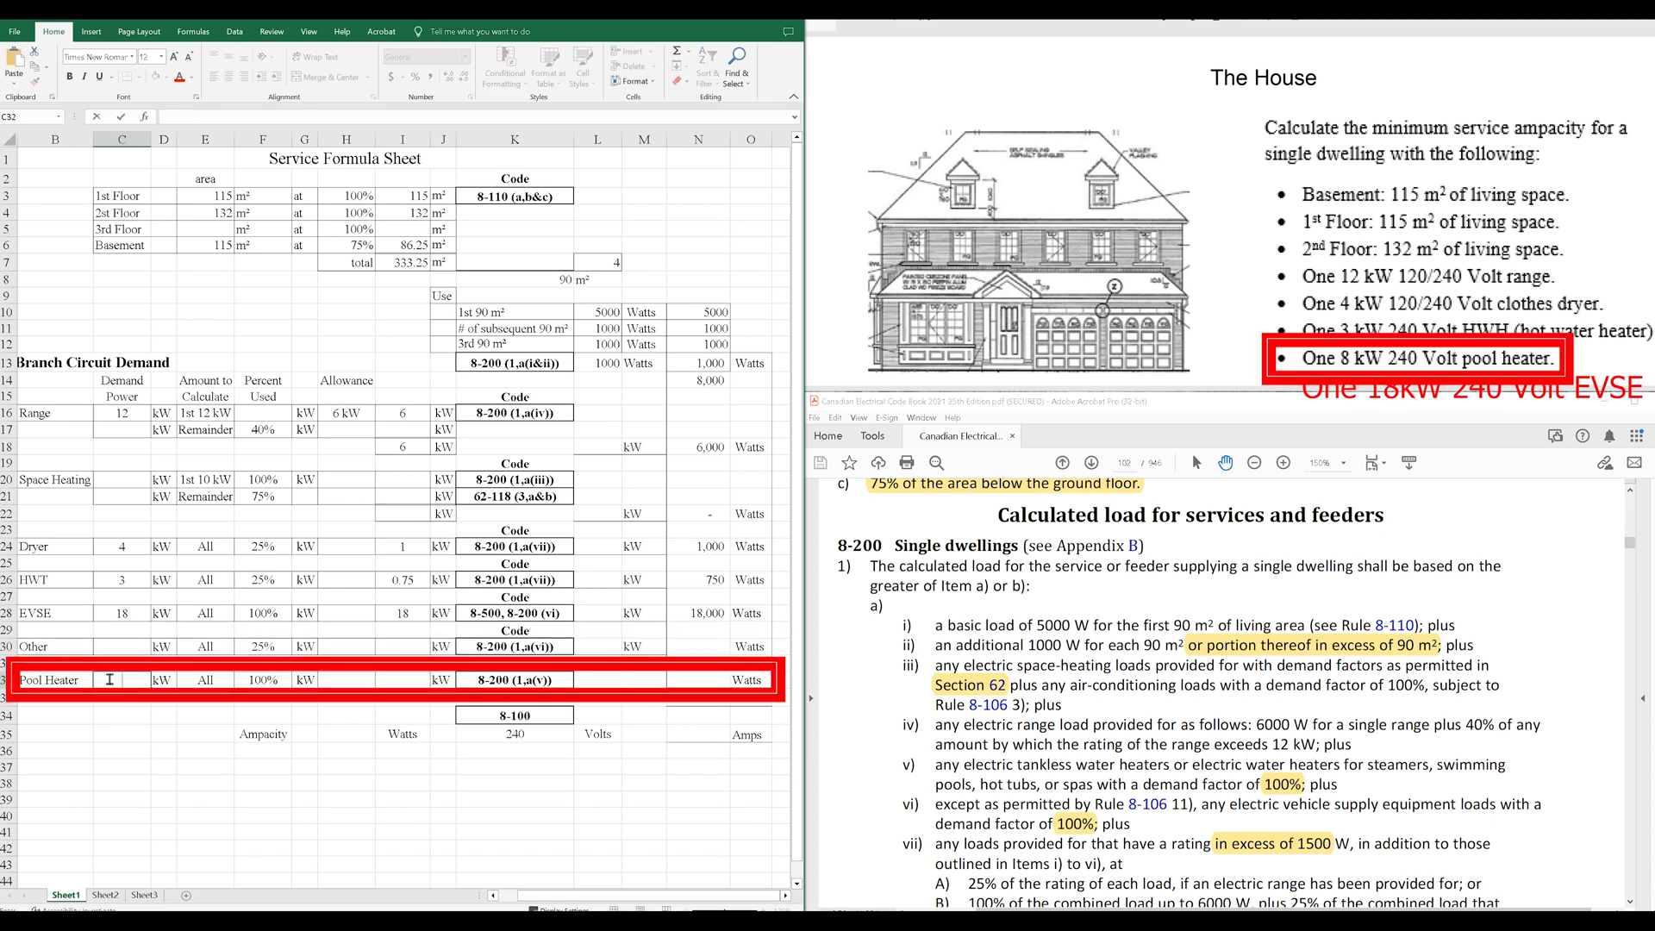
Enter the 8 kW pool heater rating and its 8 kW demand.
type("8")
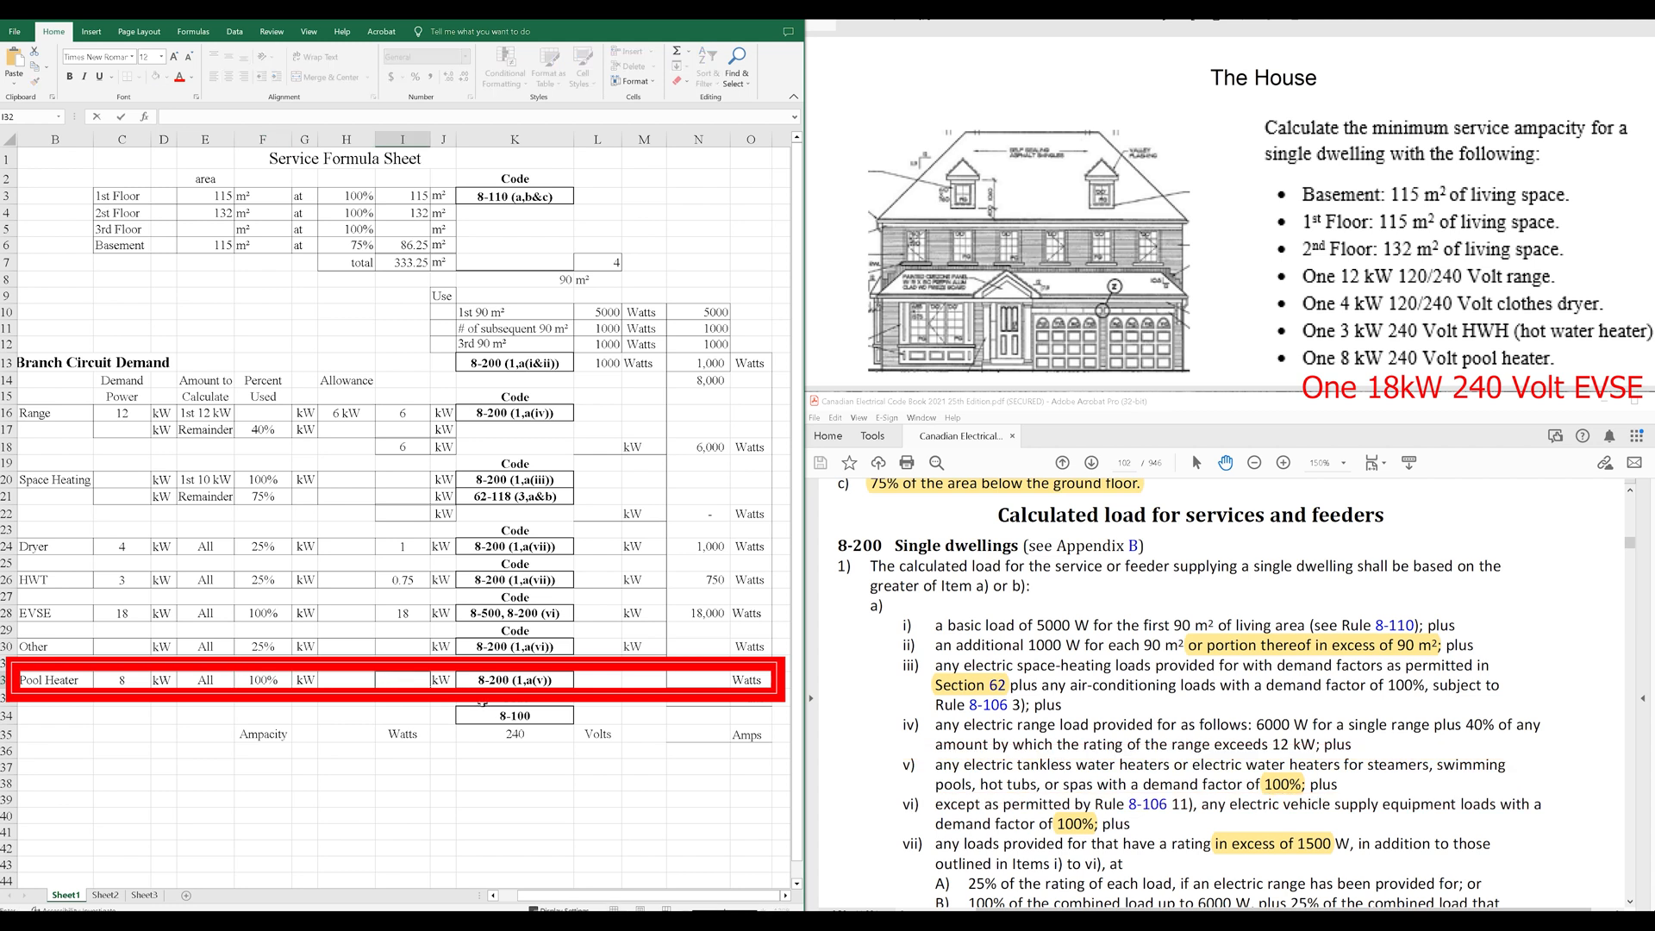
type("8")
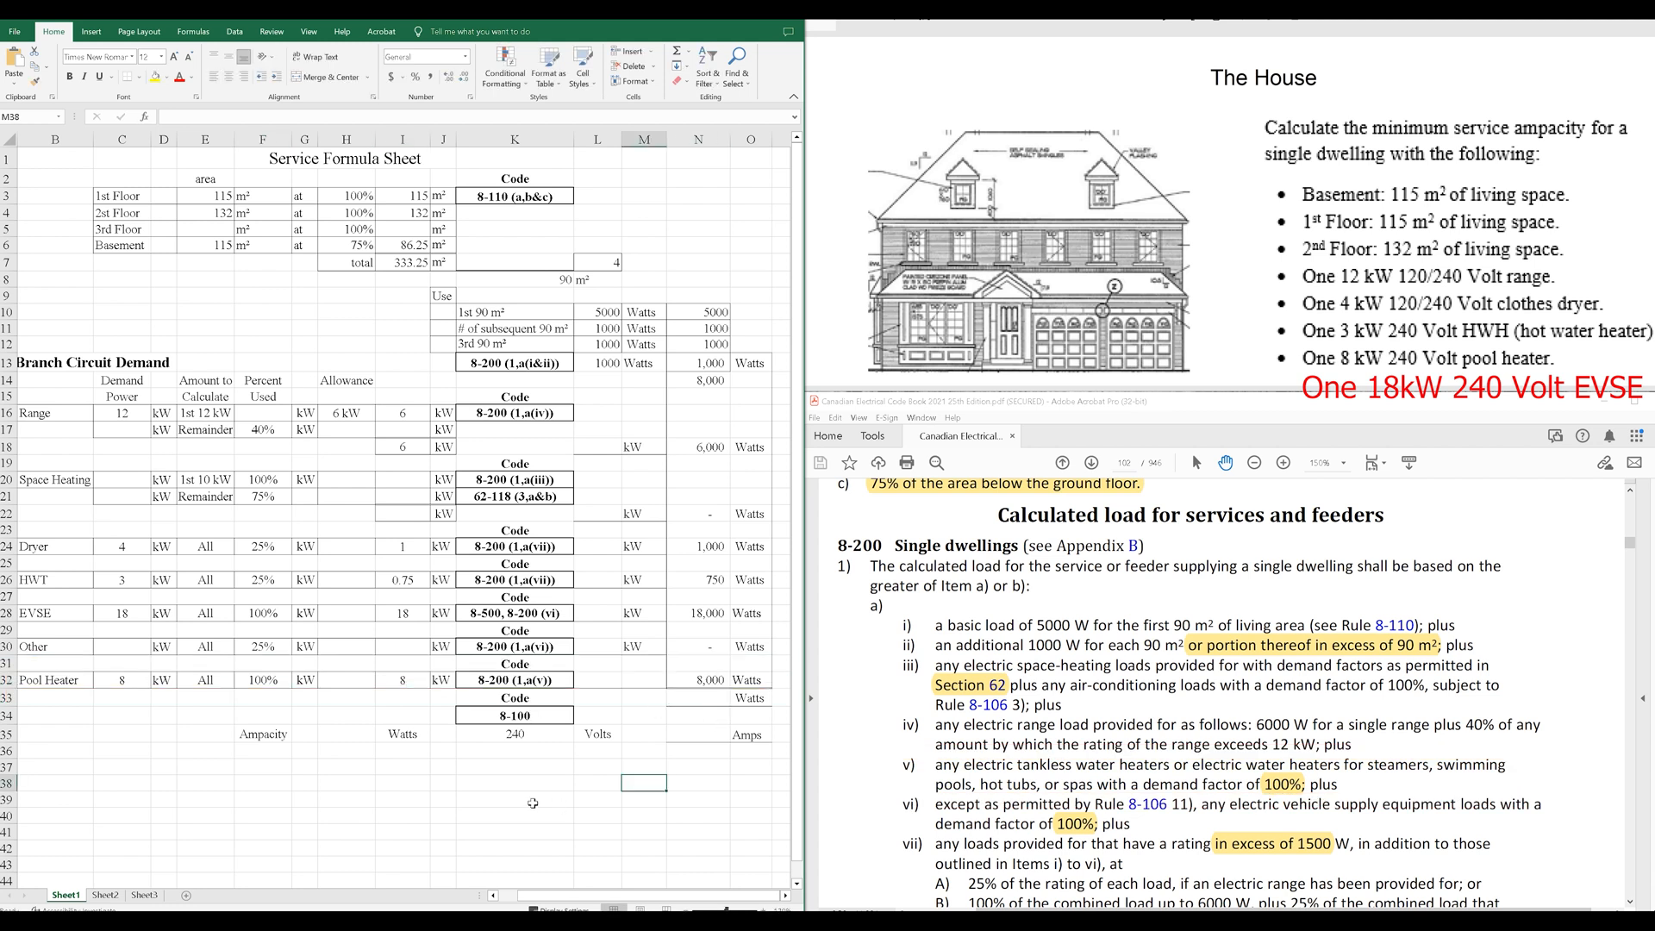
Enter the total calculated load of 41,750 watts.
left_click(1062, 462)
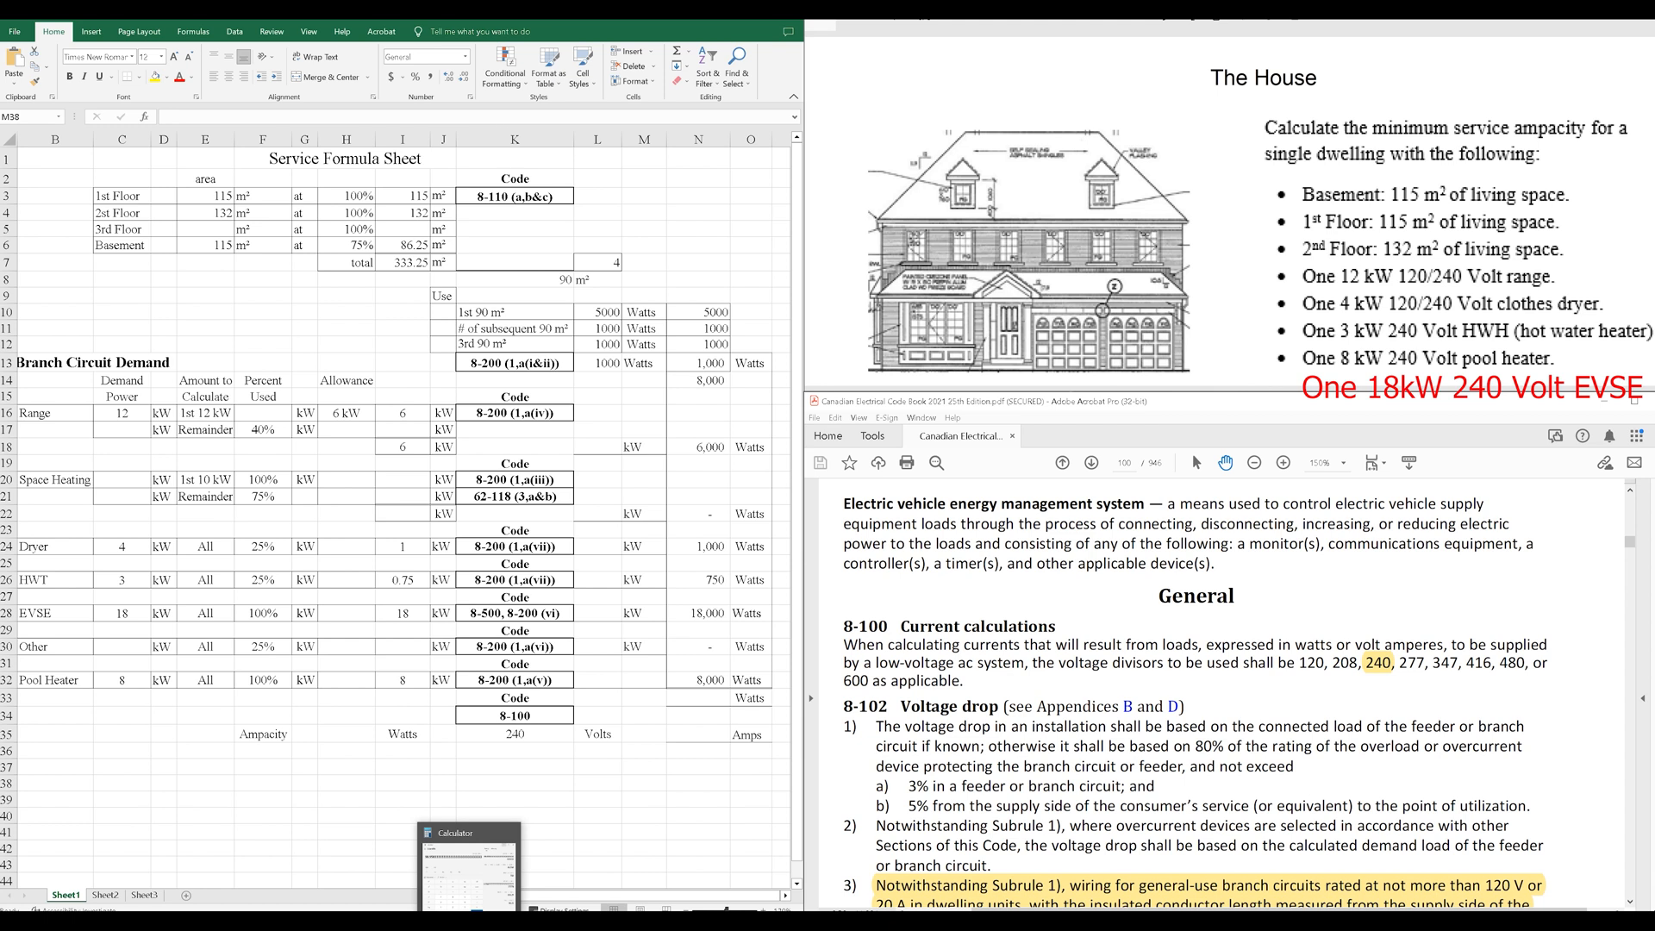
type("4175")
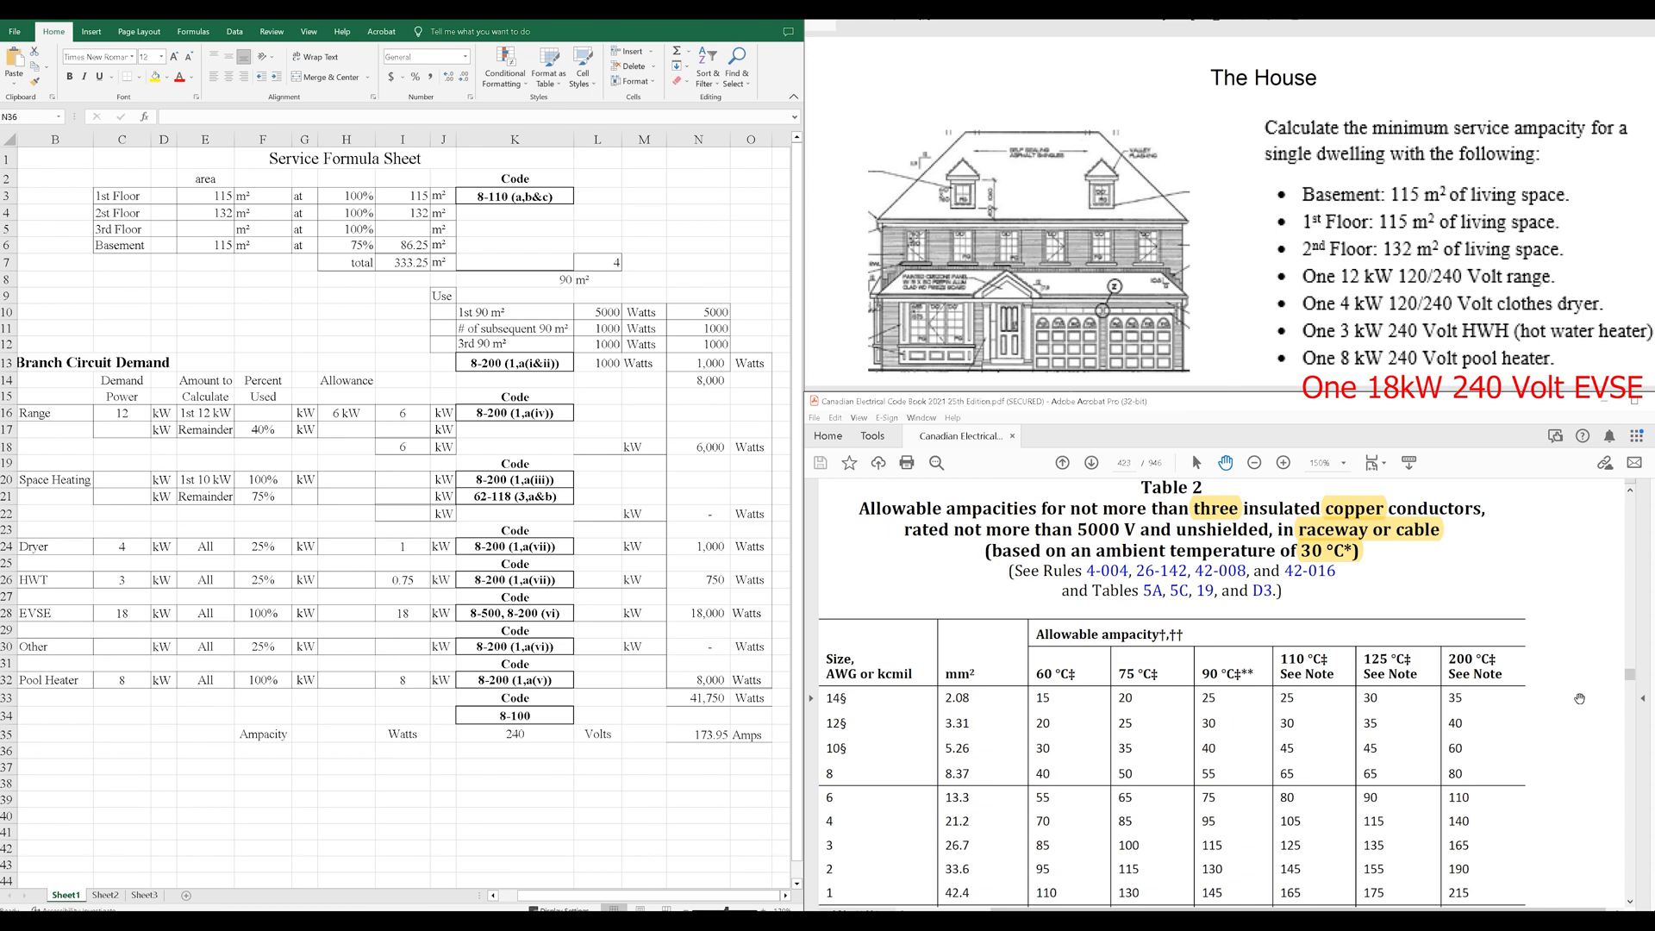
mouse_move(1210, 464)
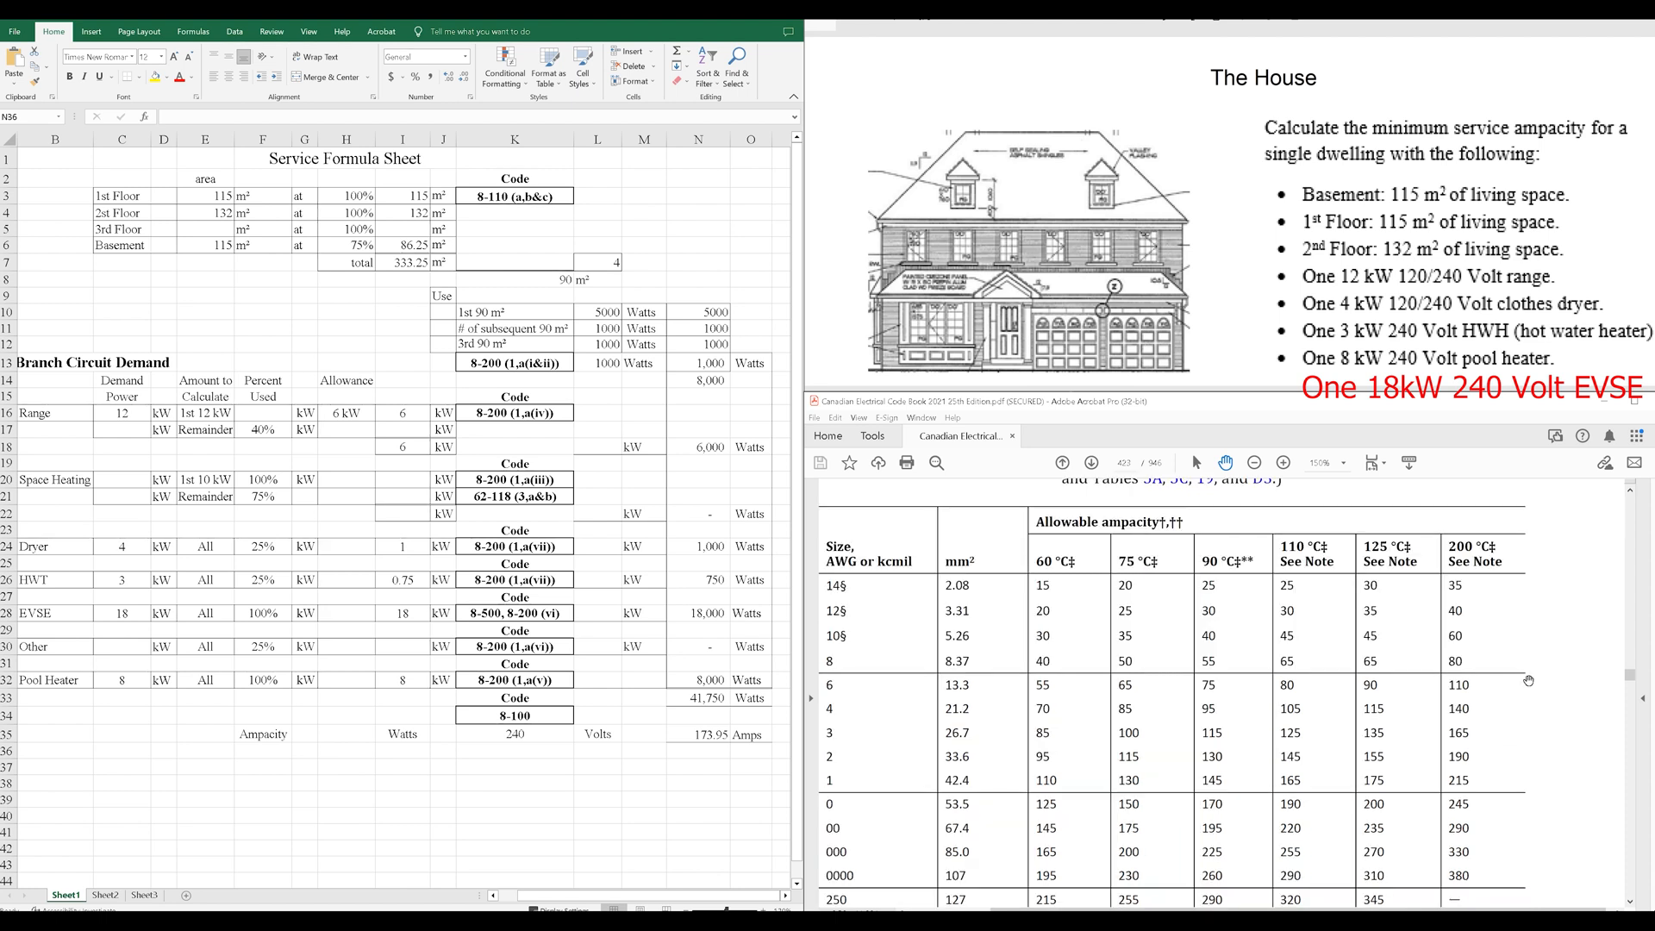
mouse_move(1529, 678)
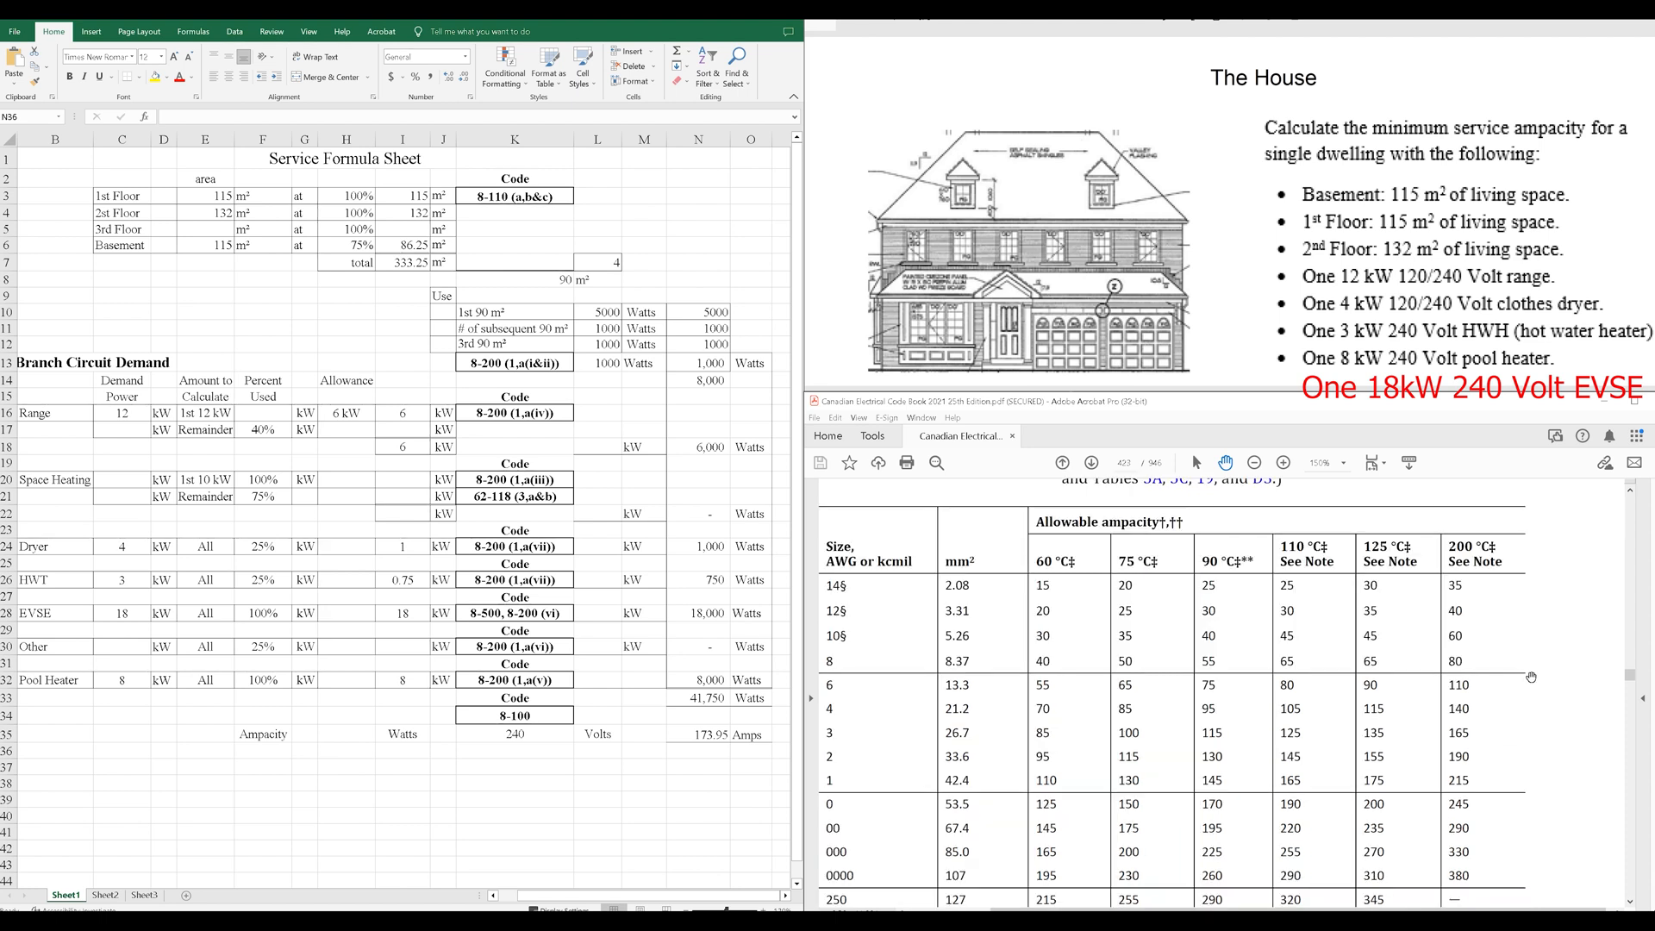